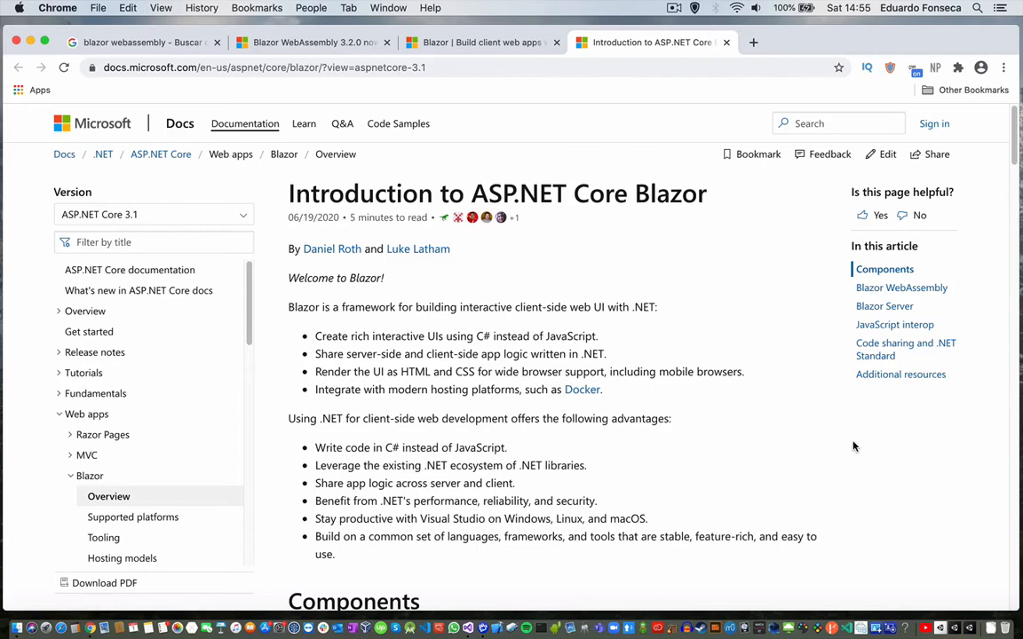
mouse_move(466, 628)
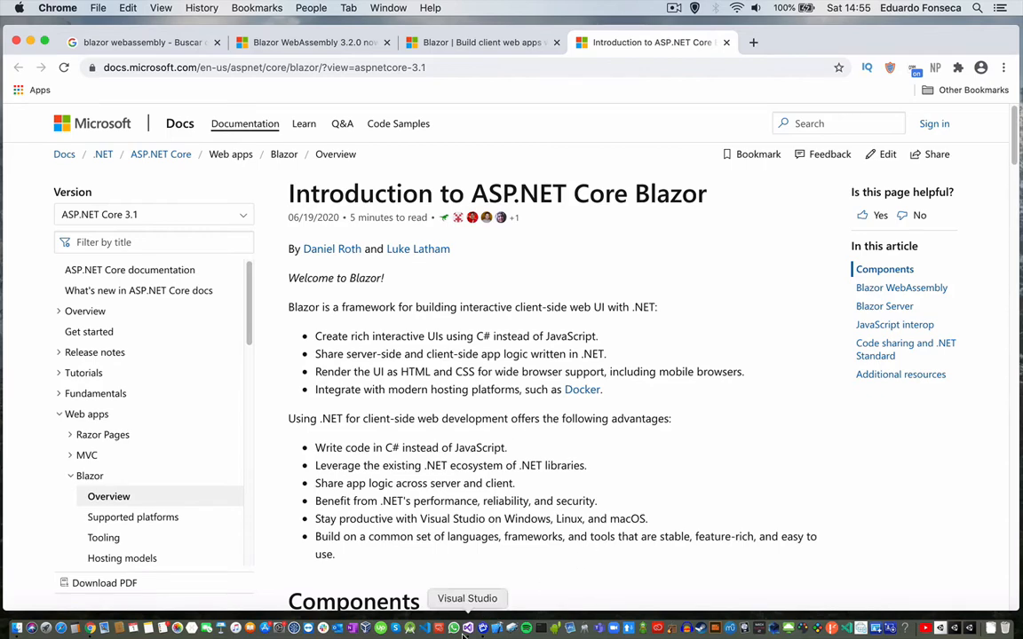
Launch Visual Studio for Mac and choose Web and Console > App > Blazor Server App
click(467, 628)
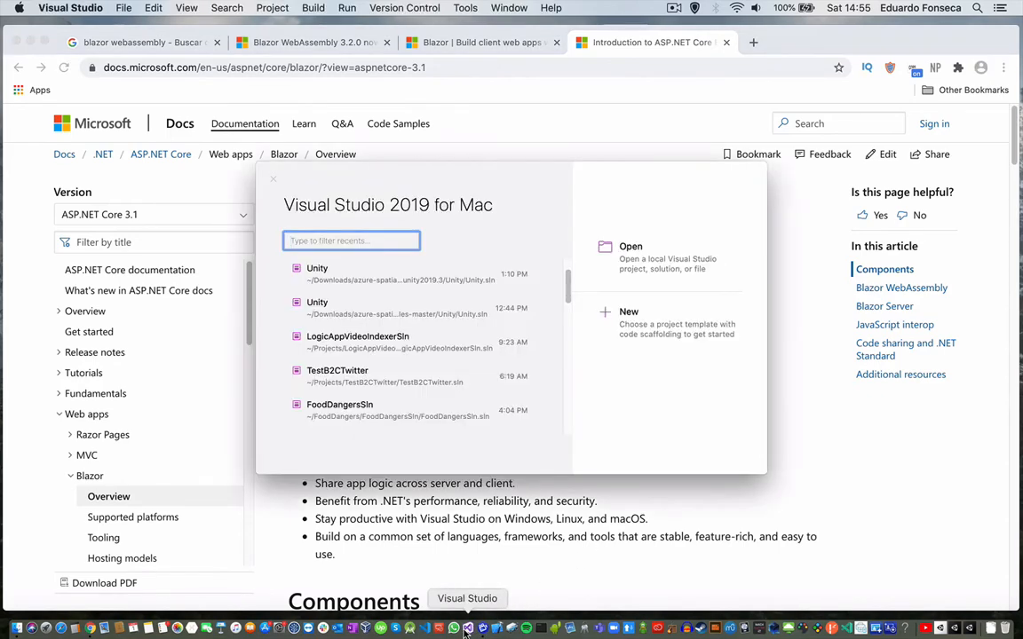
click(628, 312)
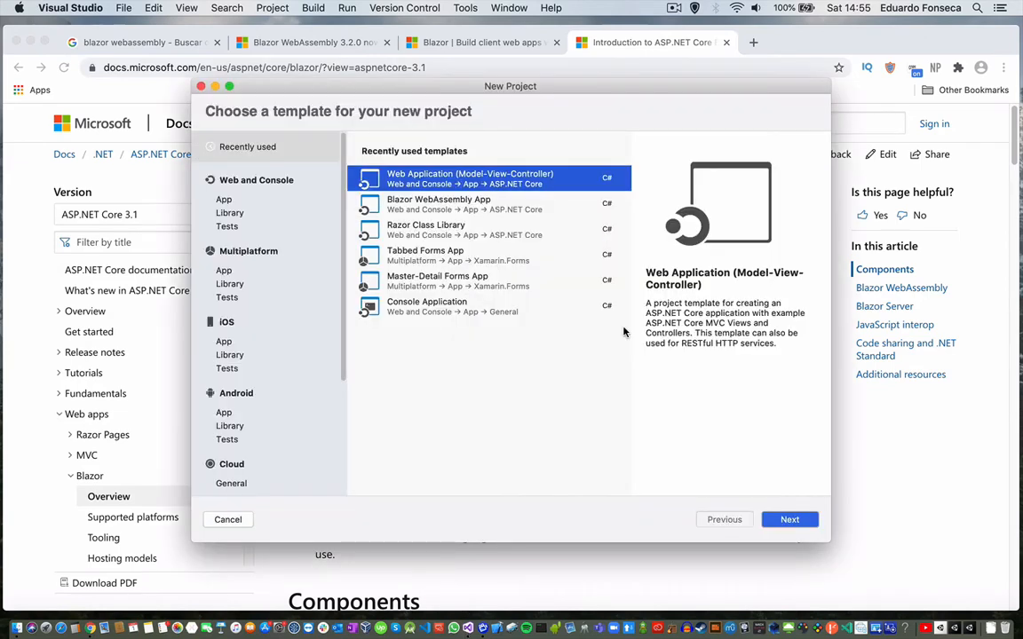
click(224, 199)
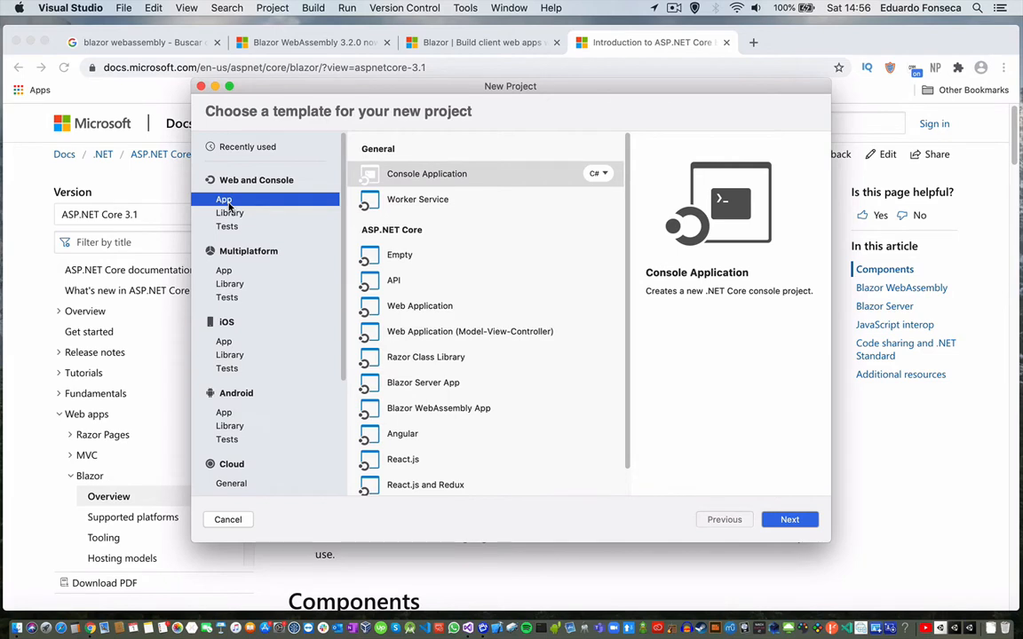
click(423, 382)
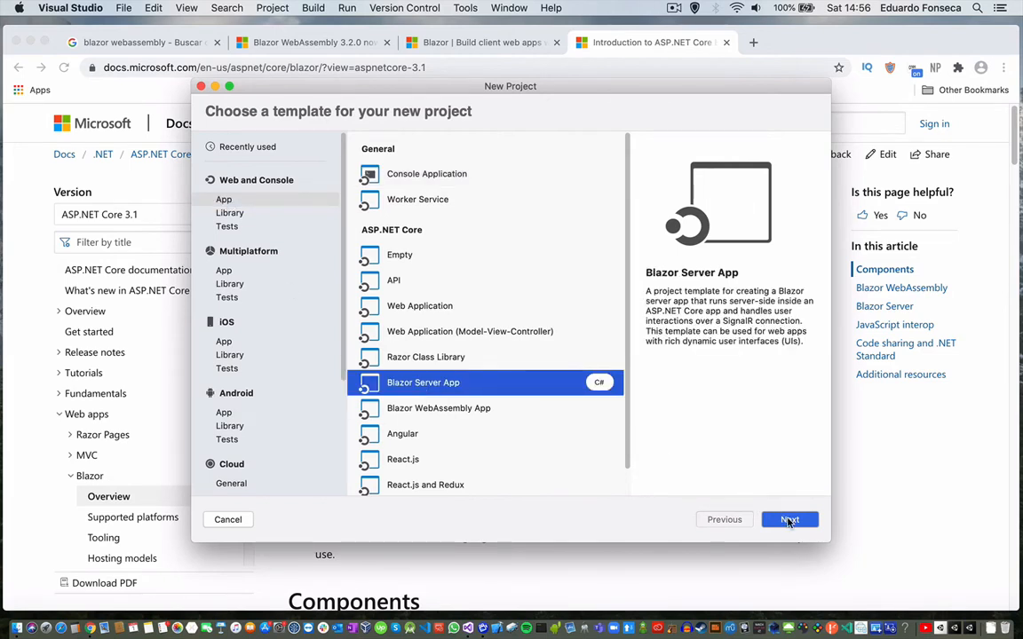
Create MyBlazorAppServerDemo on .NET Core 3.1, No Authentication, in solution MyBlazorAppServerDemoSln
click(789, 519)
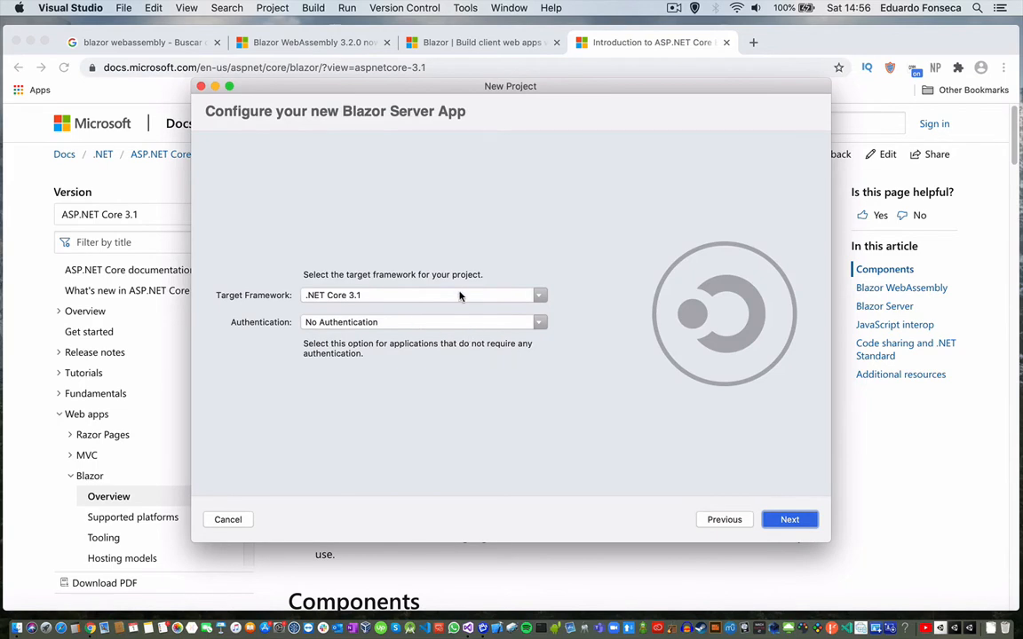
mouse_move(788, 520)
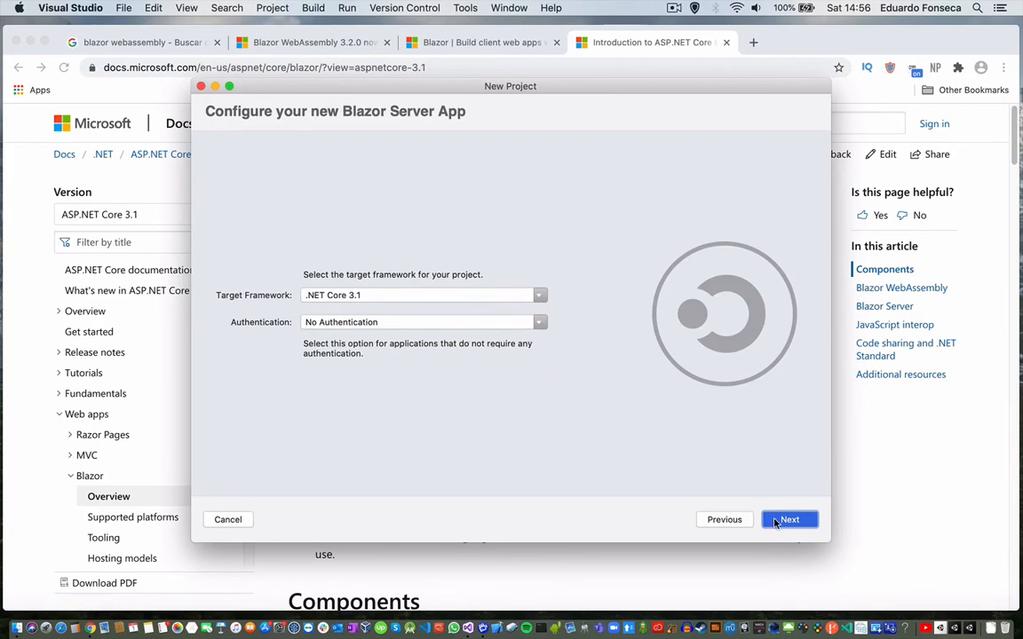
click(790, 519)
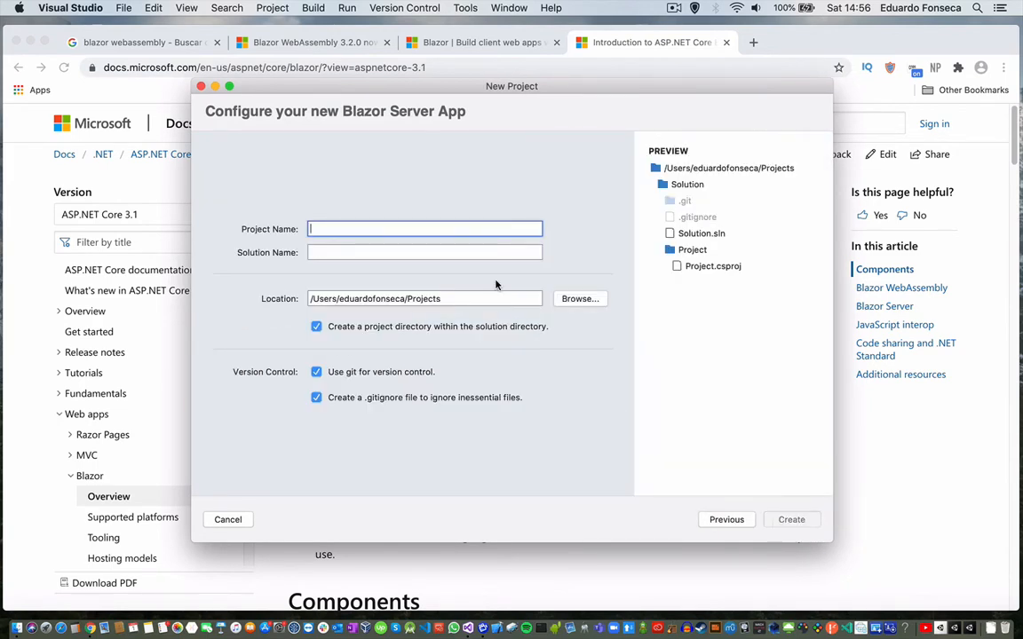
text(MyBlaz)
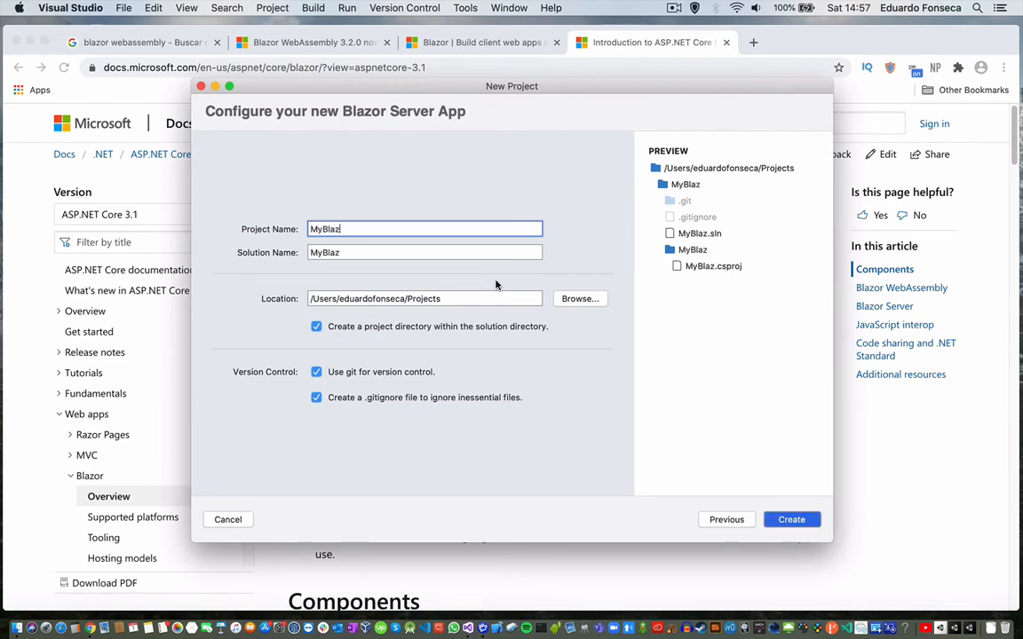
text(orDSe)
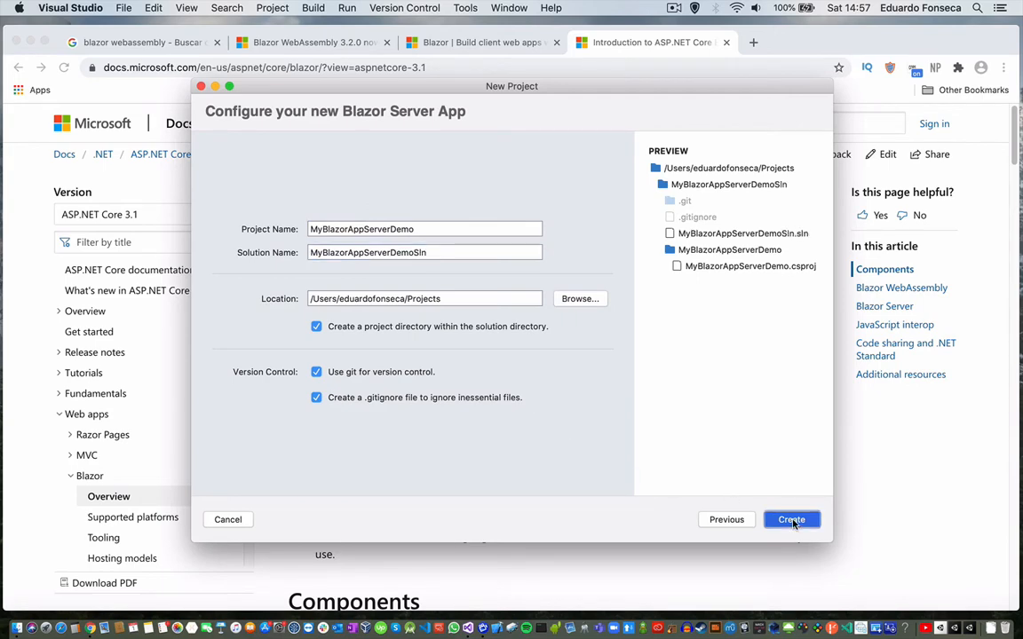
click(792, 519)
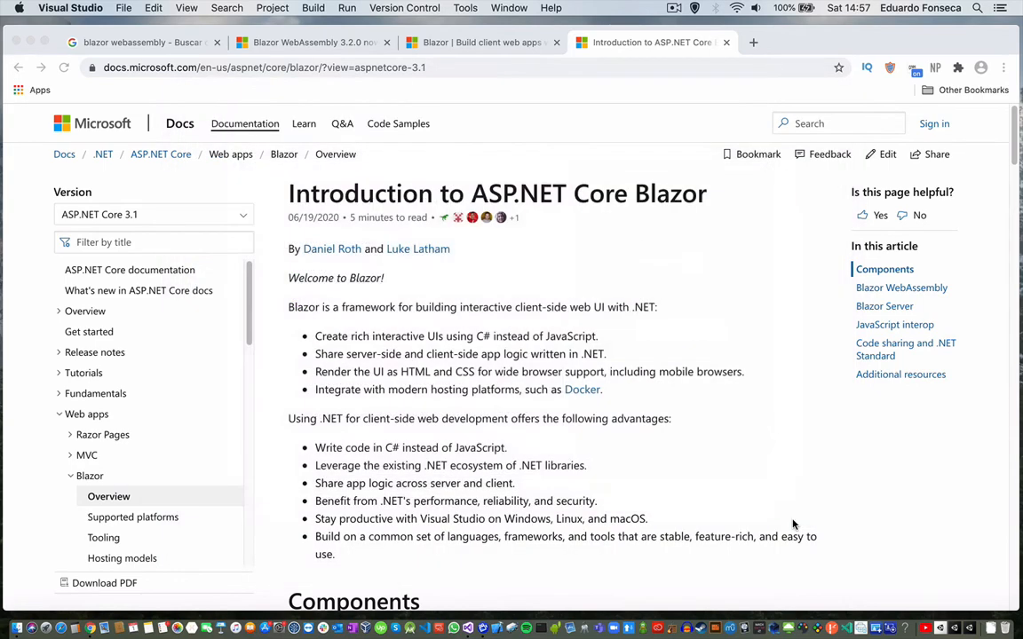
Switch to the solution layout, expand Pages, and briefly expand then collapse Data
click(184, 8)
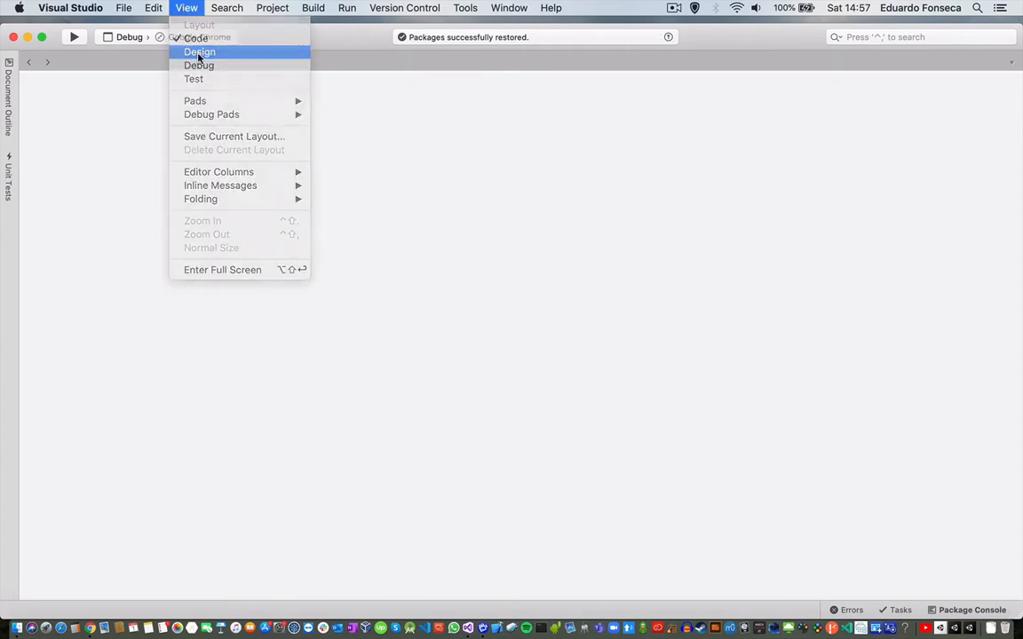
click(201, 52)
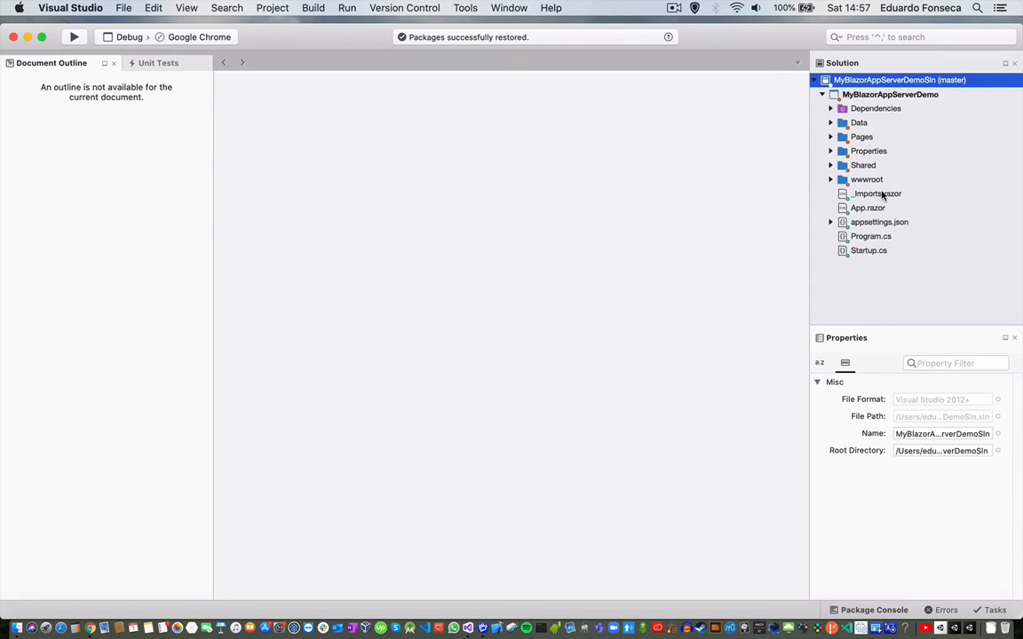
mouse_move(855, 252)
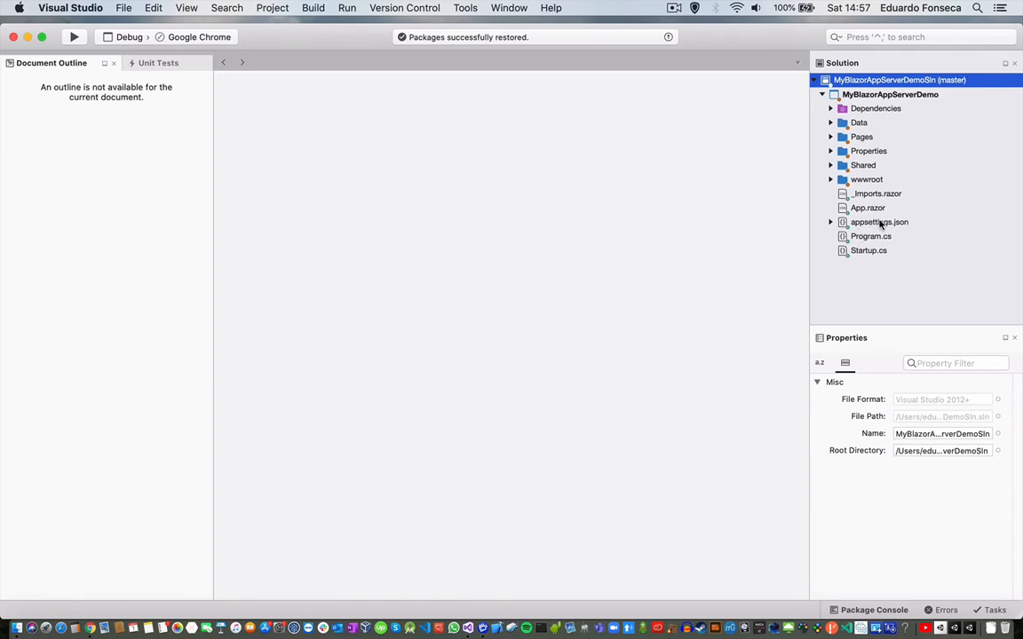
mouse_move(858, 250)
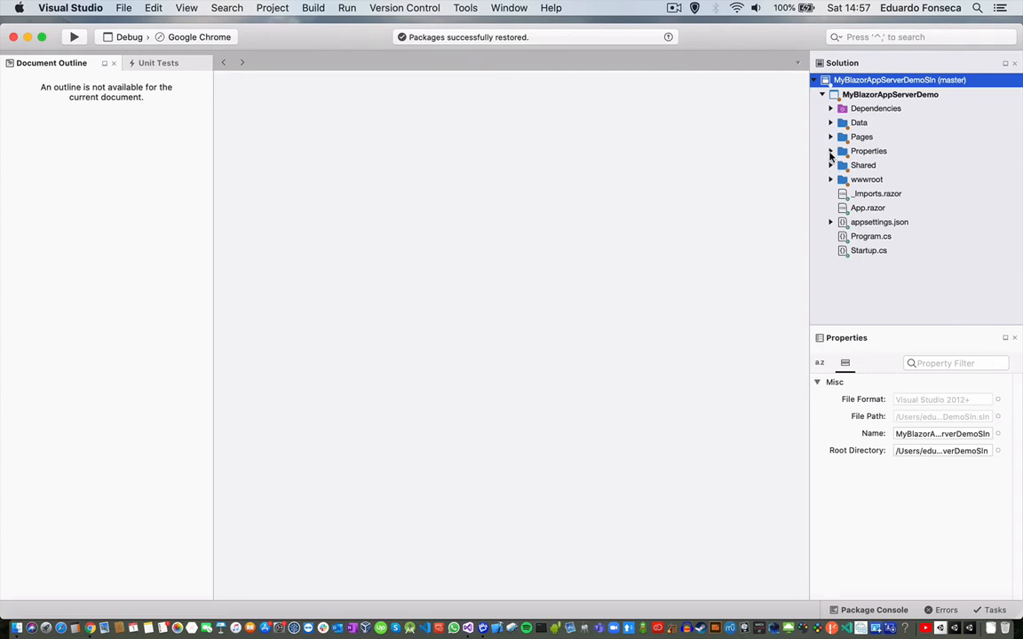
click(831, 137)
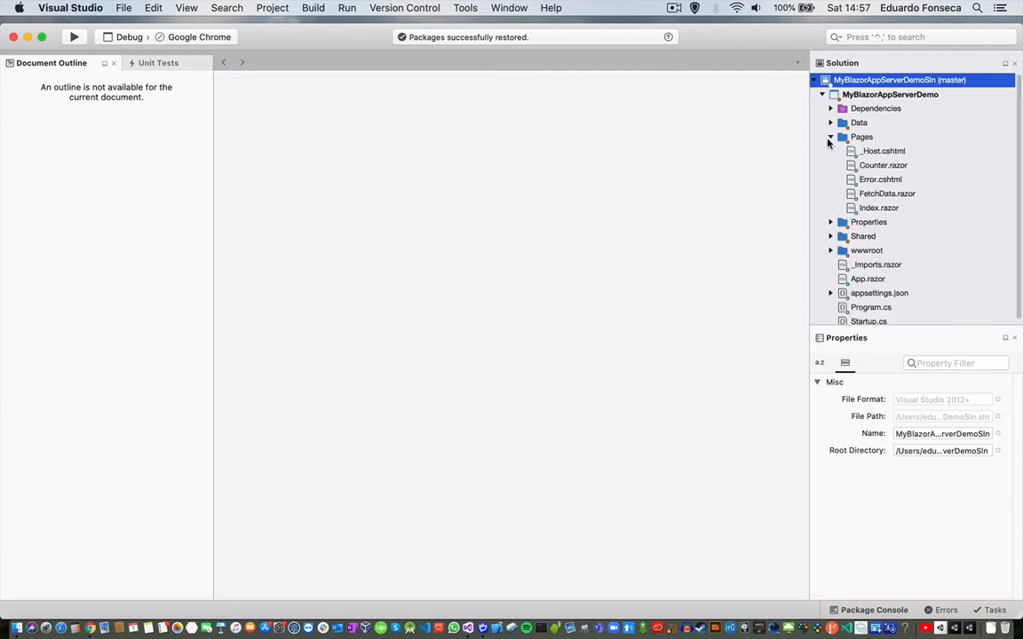
click(832, 122)
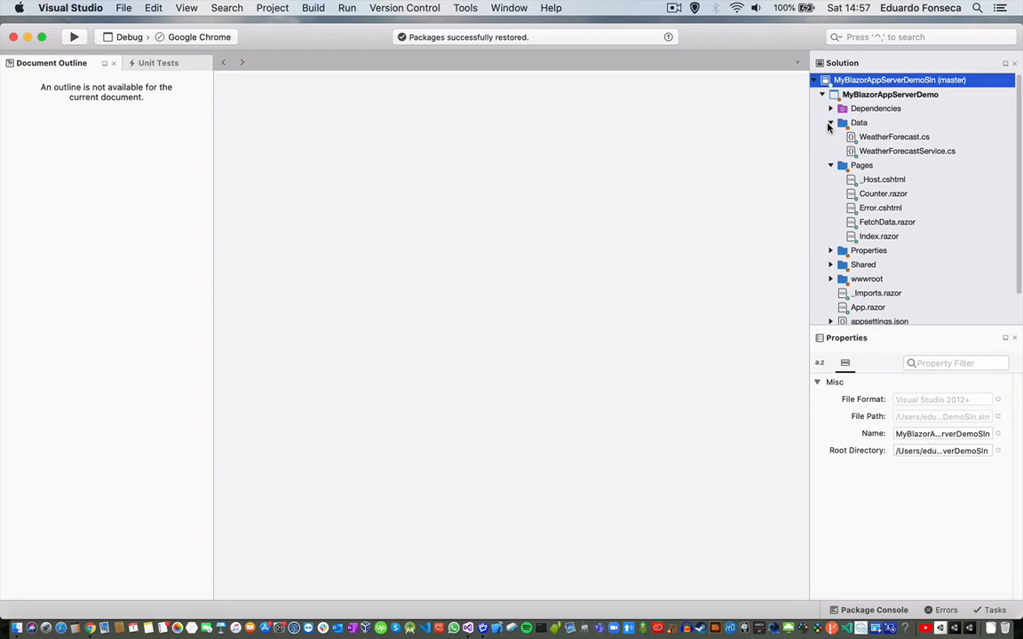
click(830, 123)
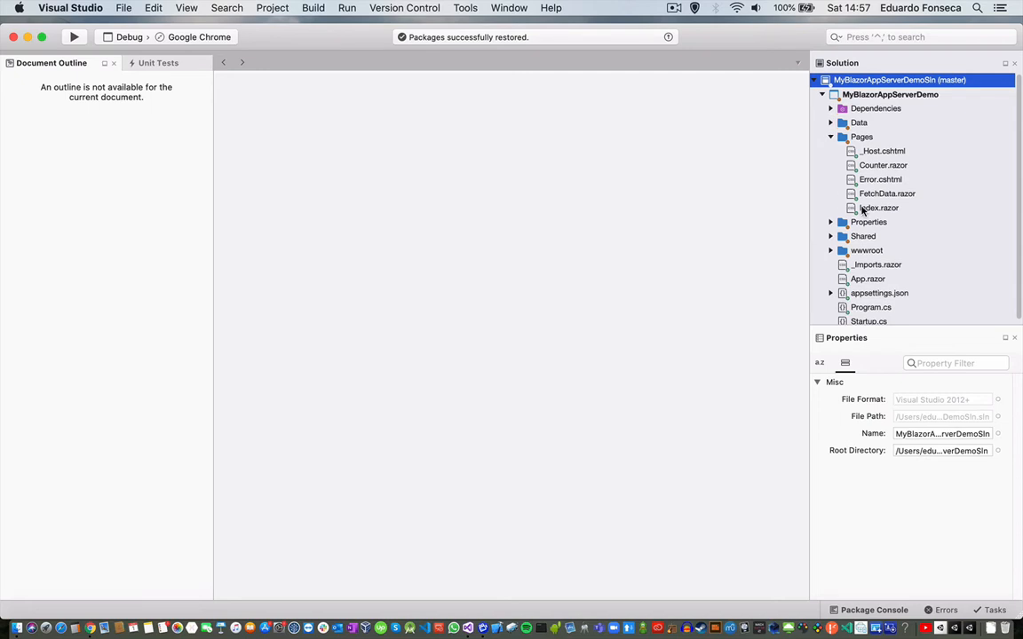
Open FetchData.razor, attempt Go to Definition on the forecast type, then show the Data folder files
double_click(884, 193)
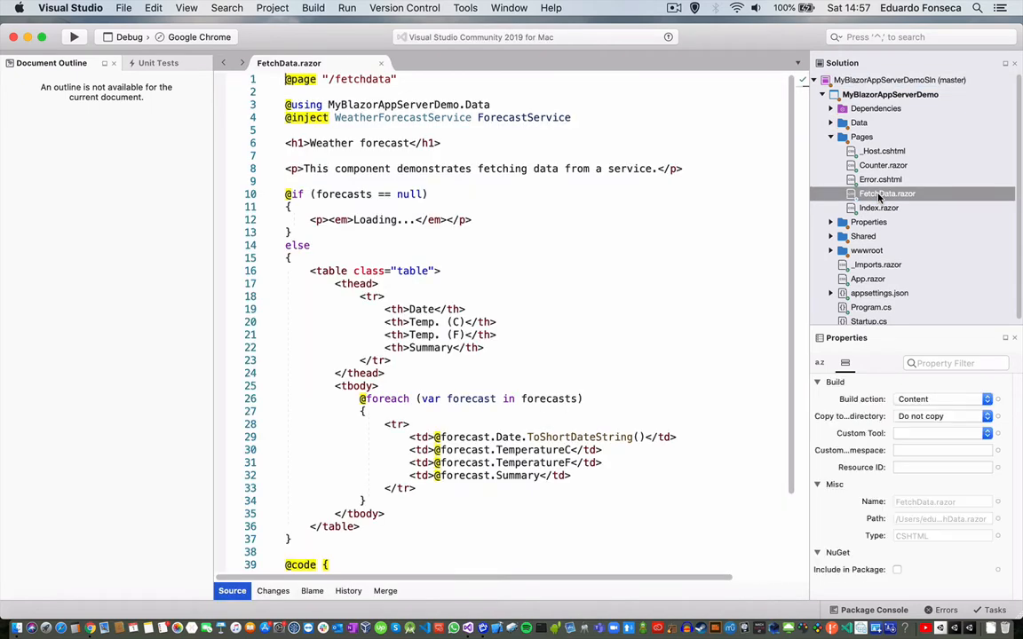
scroll(down, 3)
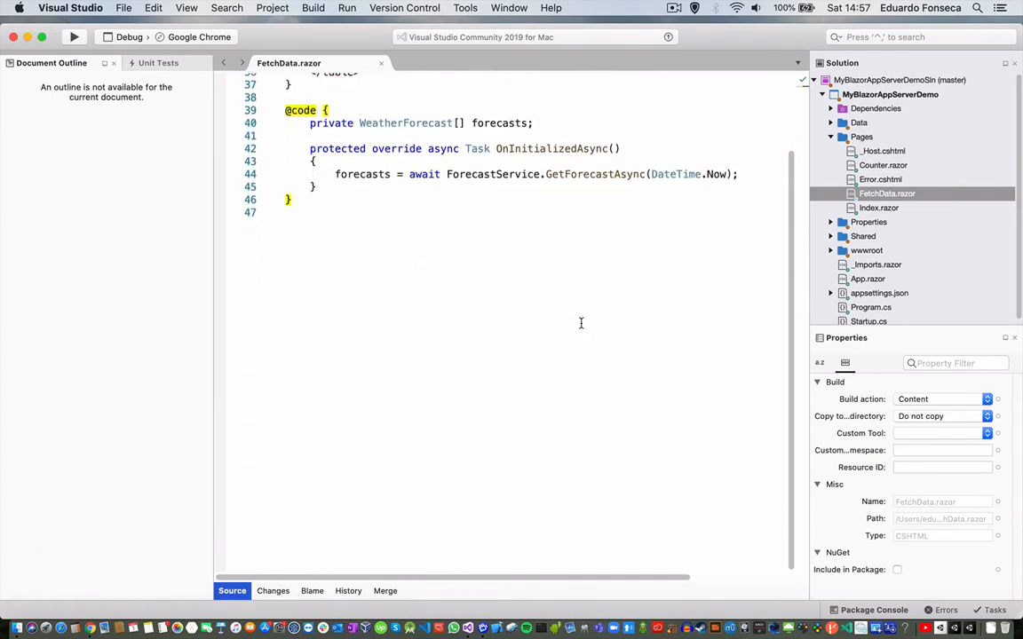
mouse_move(439, 247)
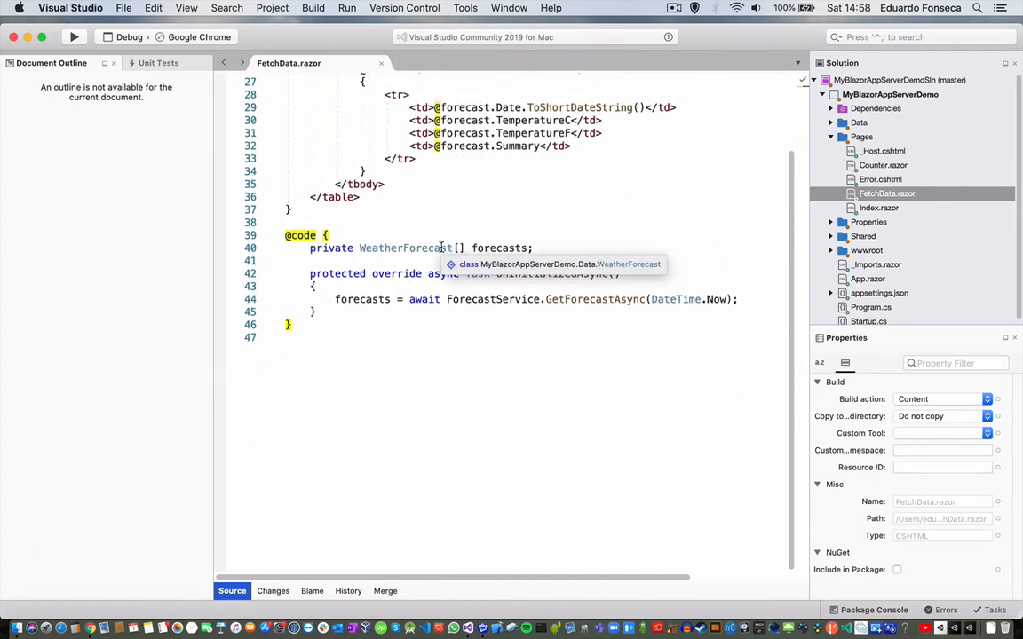
double_click(405, 248)
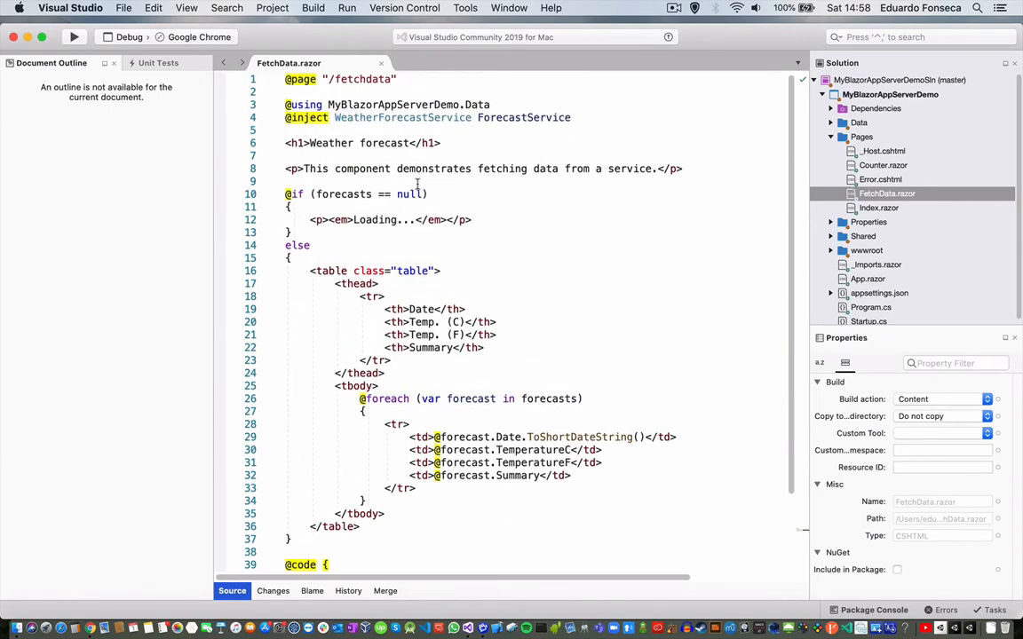
mouse_move(449, 284)
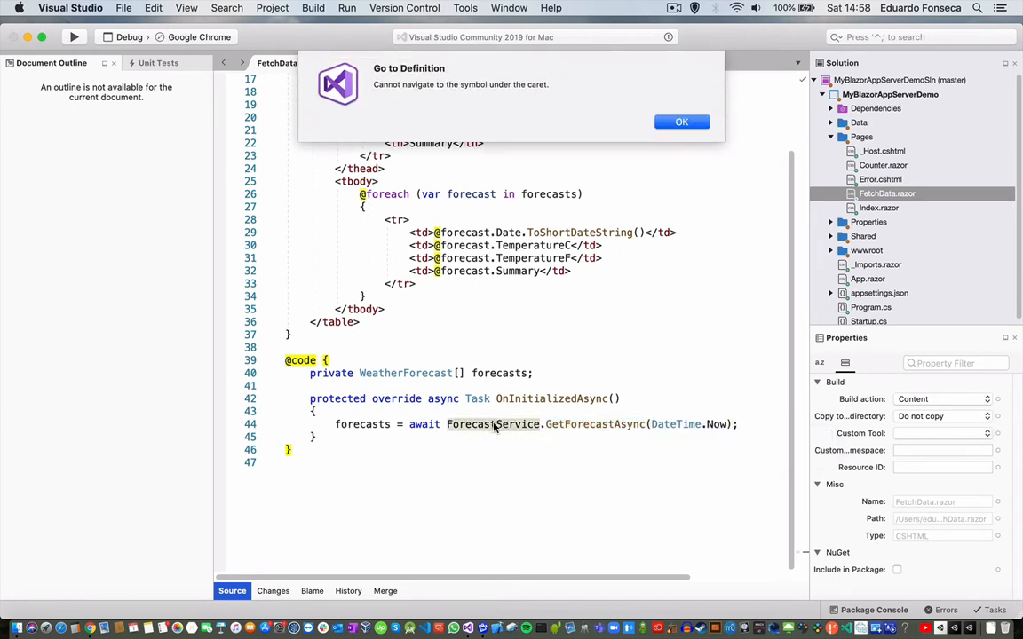
click(681, 122)
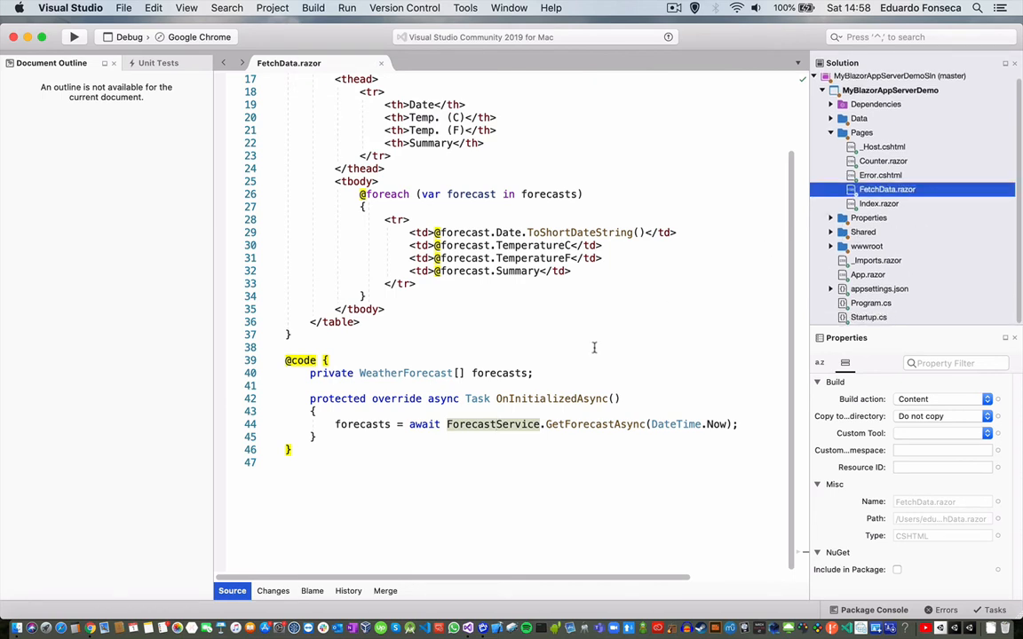
click(832, 136)
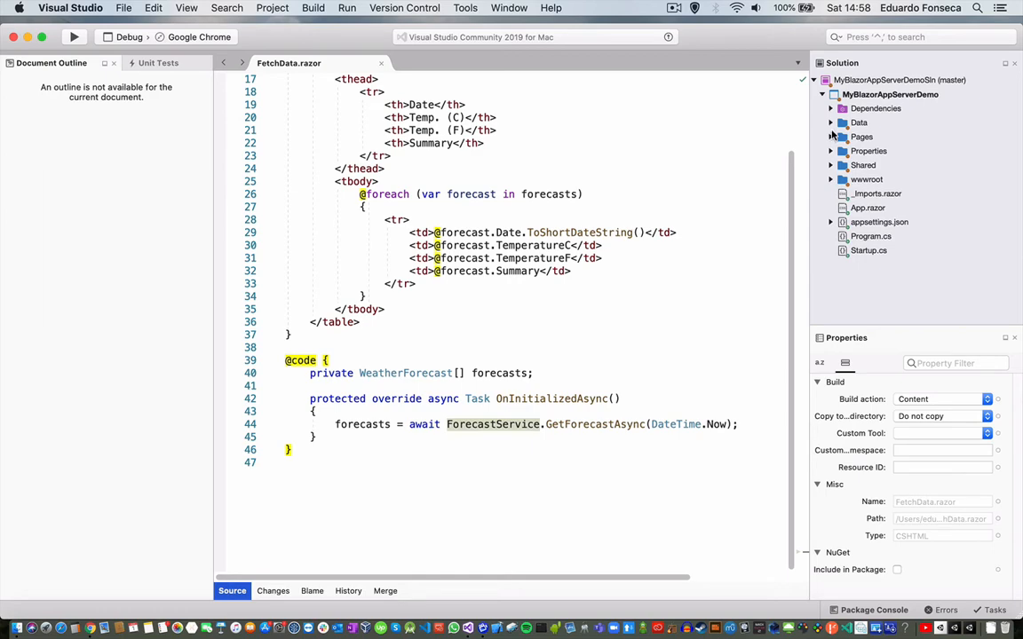
click(832, 122)
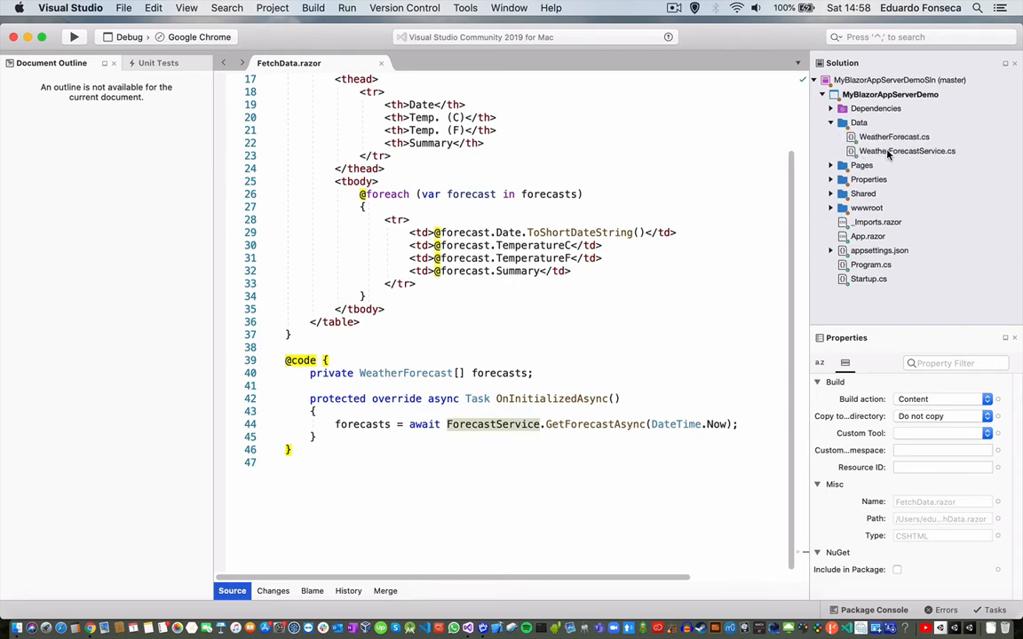
Open WeatherForecastService.cs and WeatherForecast.cs and switch between the two files
double_click(906, 151)
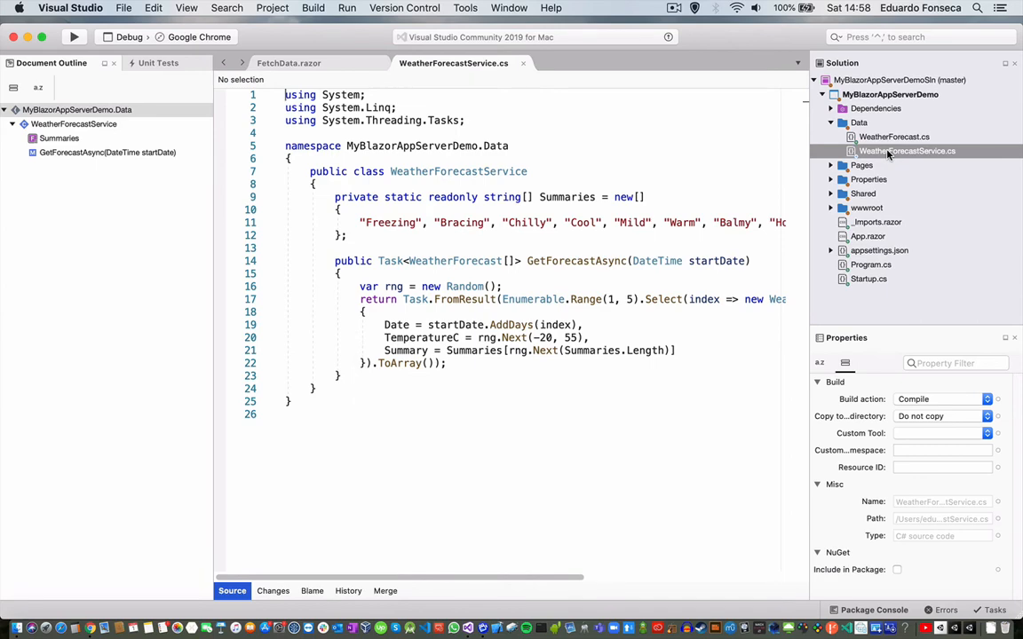
click(893, 137)
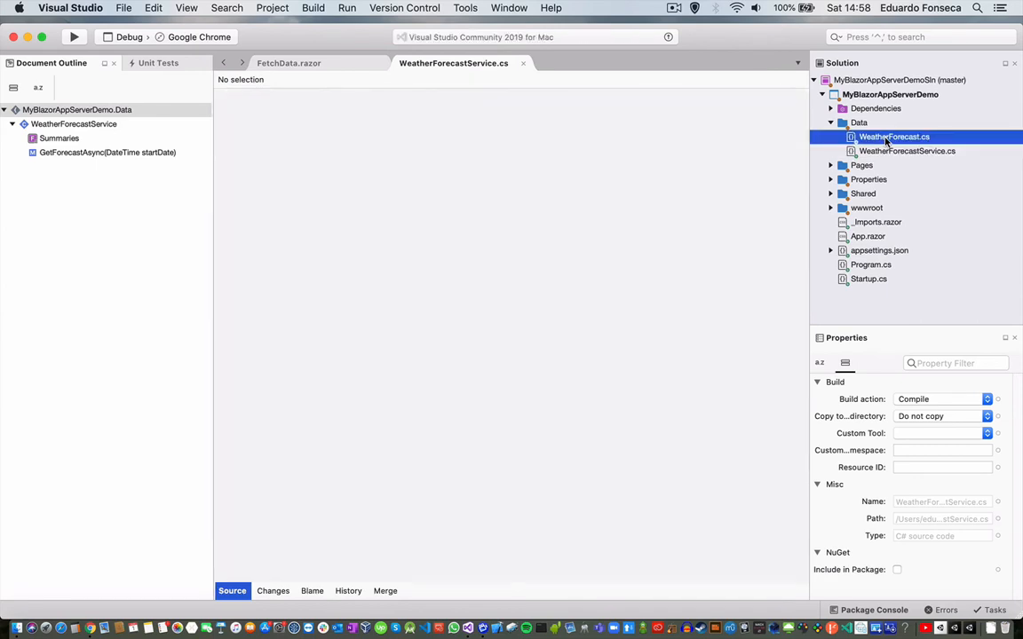
double_click(893, 137)
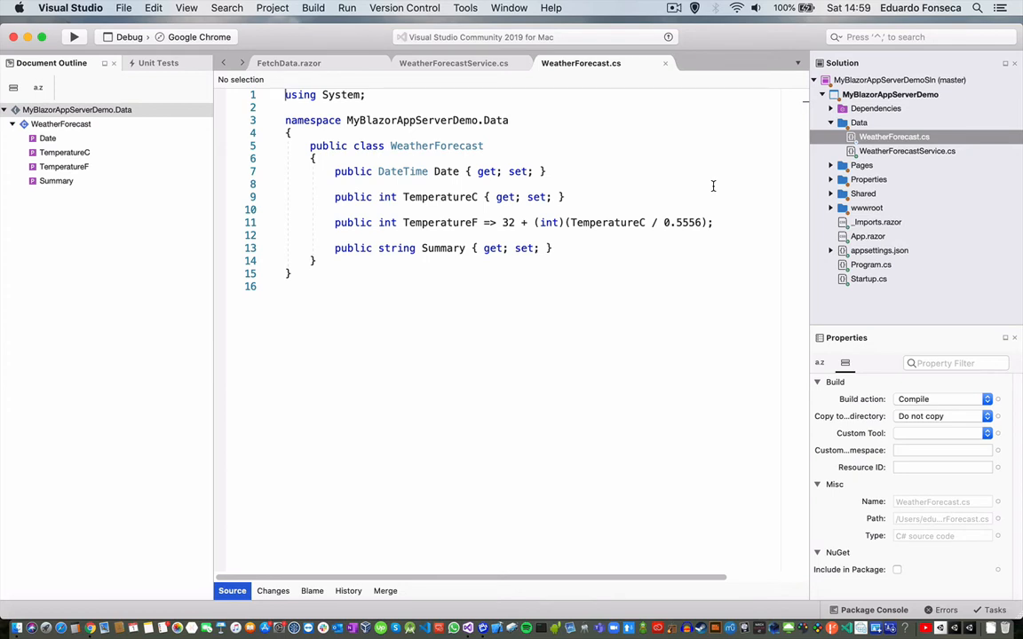
click(908, 150)
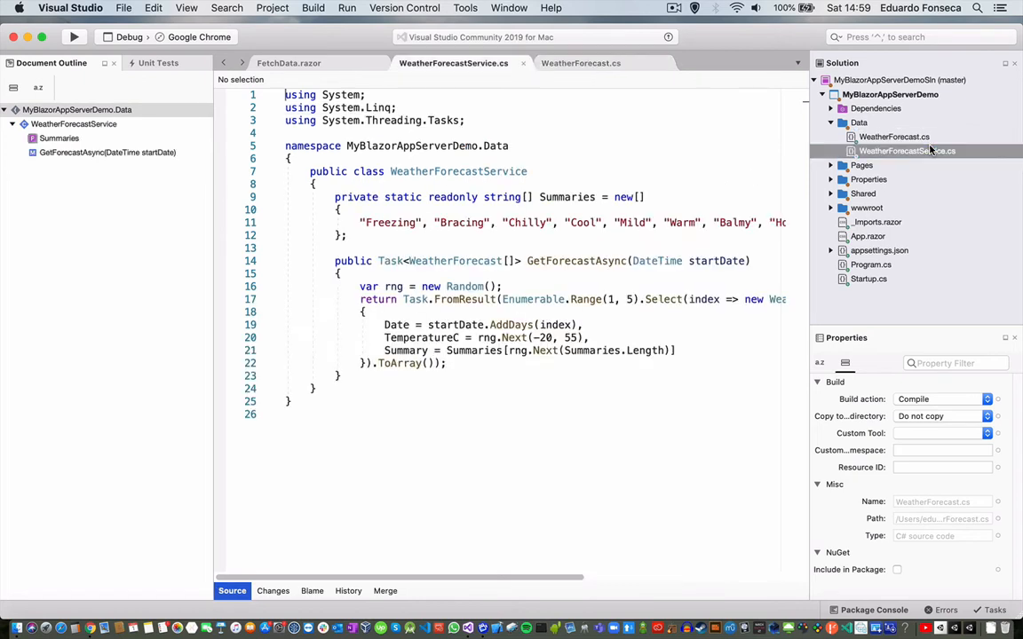
click(894, 136)
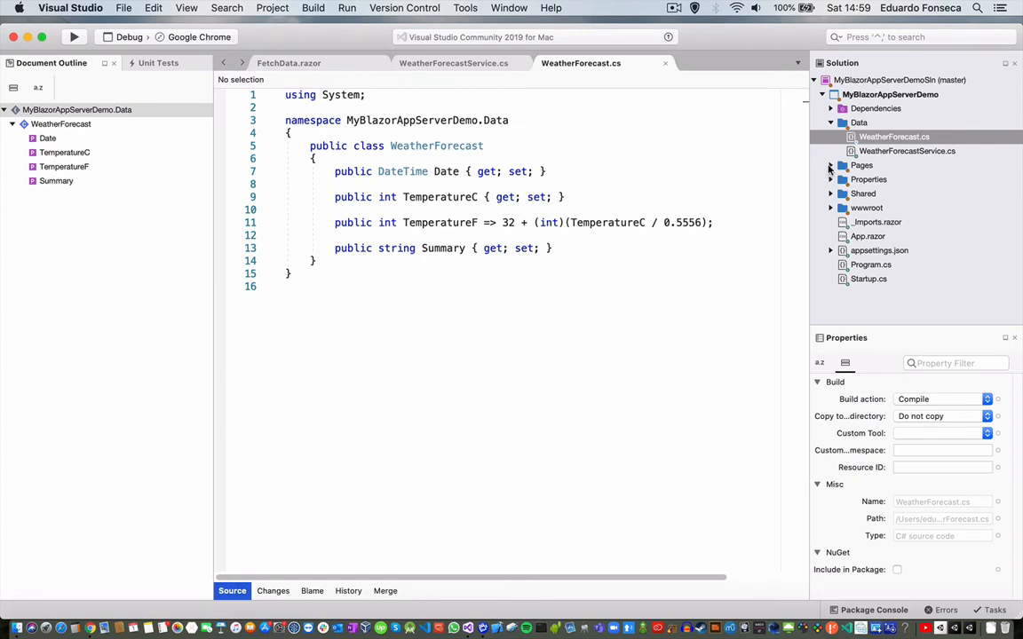
Expand Pages, go to FetchData.razor, and look up usages of WeatherForecastService
click(830, 165)
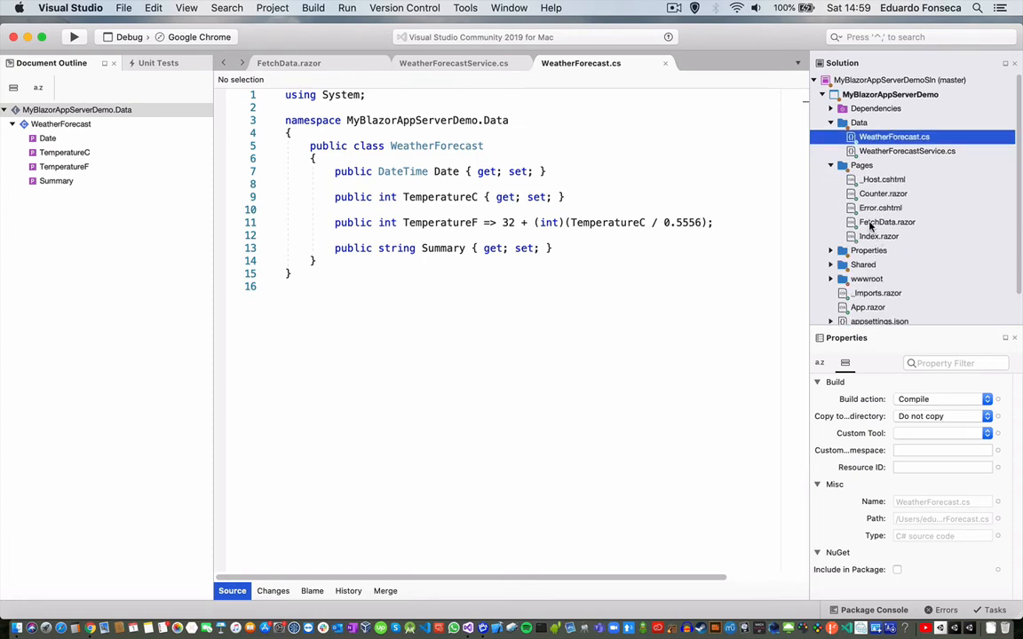
click(304, 63)
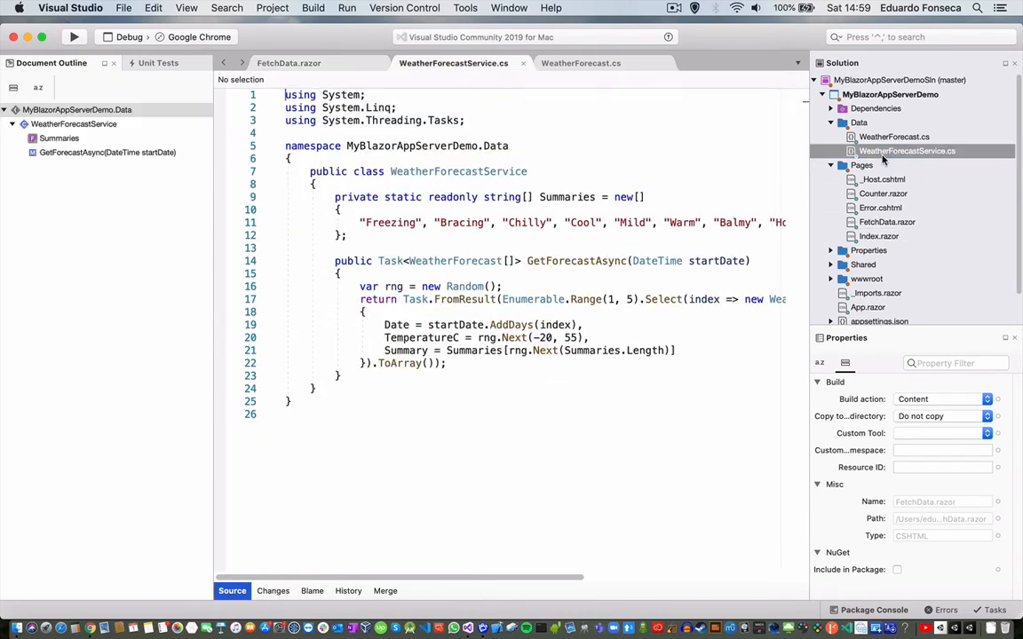
double_click(458, 171)
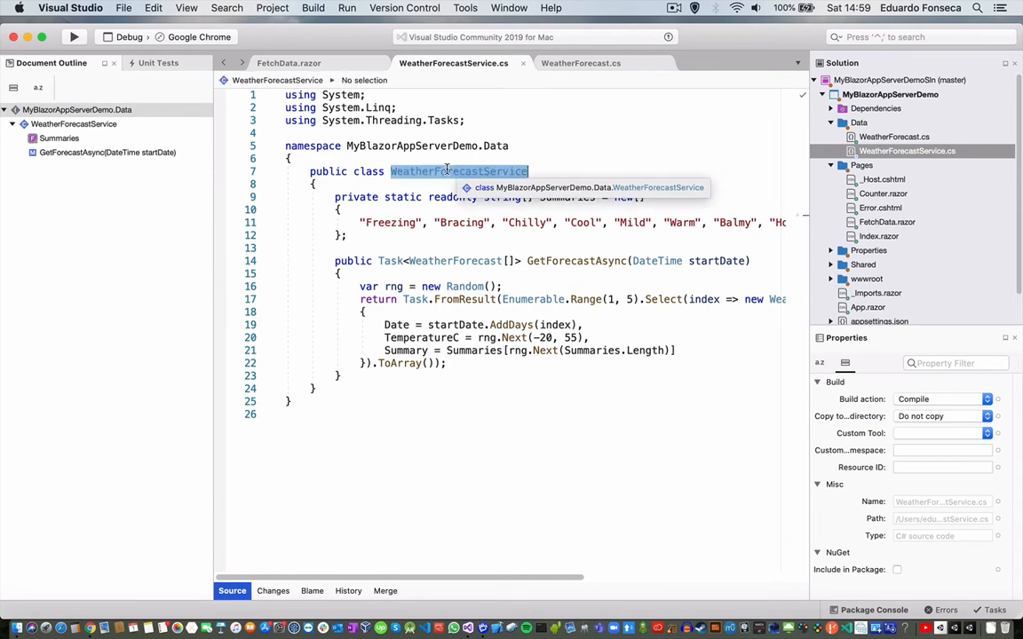
right_click(458, 170)
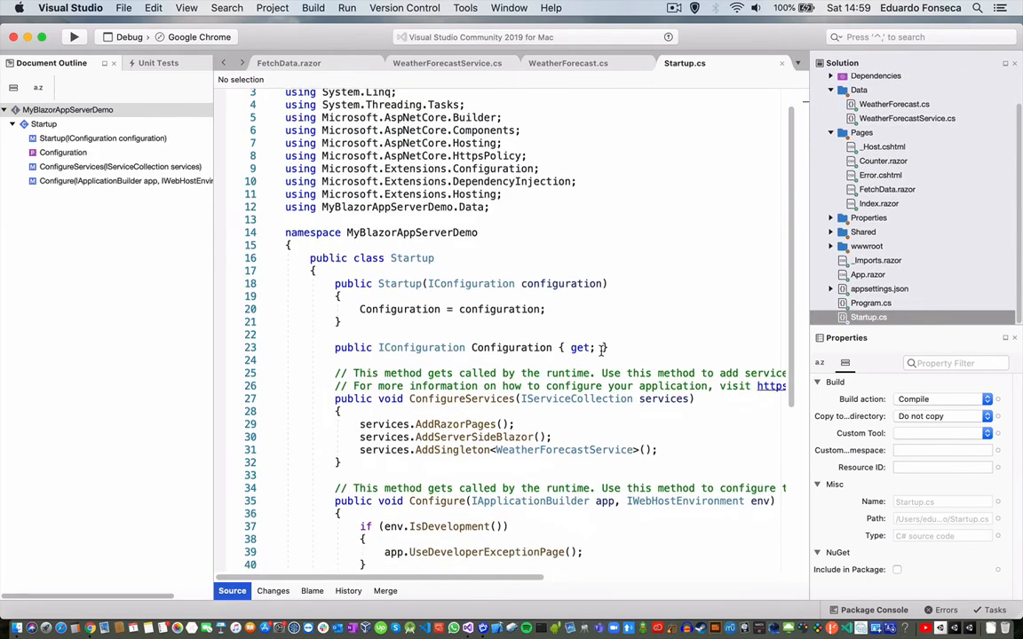
Review the singleton registration in Startup.cs, then select GetForecastAsync's forecast-building code
scroll(down, 3)
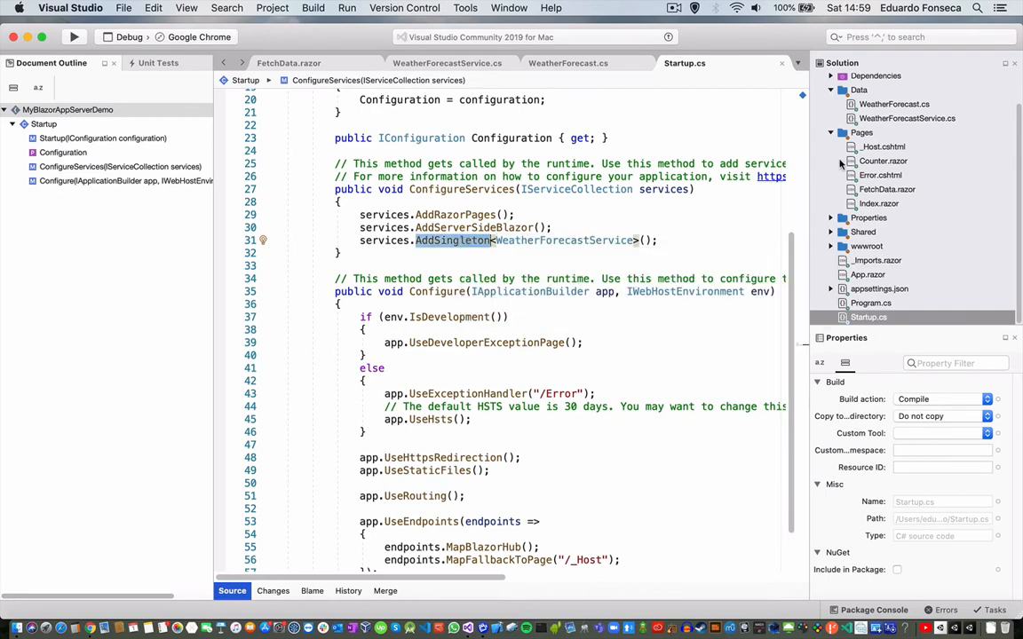
click(434, 63)
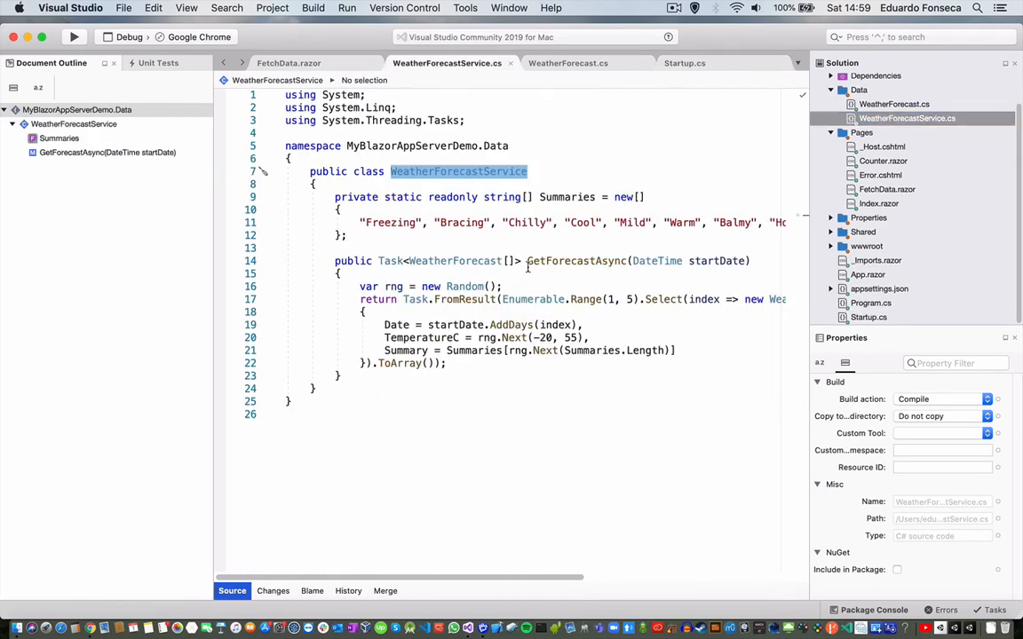
mouse_move(463, 299)
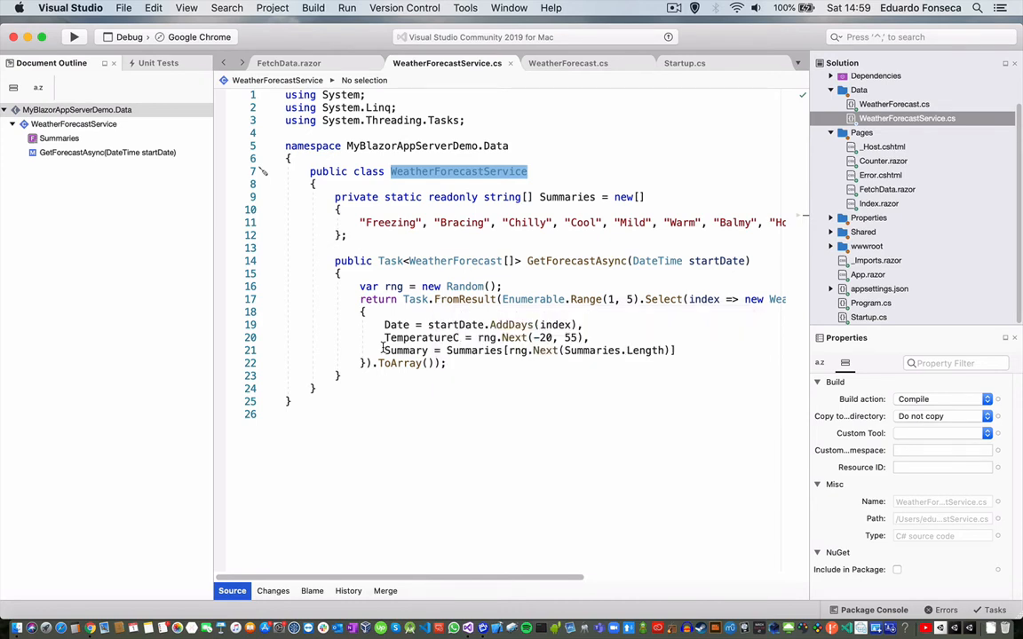
drag(359, 299, 446, 363)
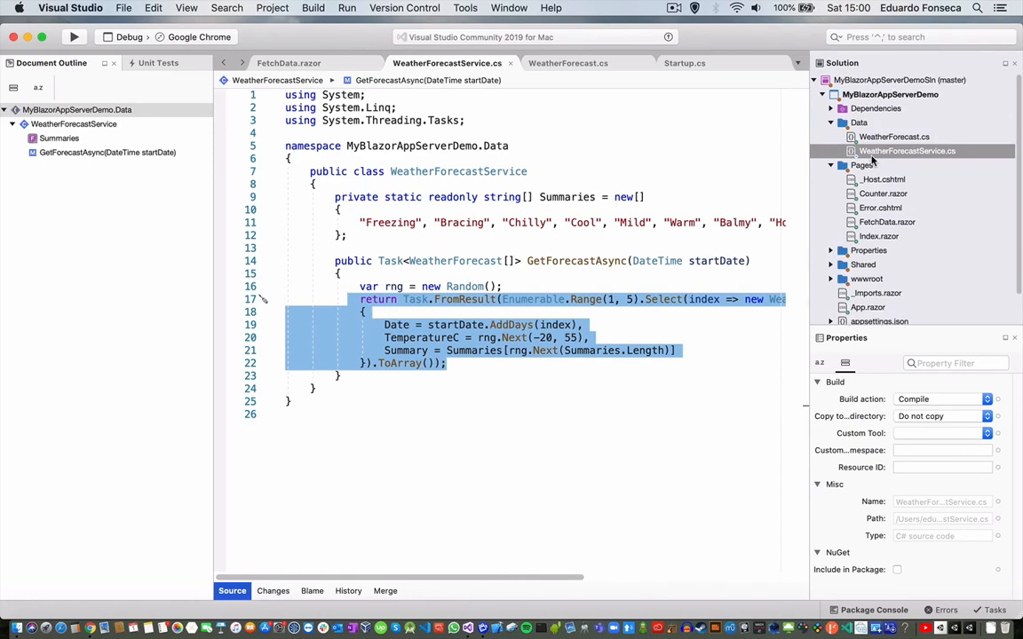
click(883, 221)
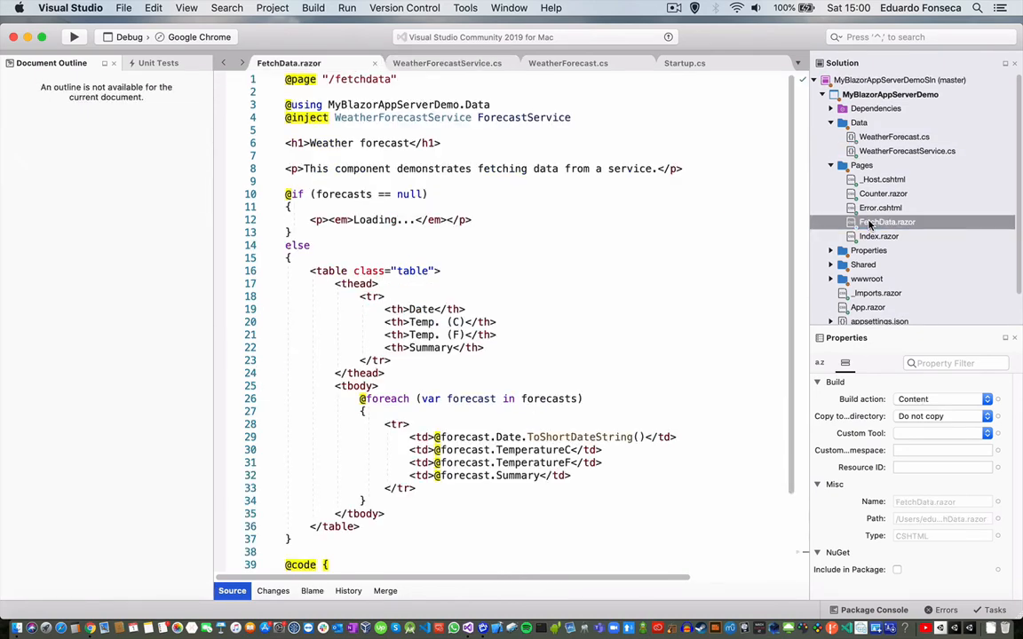
mouse_move(331, 135)
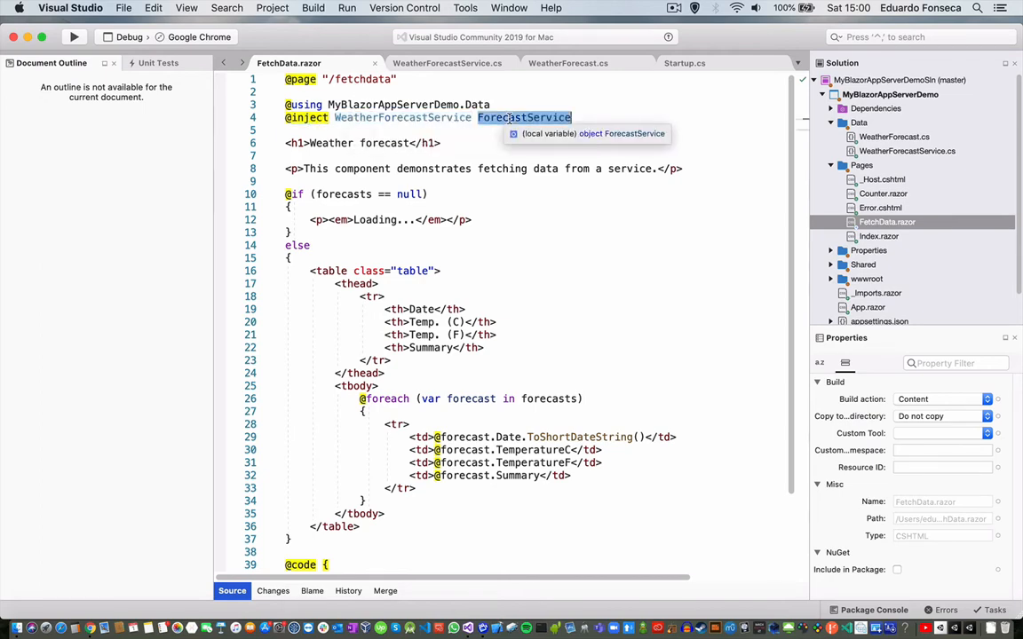
scroll(down, 3)
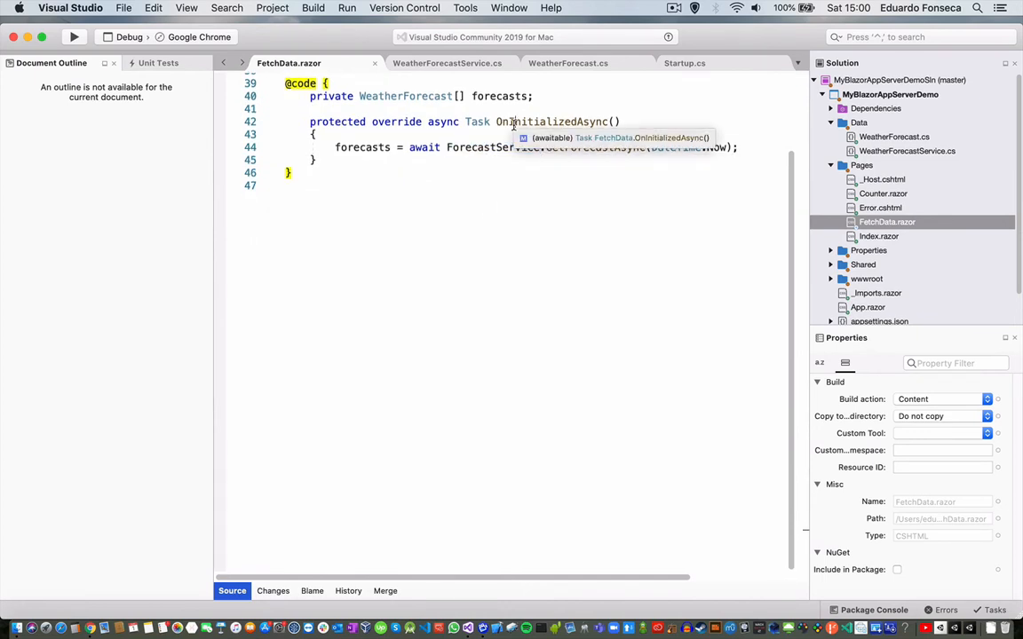
double_click(548, 122)
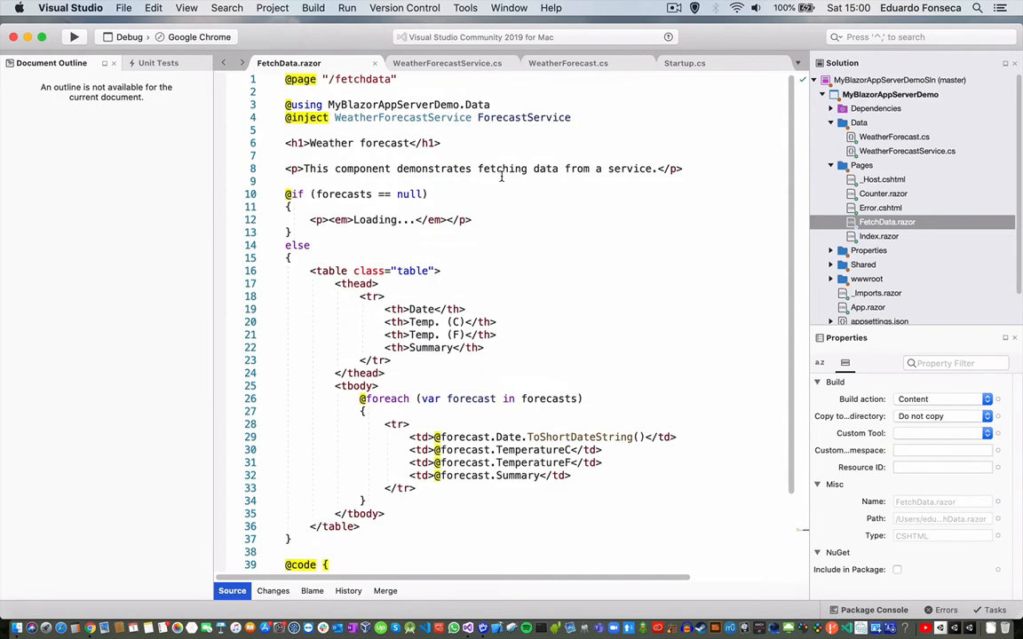
click(577, 117)
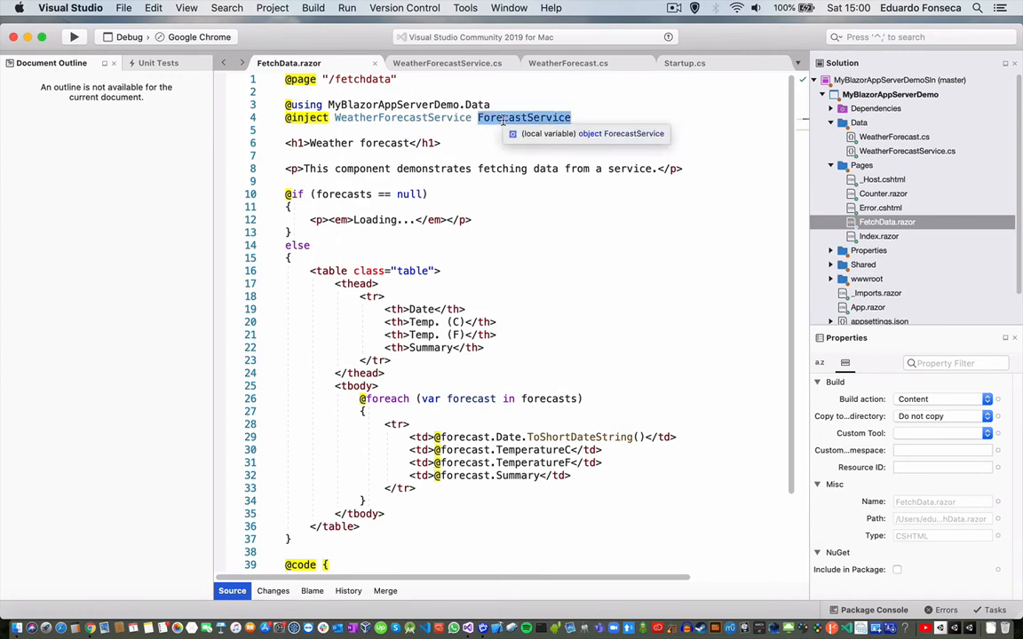
scroll(down, 3)
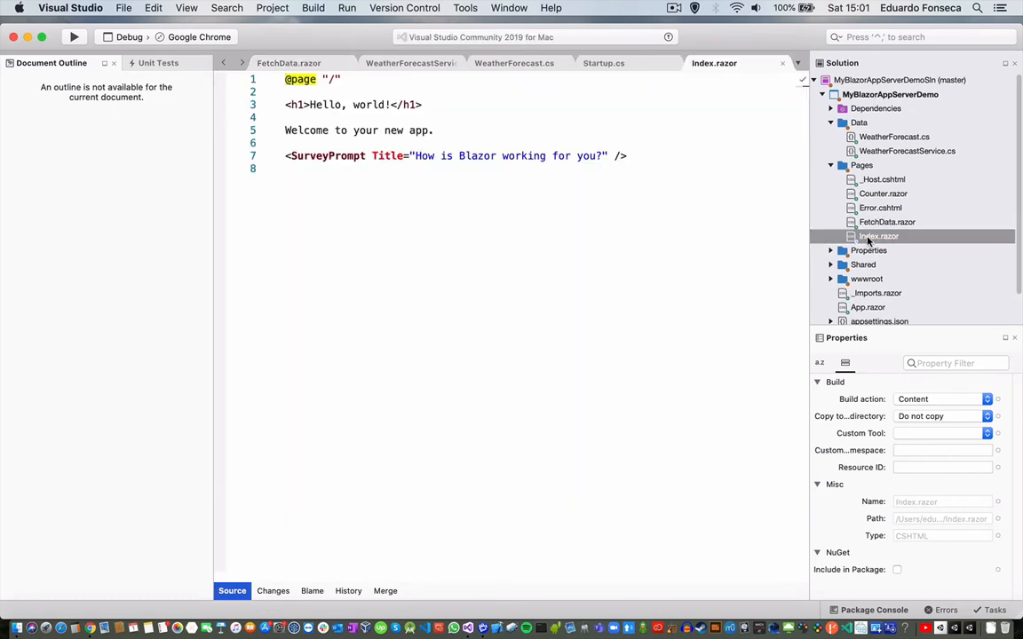
Open Error.cshtml and run the project in the debugger
click(883, 207)
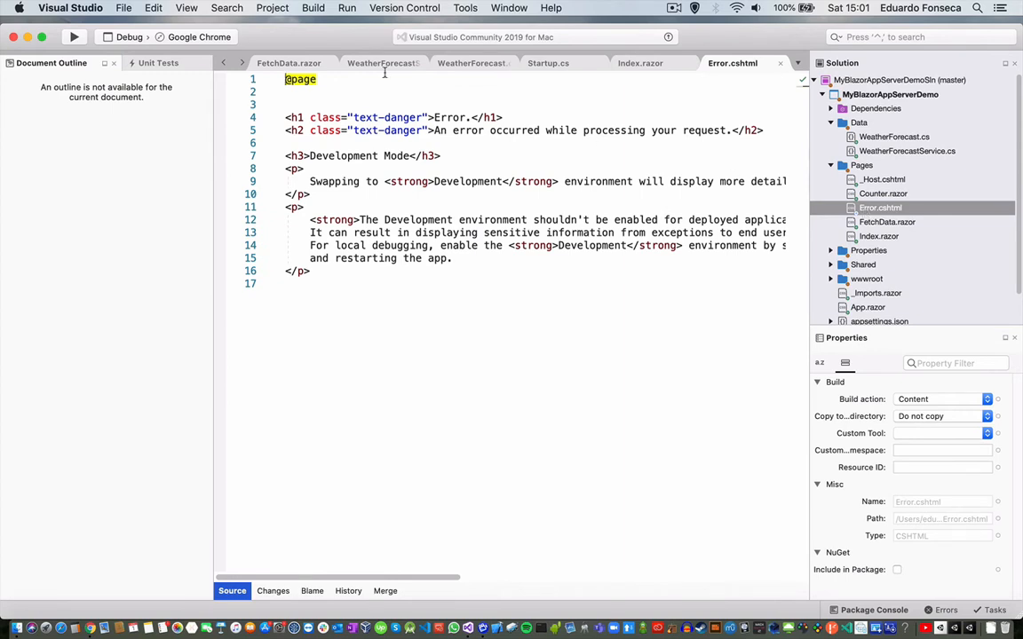
click(75, 38)
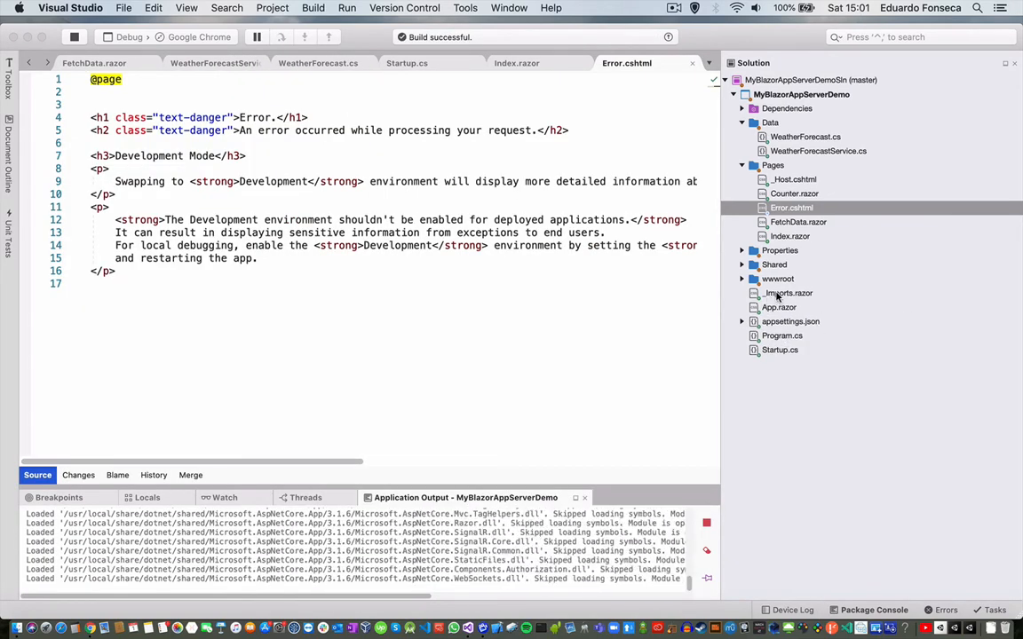
Expand wwwroot and Shared, then view the Hello, world! page at localhost:5001 in Chrome
click(742, 279)
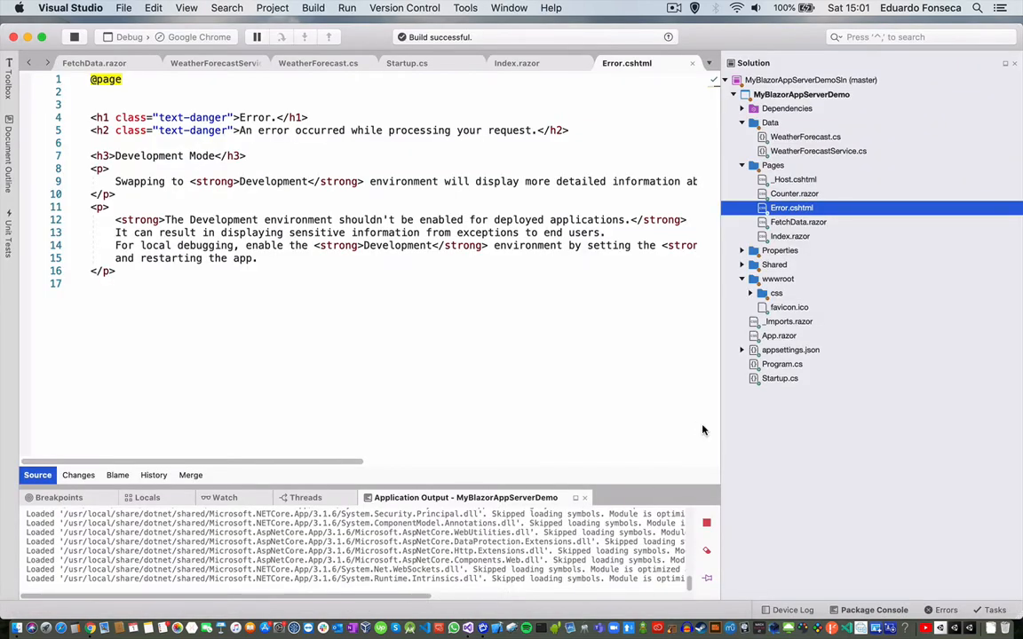
mouse_move(766, 373)
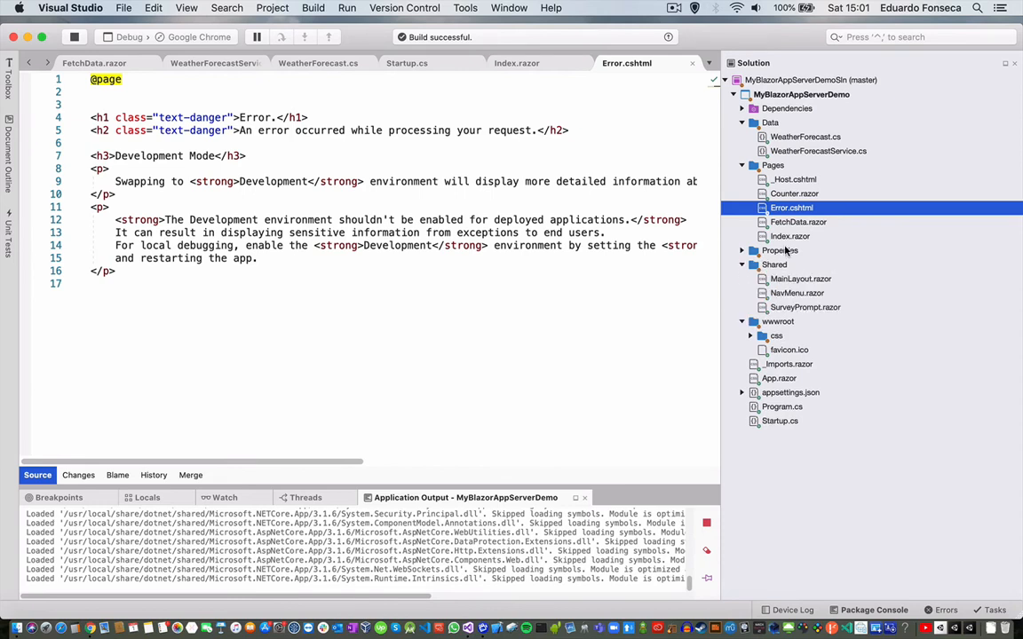
click(789, 236)
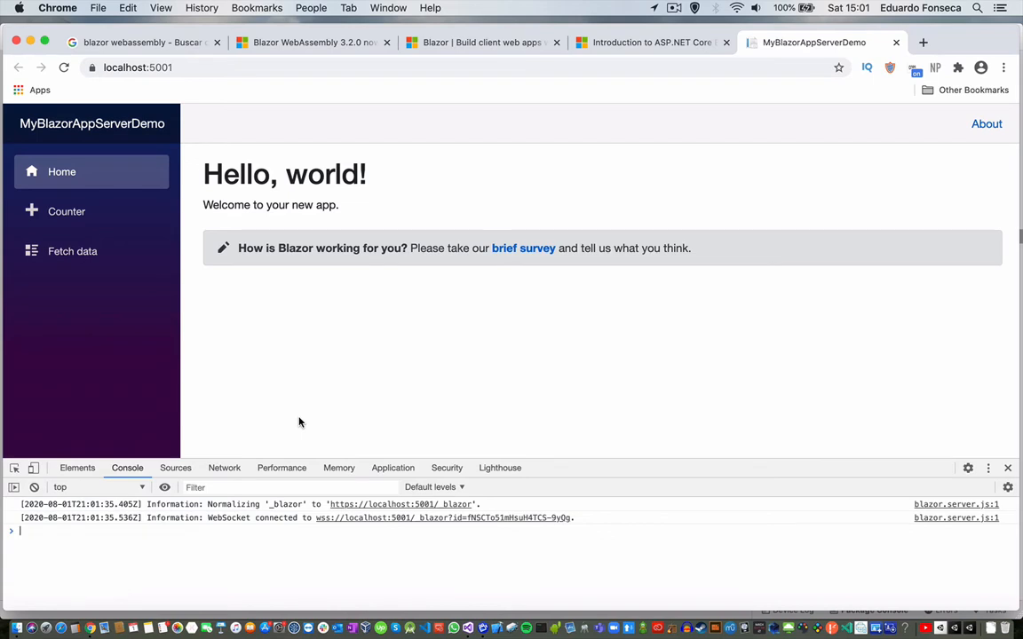
Browse _framework/blazor.server.js and the (index) source in Chrome DevTools Sources
click(174, 467)
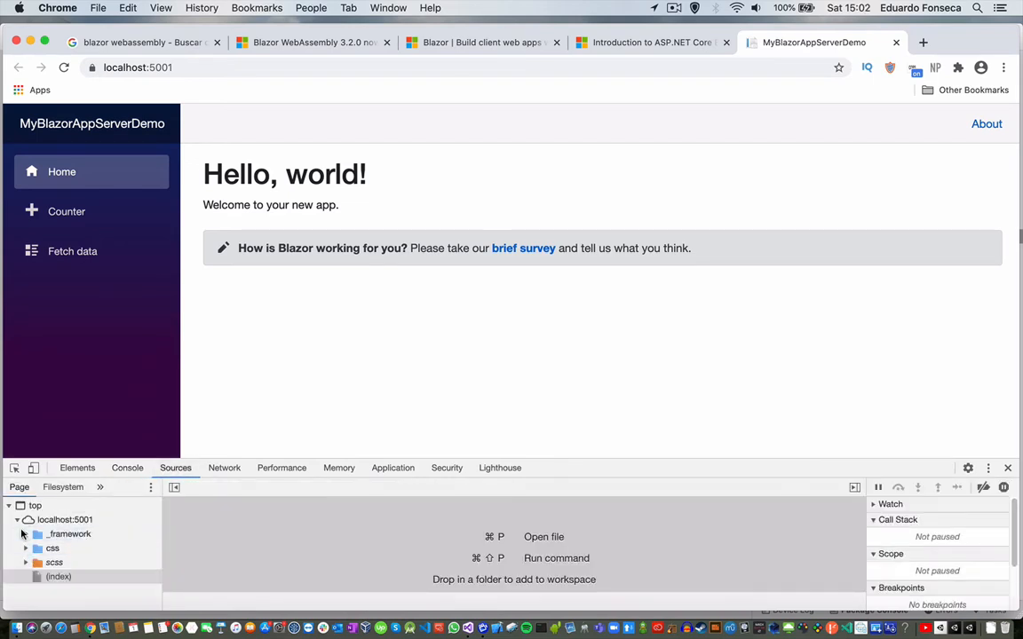
click(25, 535)
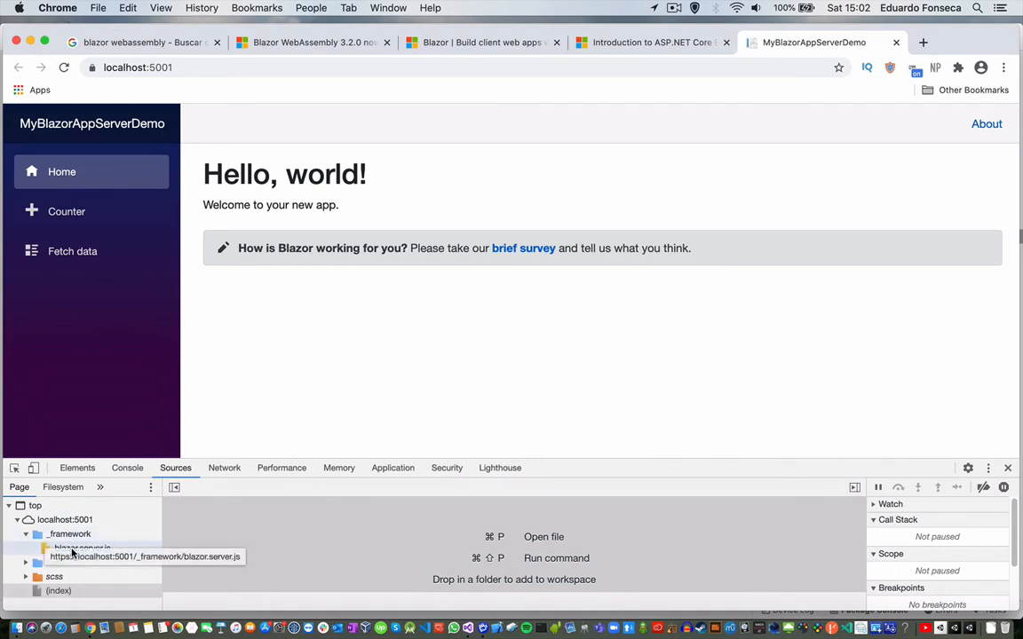
click(66, 550)
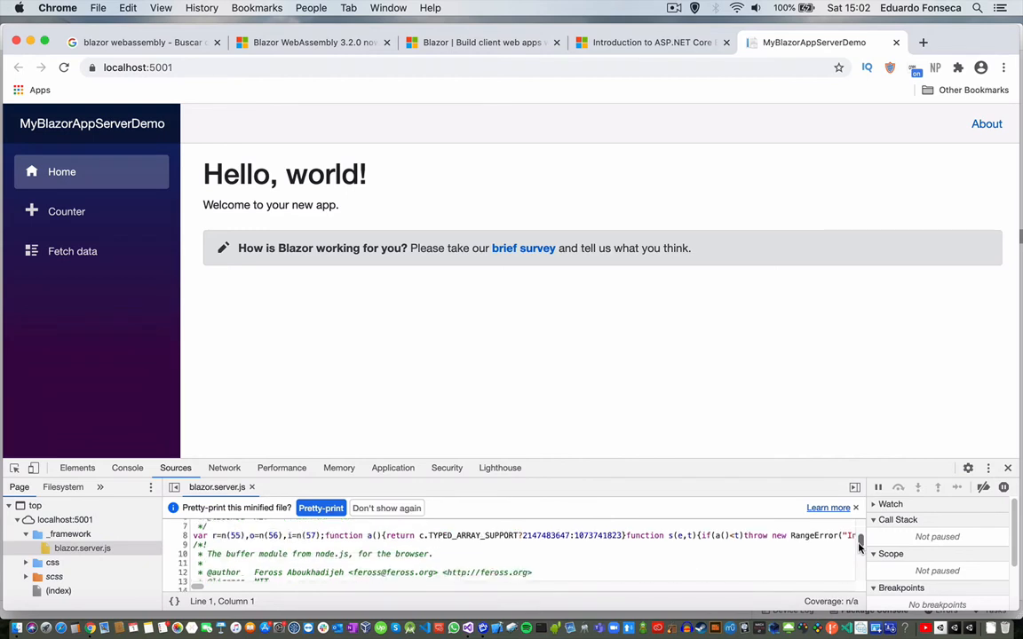
scroll(down, 3)
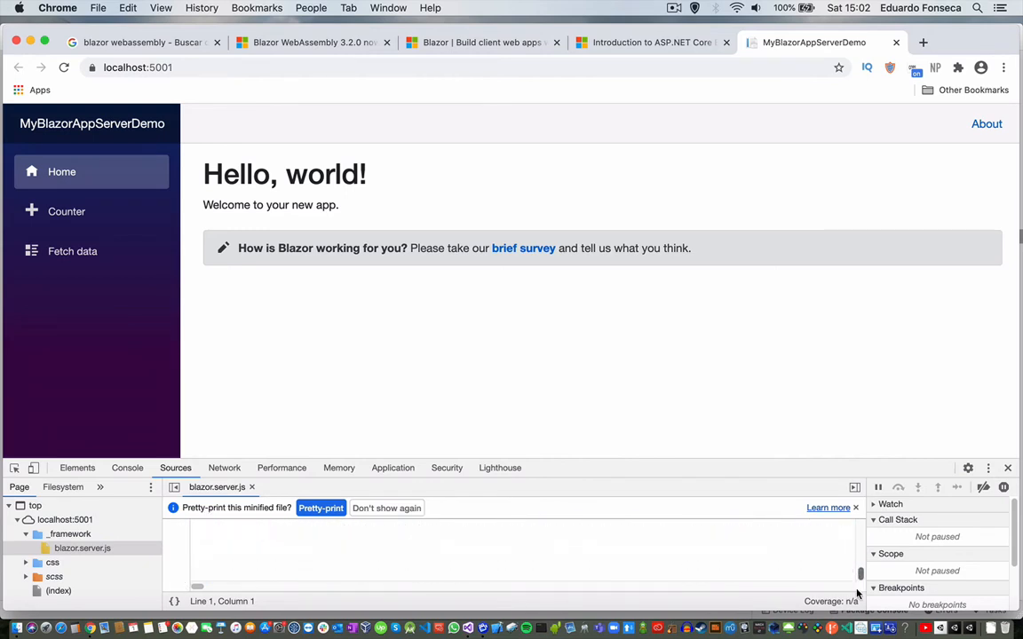
scroll(down, 3)
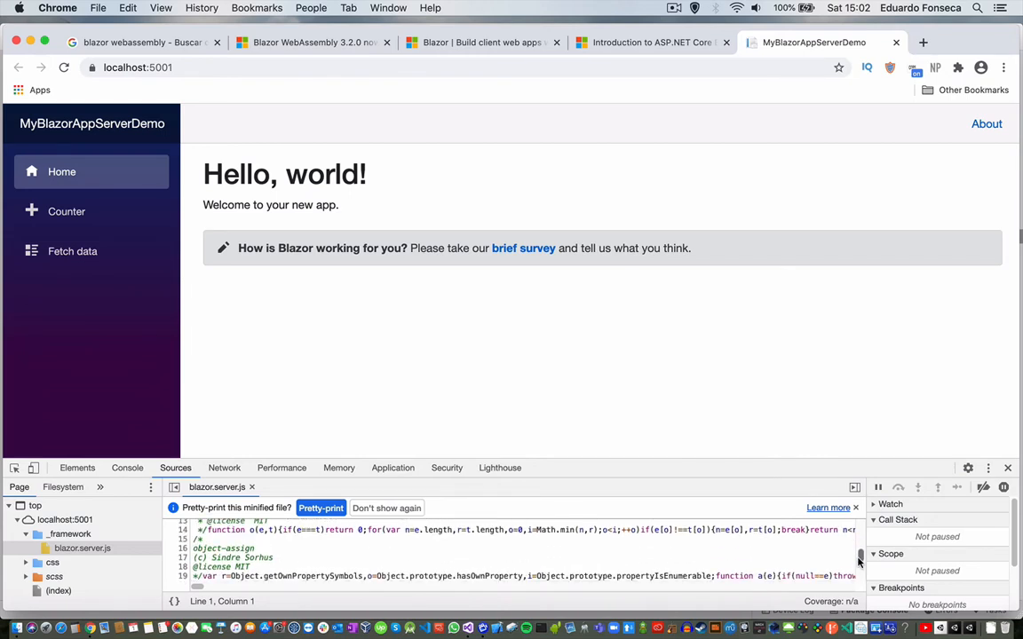
scroll(down, 3)
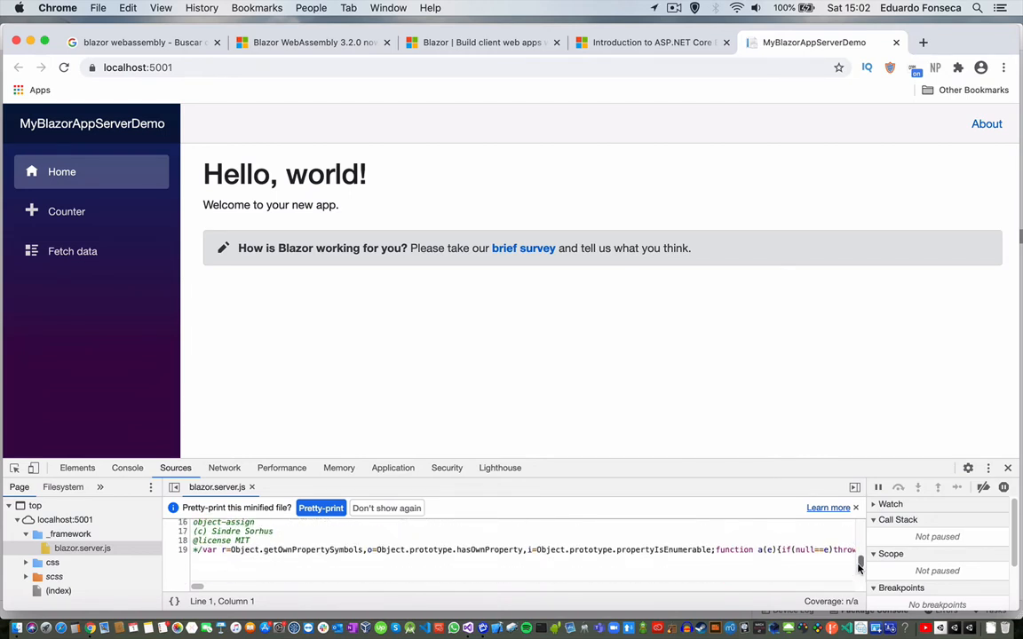
mouse_move(55, 591)
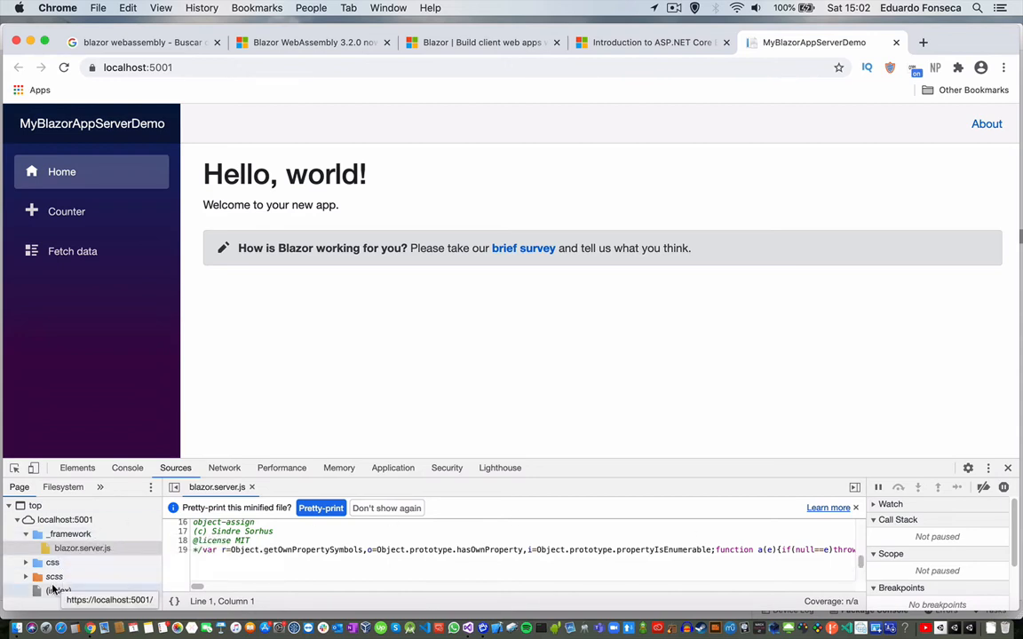
mouse_move(51, 592)
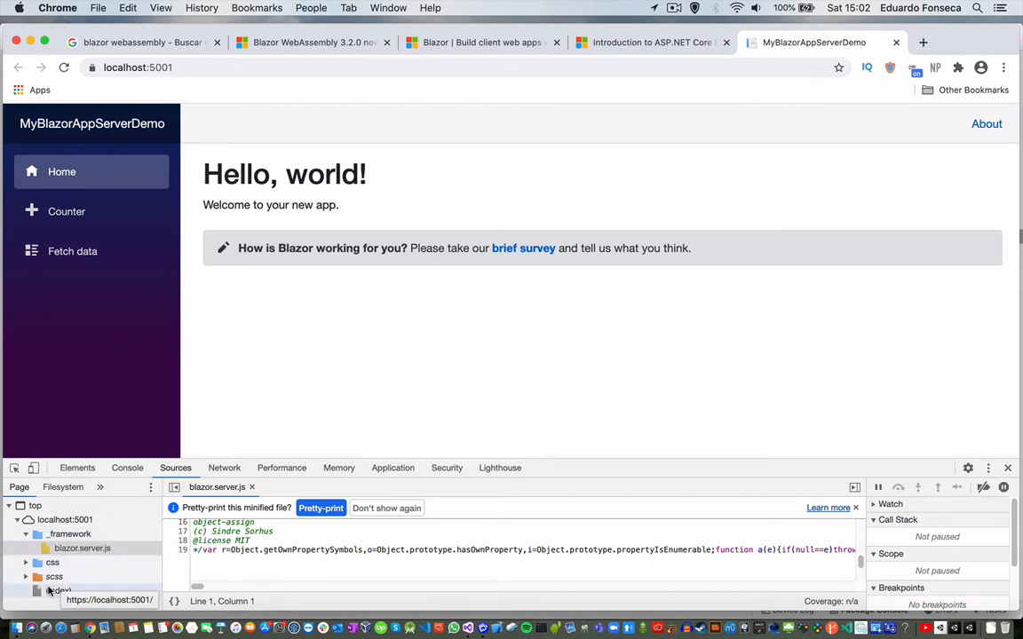
click(72, 251)
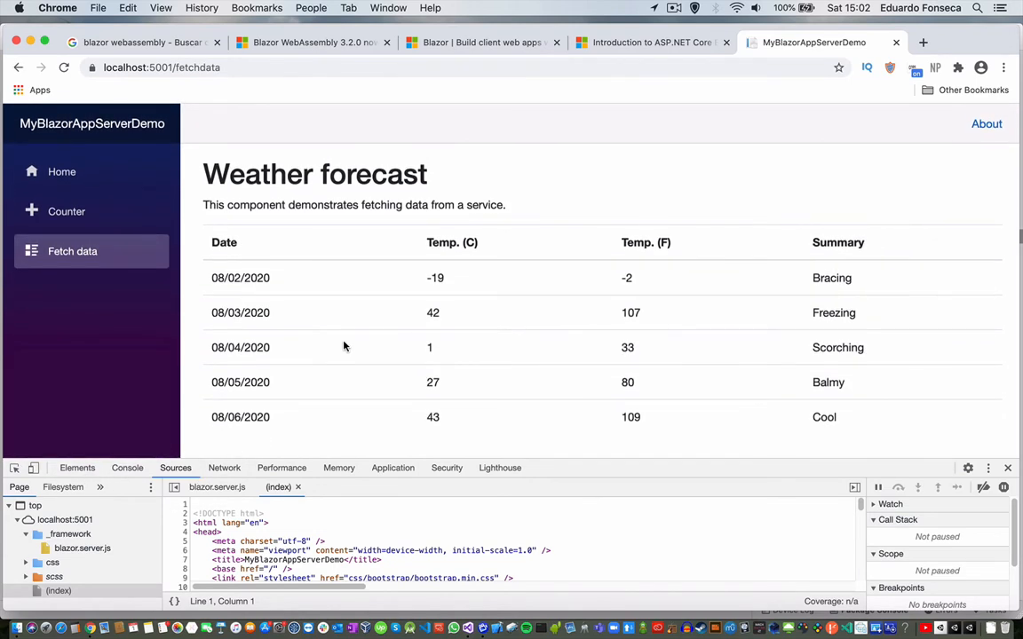
mouse_move(84, 590)
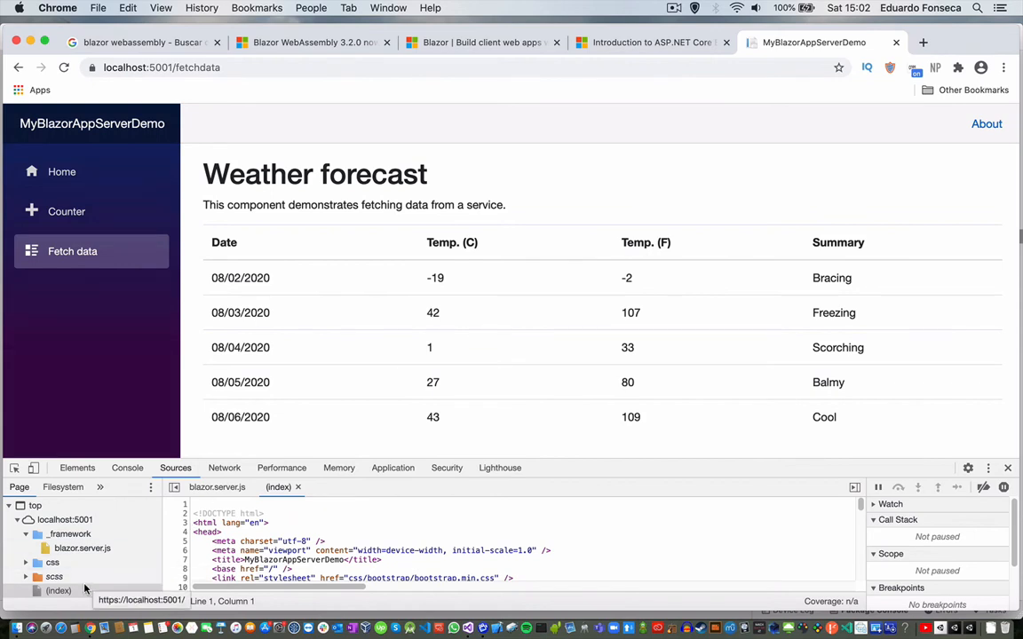
Reopen blazor.server.js in DevTools Sources while the page reports reconnection failed
click(81, 548)
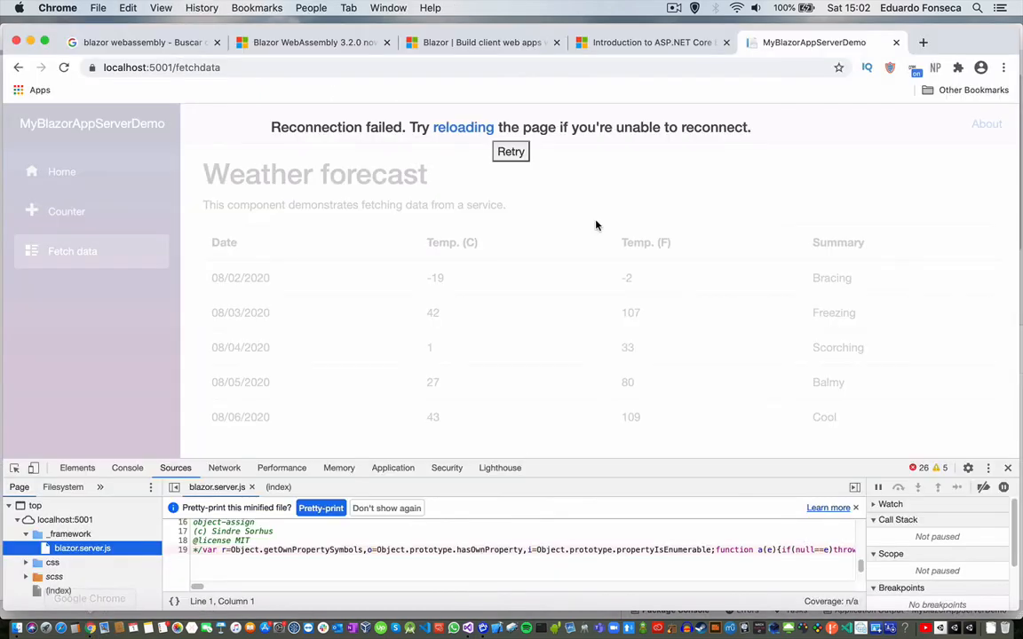
Jump to the Blazor Server section and read the SignalR diagram and JavaScript interop text
click(651, 42)
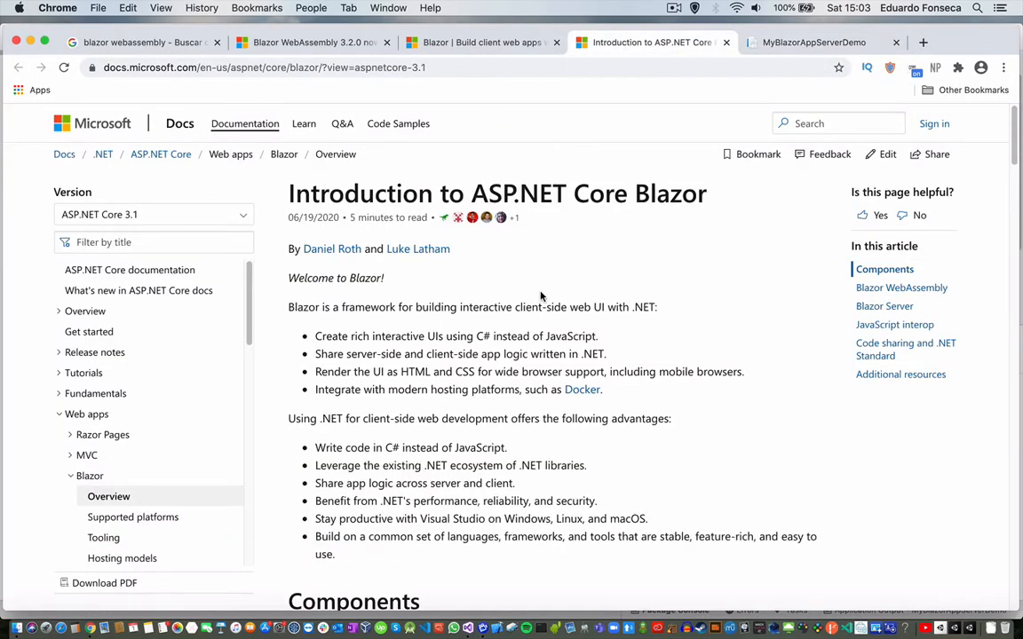
scroll(down, 3)
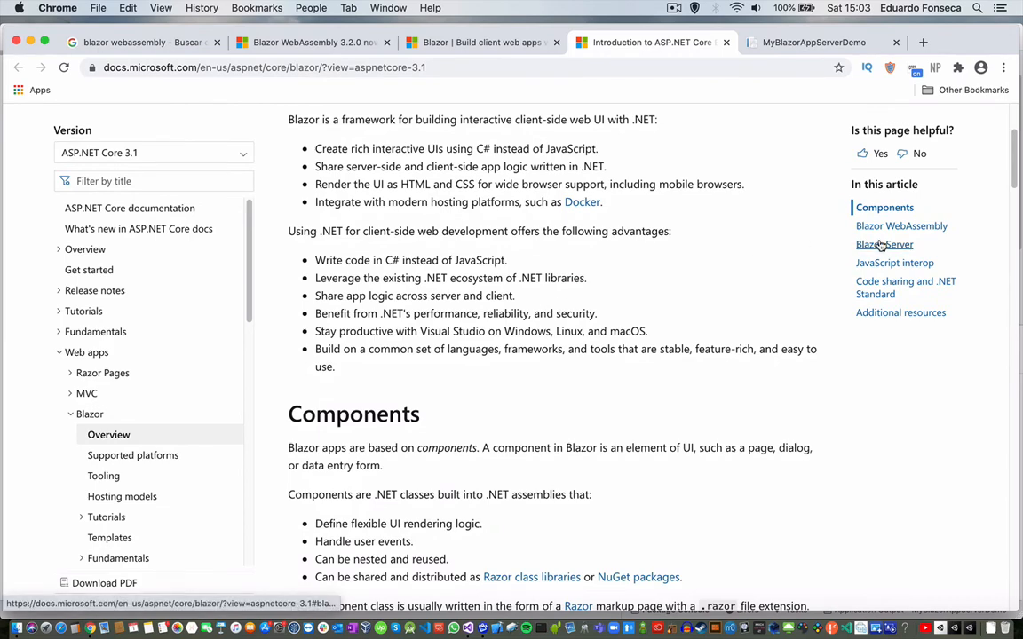
click(884, 244)
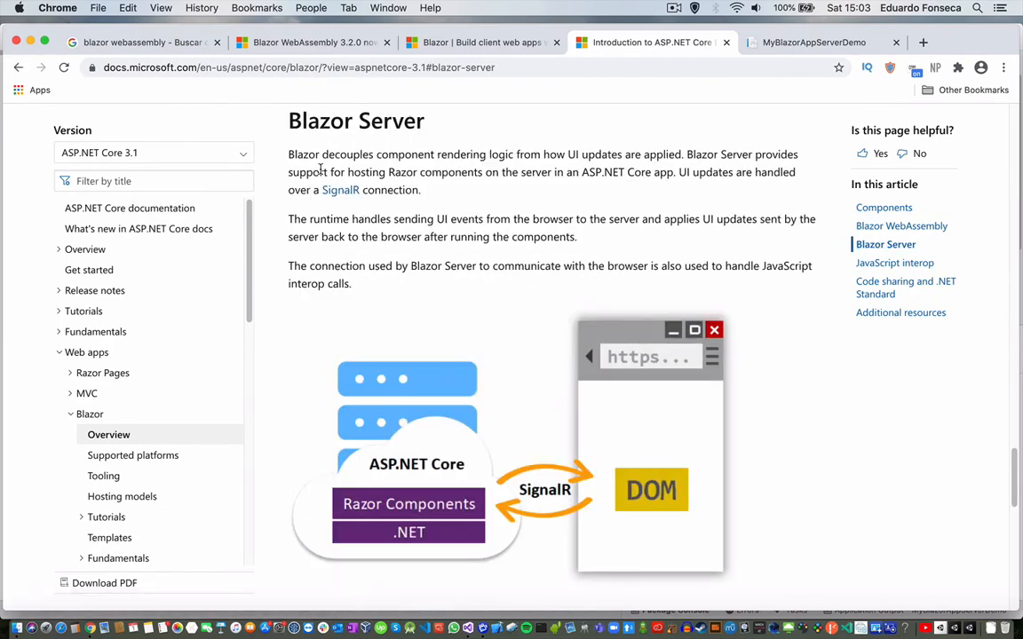
mouse_move(490, 158)
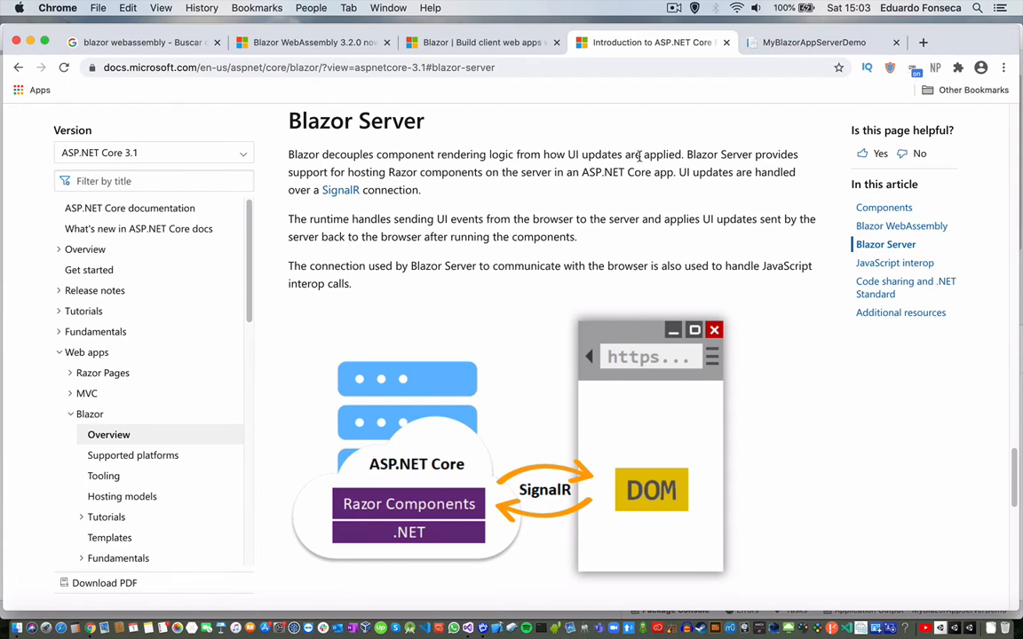
mouse_move(662, 158)
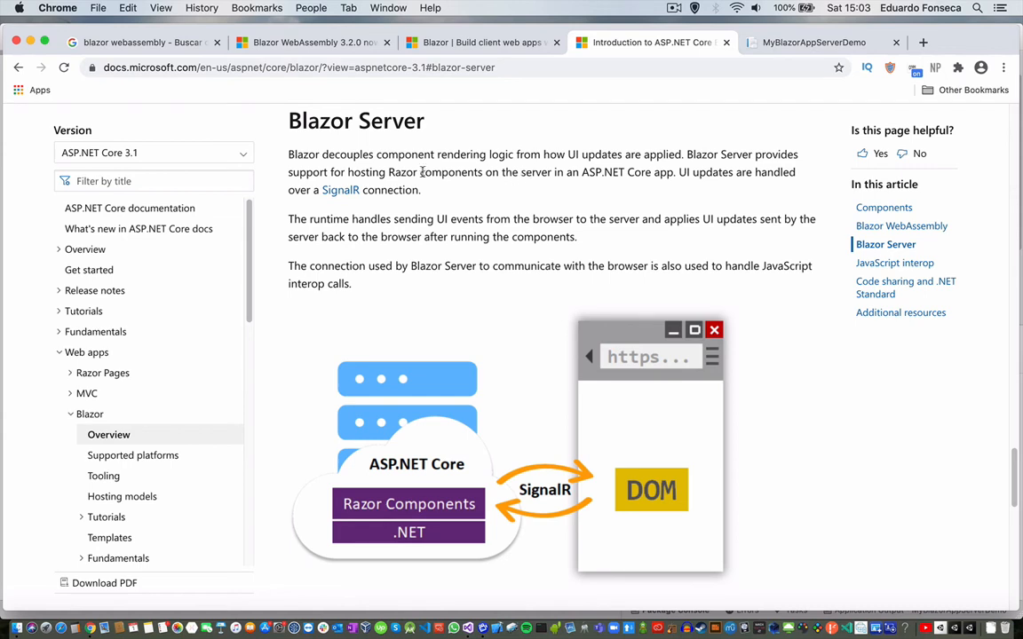
mouse_move(510, 176)
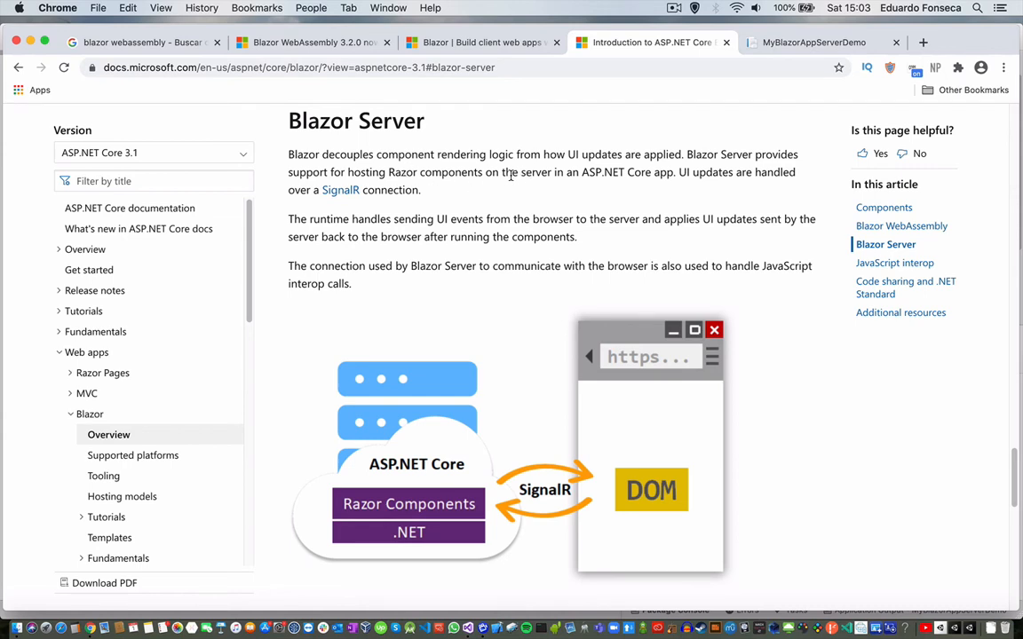
scroll(down, 3)
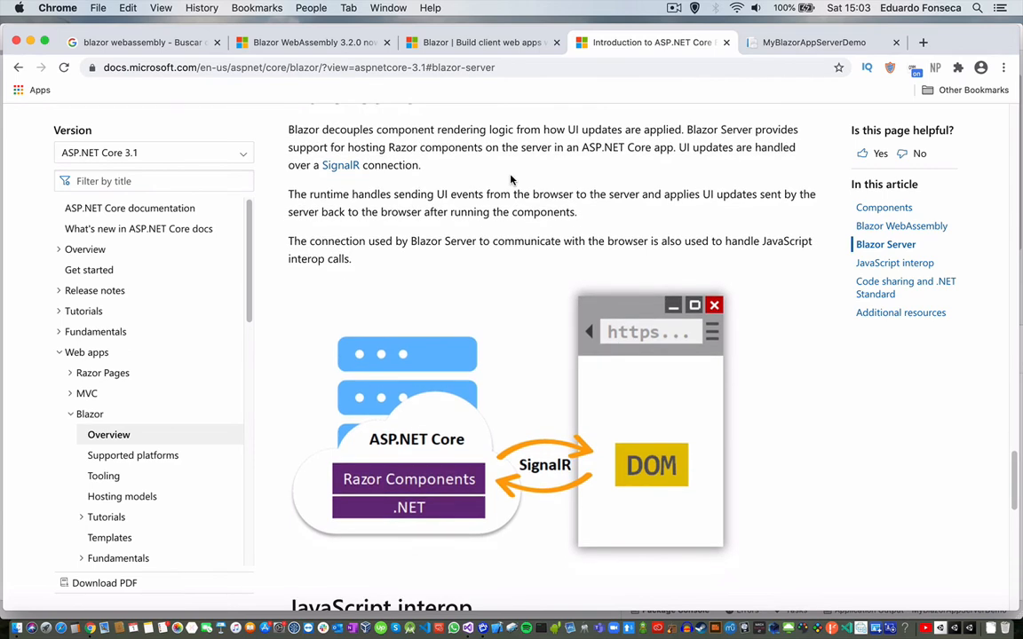
double_click(370, 193)
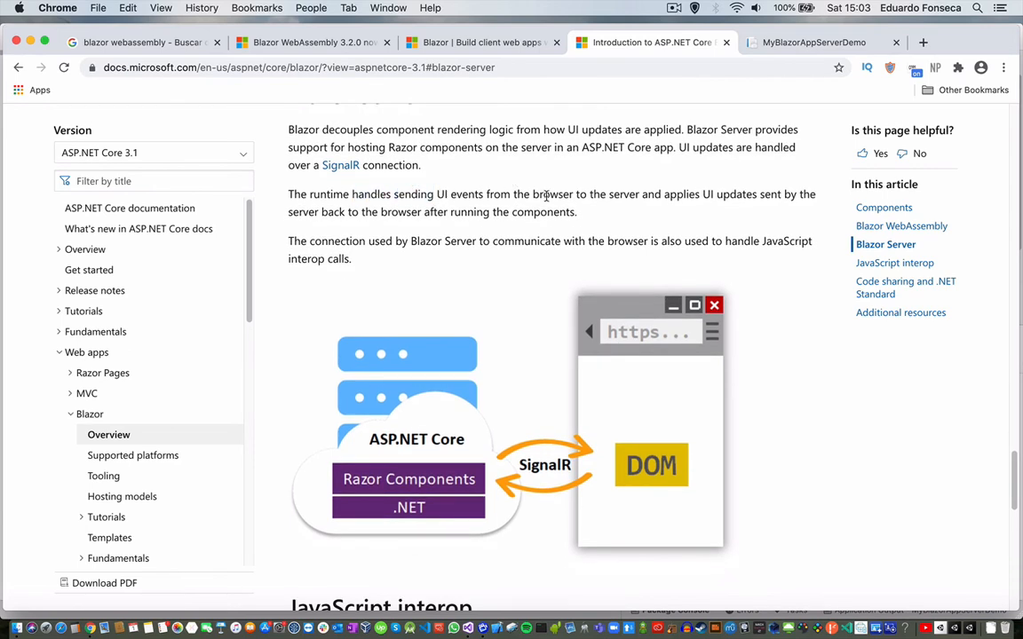
mouse_move(674, 192)
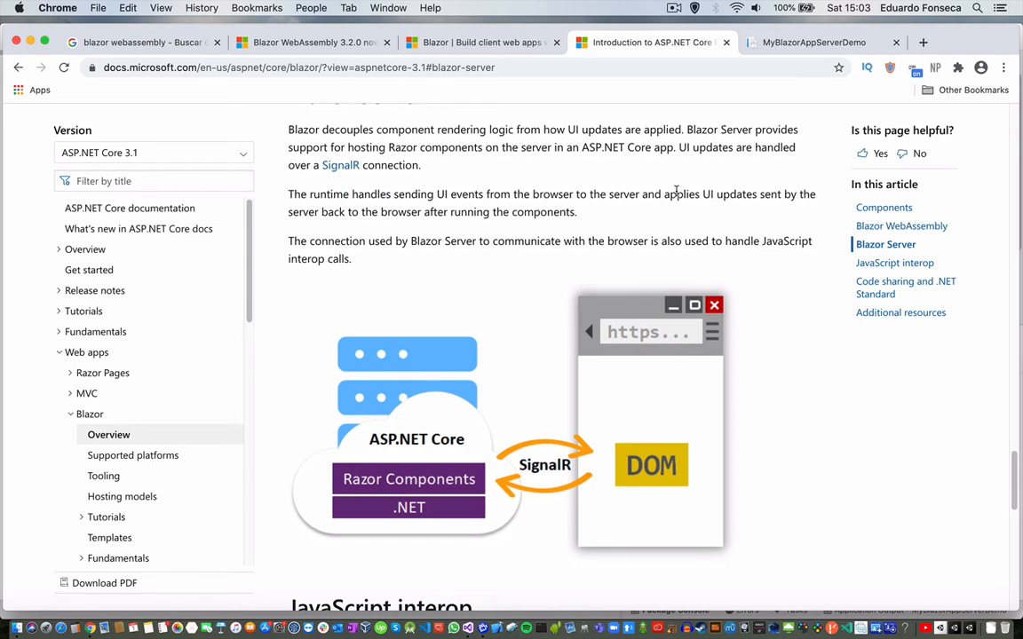
mouse_move(705, 193)
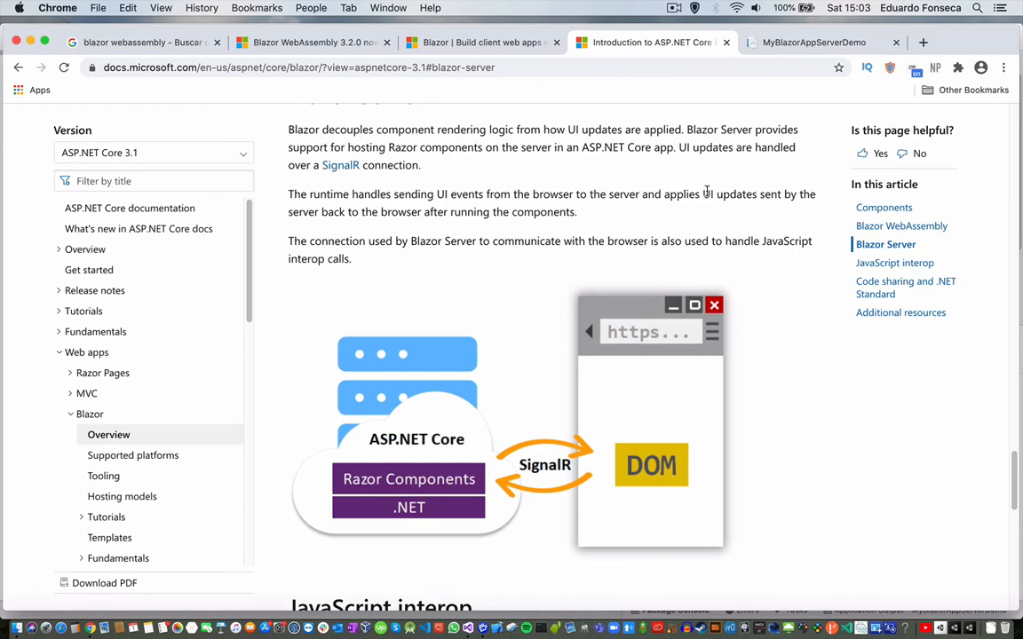
mouse_move(722, 277)
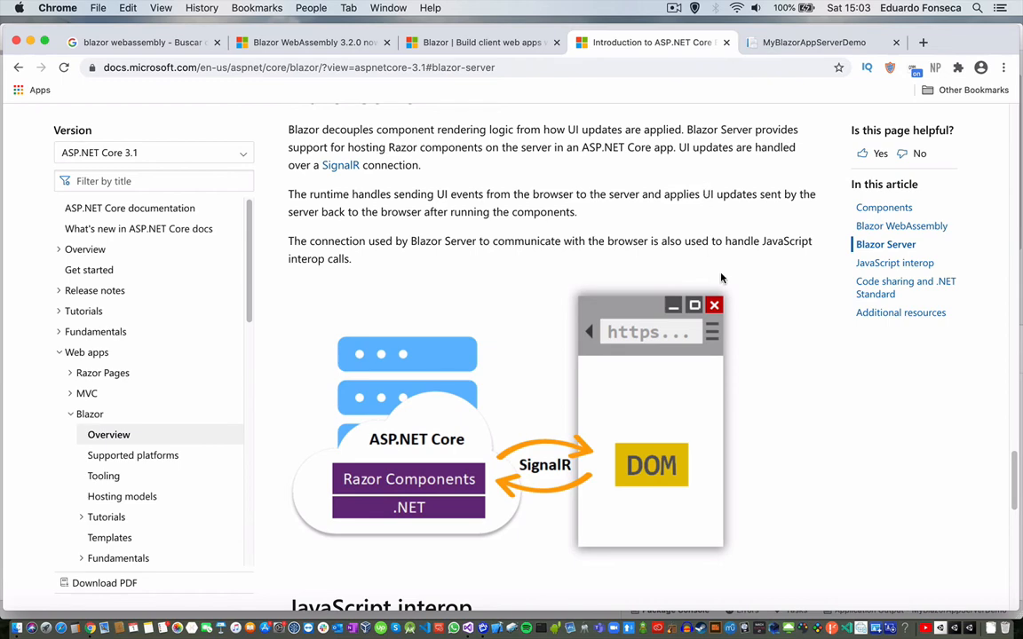
scroll(down, 3)
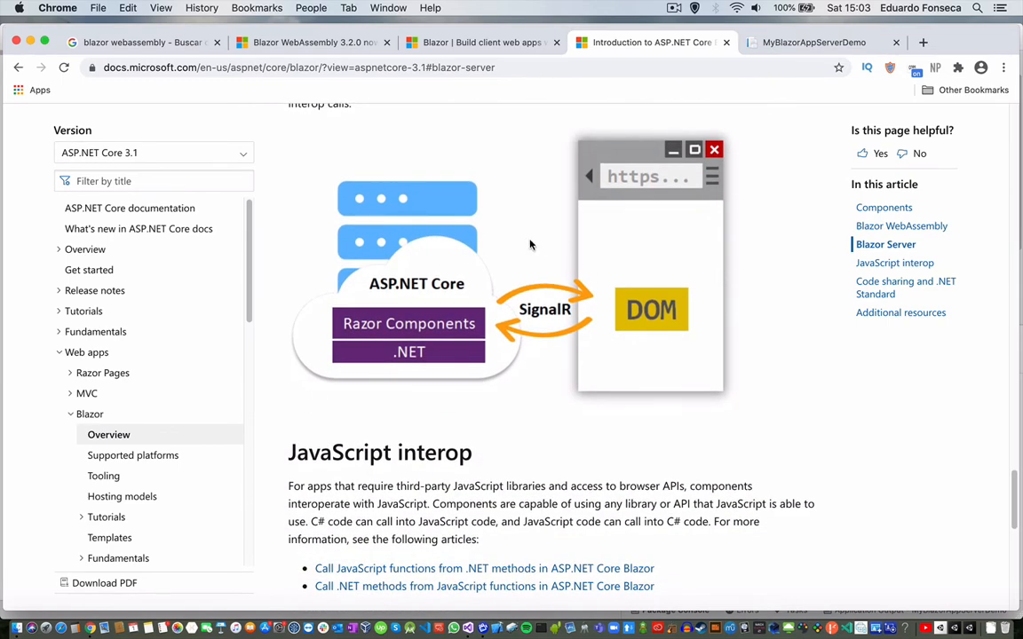
Read the Blazor WebAssembly section, highlighting words like WebAssembly and JavaScript
click(901, 225)
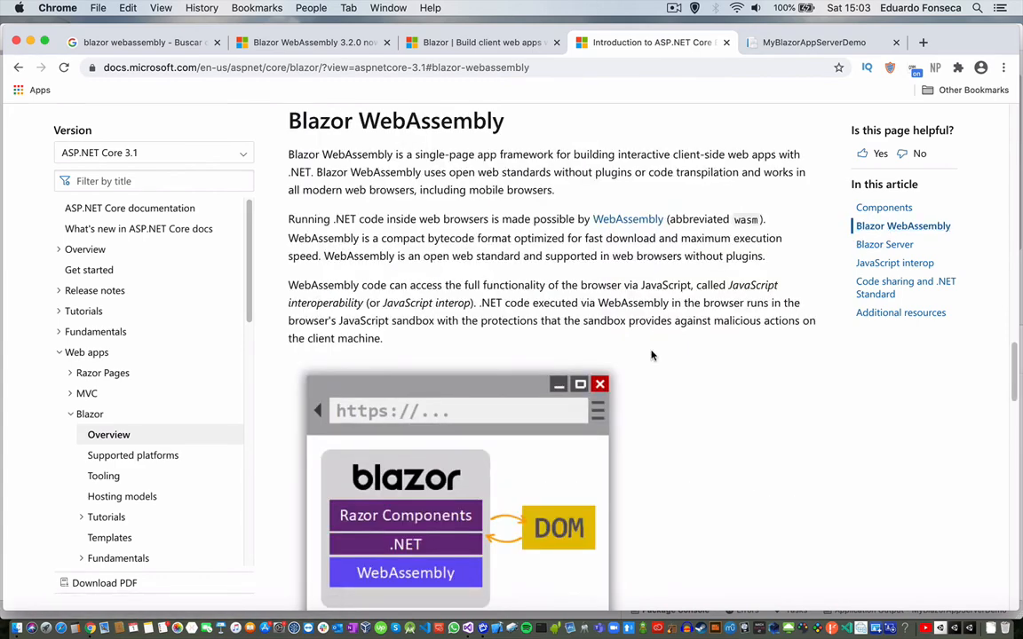
scroll(down, 3)
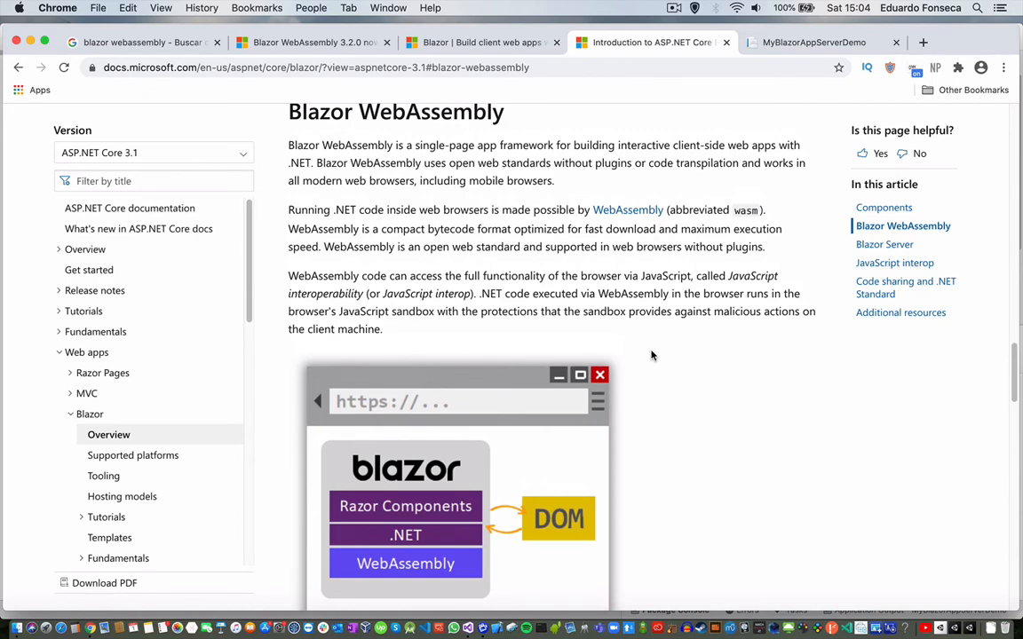
scroll(down, 3)
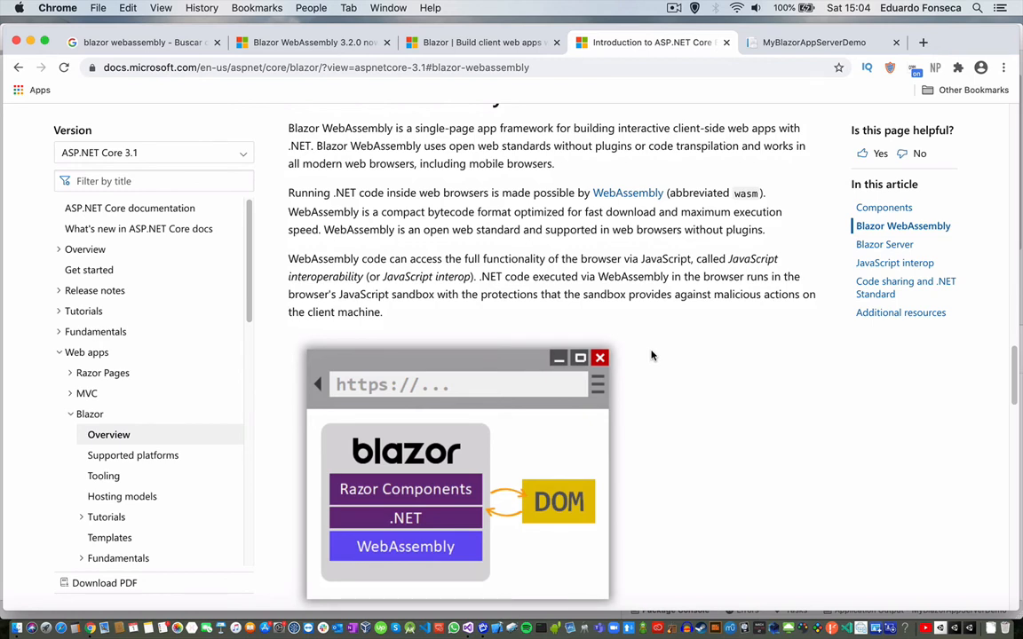
mouse_move(412, 265)
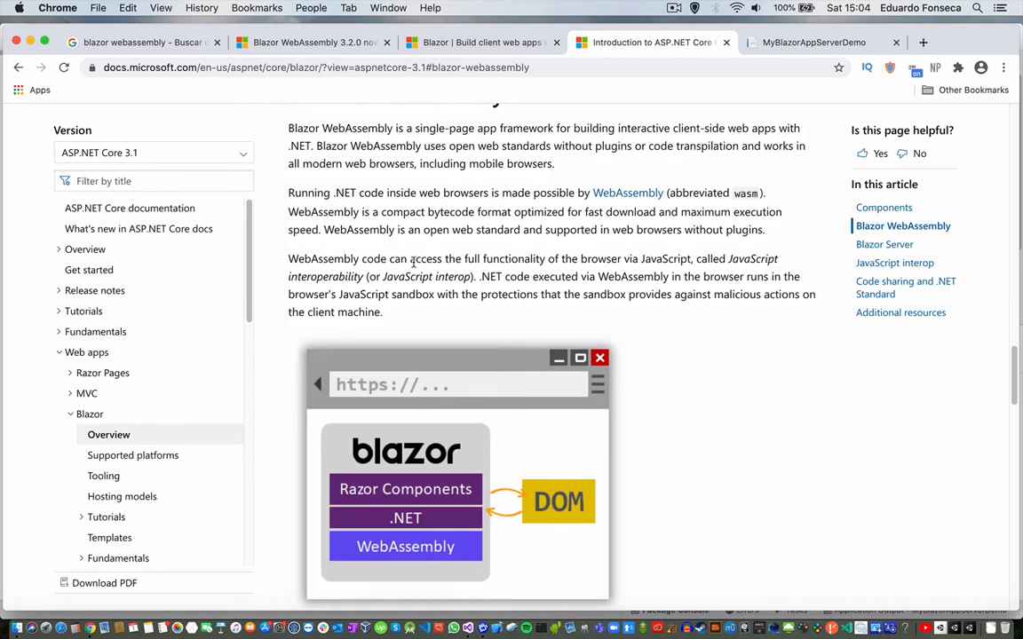
double_click(324, 258)
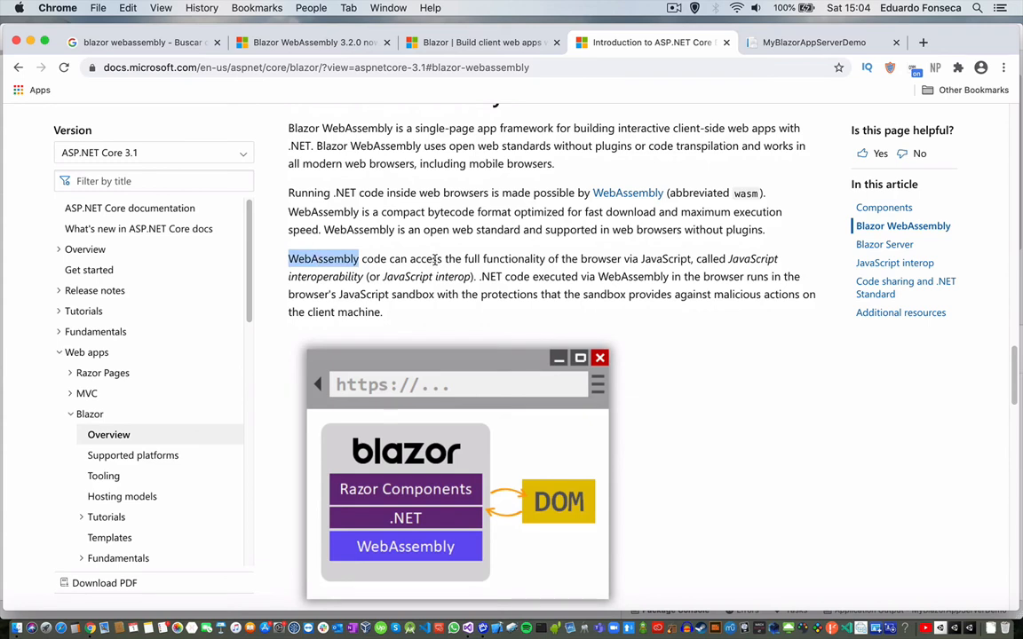
click(551, 258)
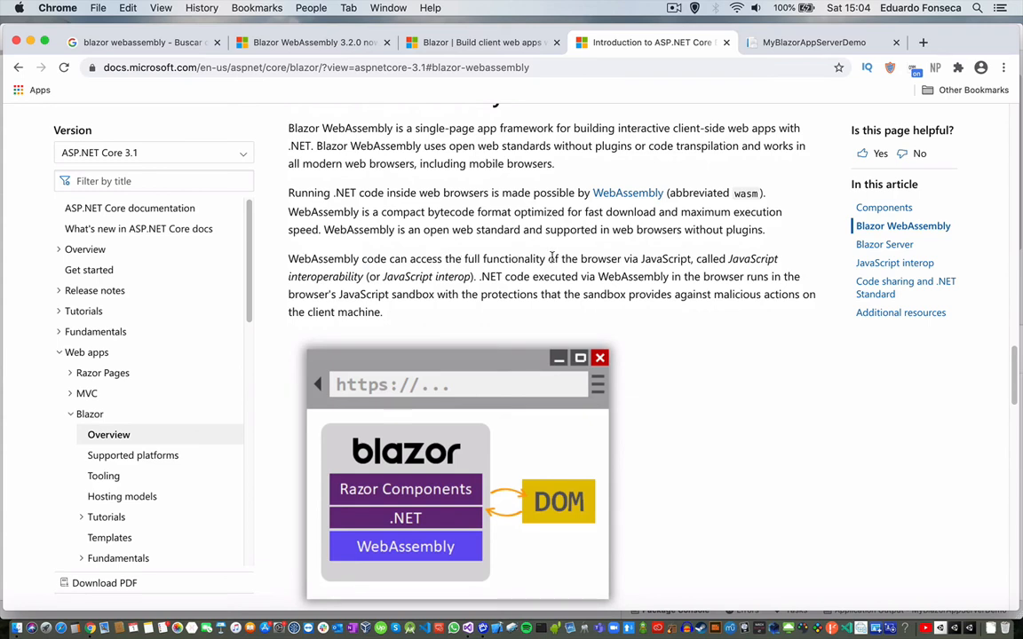
double_click(667, 258)
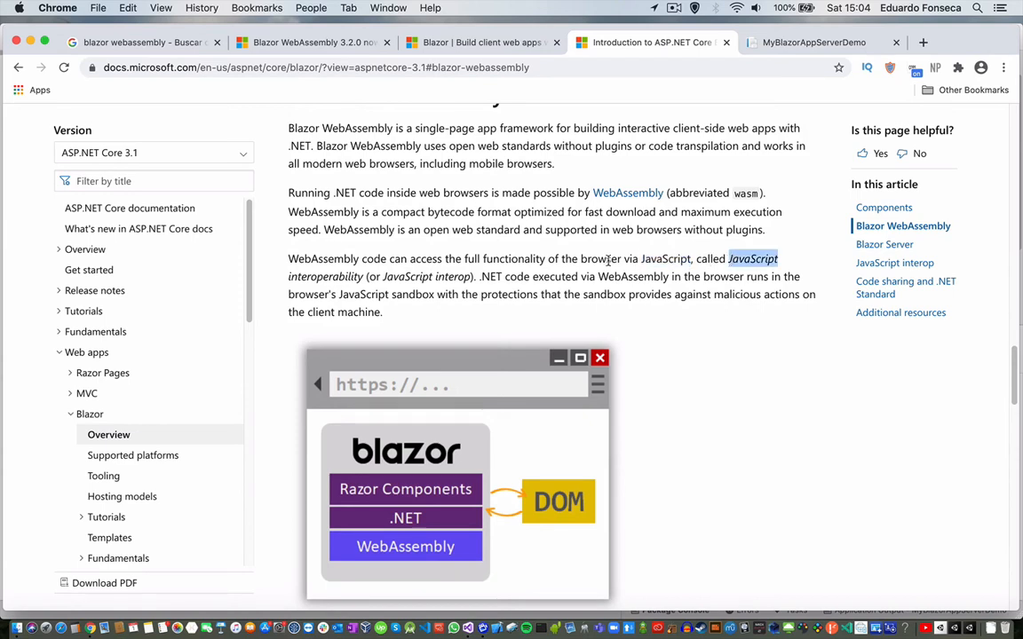
mouse_move(509, 276)
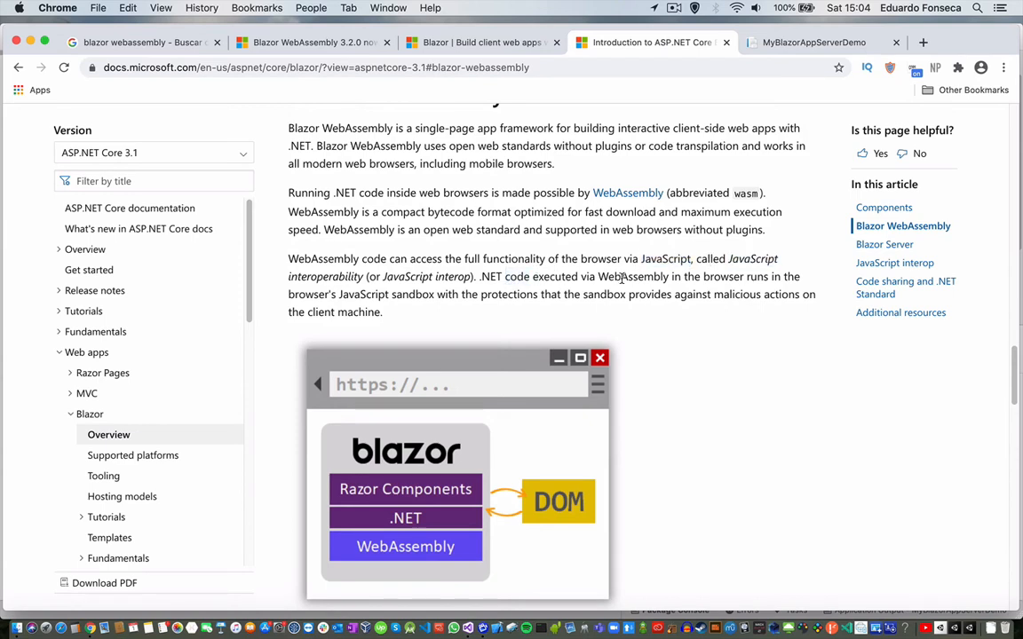
double_click(632, 276)
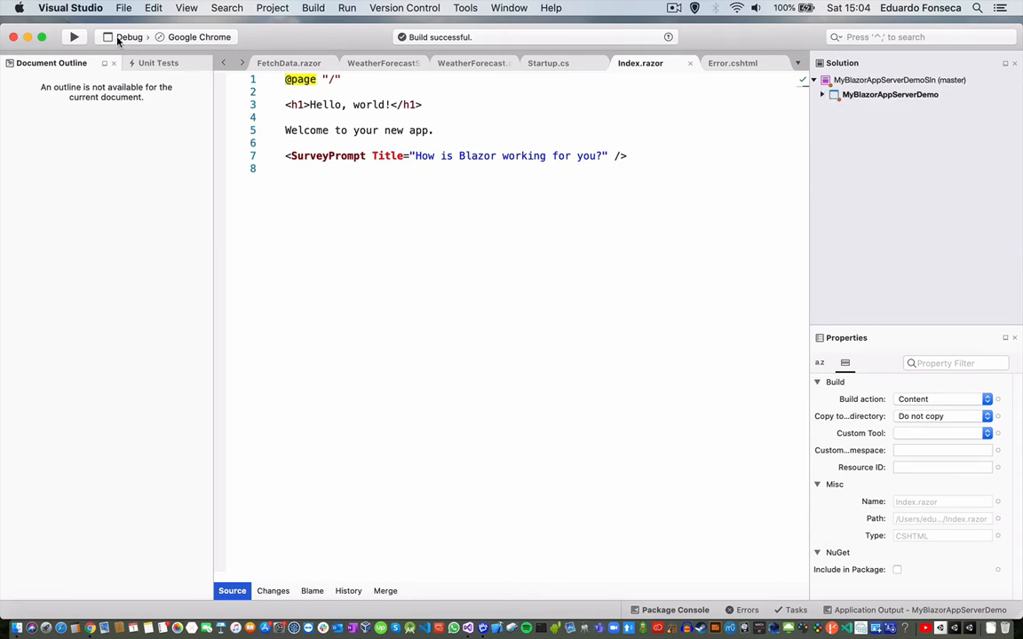
Pick the Web and Console Blazor WebAssembly App template and tick ASP.NET Core Hosted
click(133, 8)
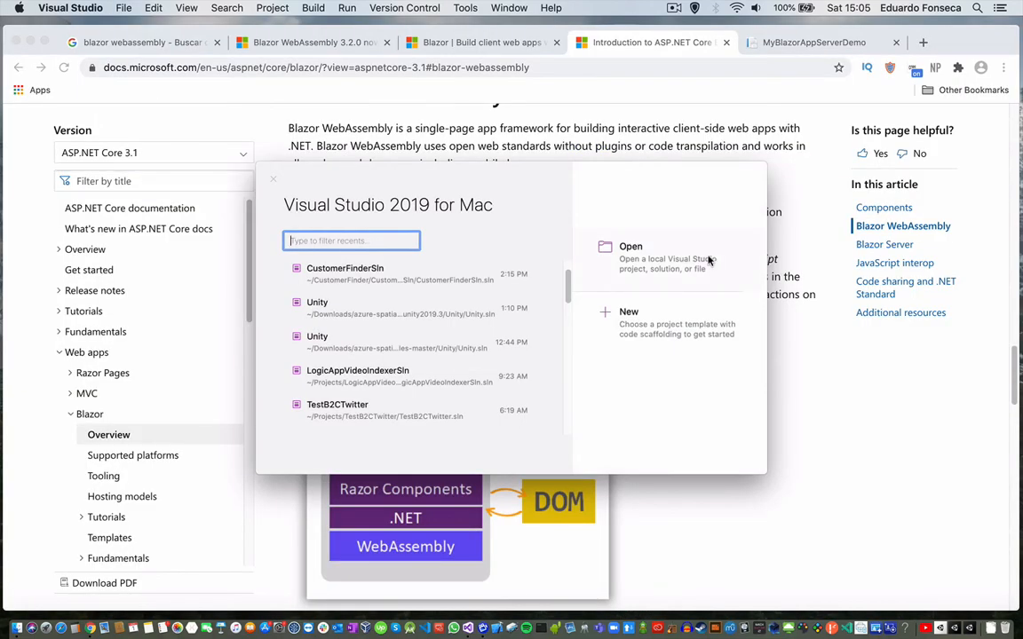
click(629, 311)
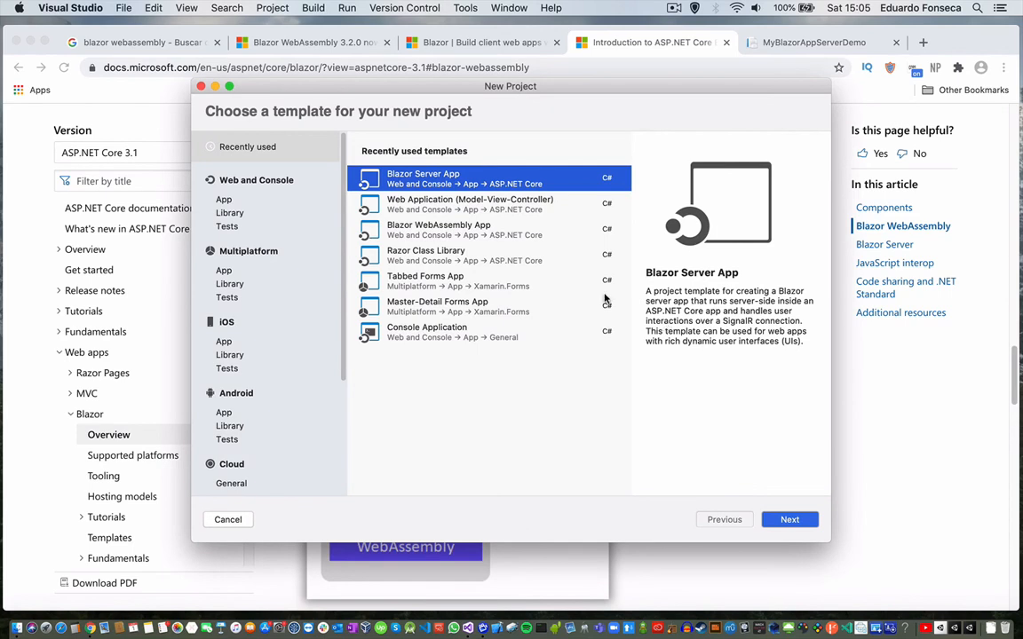
click(224, 199)
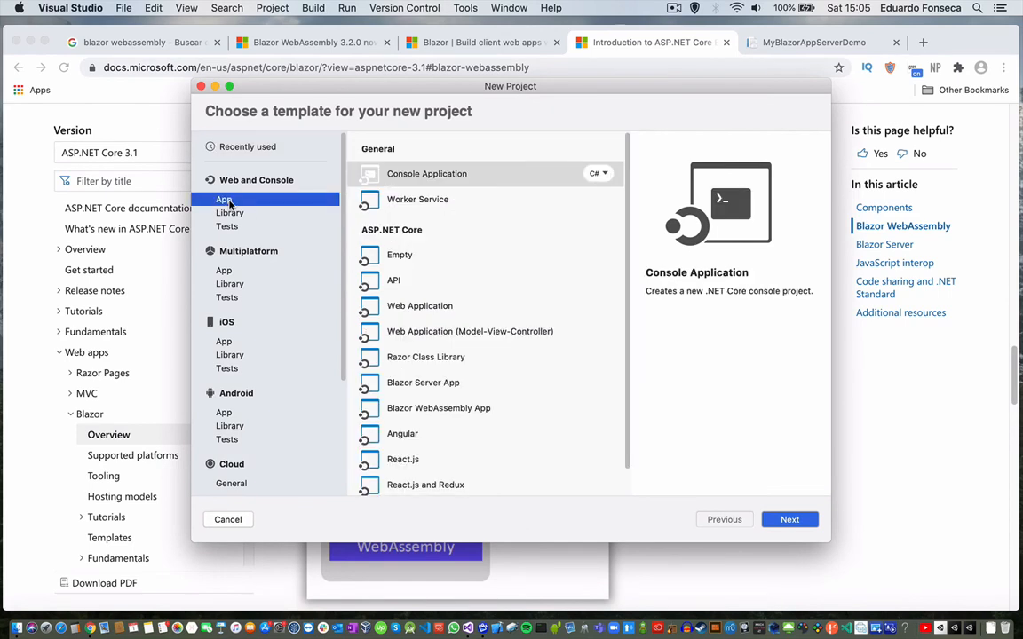
click(439, 408)
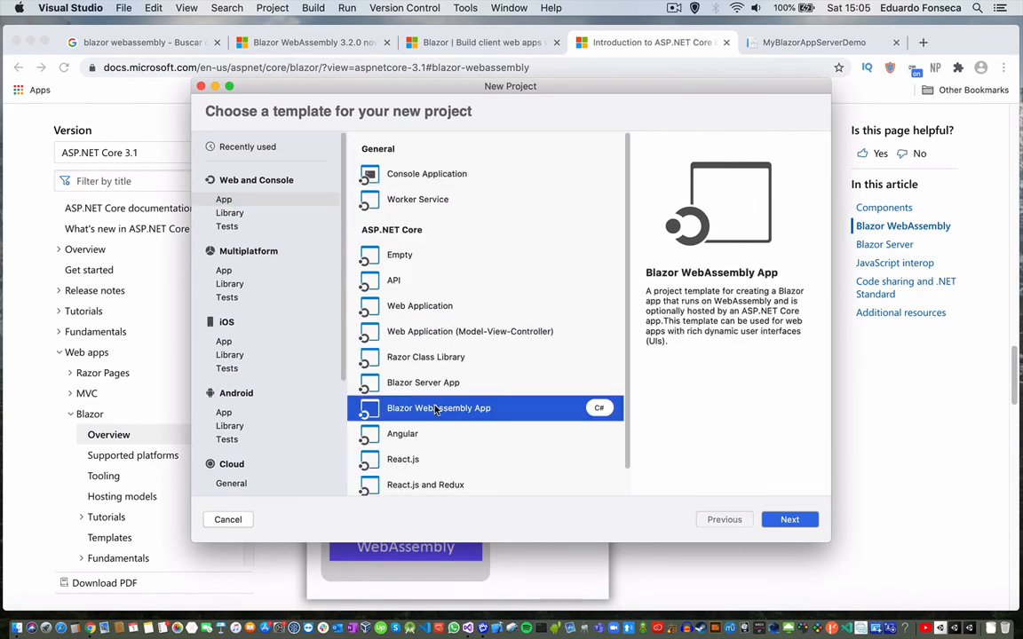
click(789, 520)
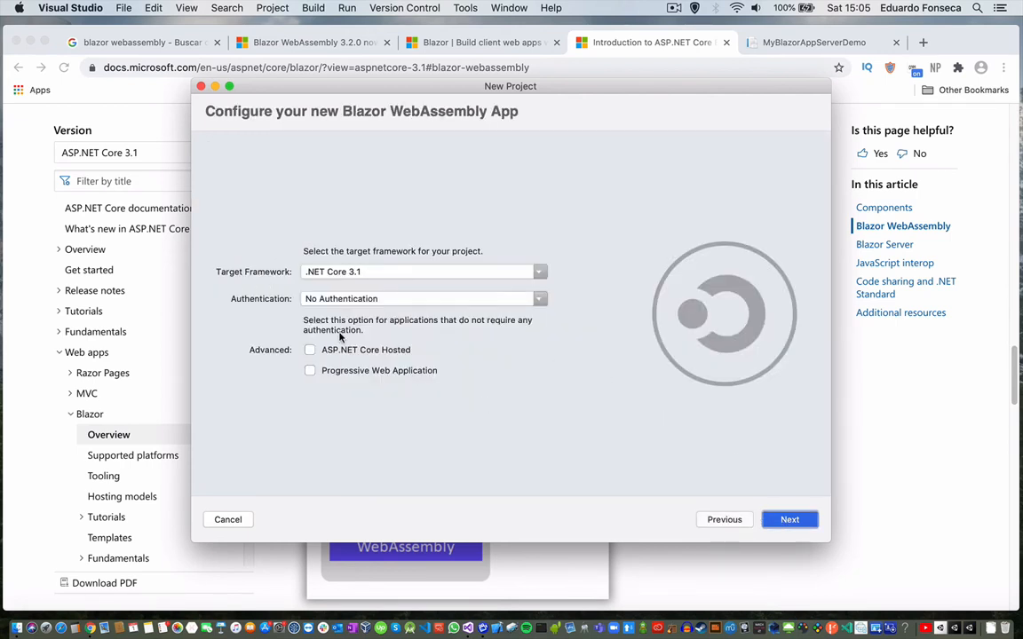
mouse_move(310, 350)
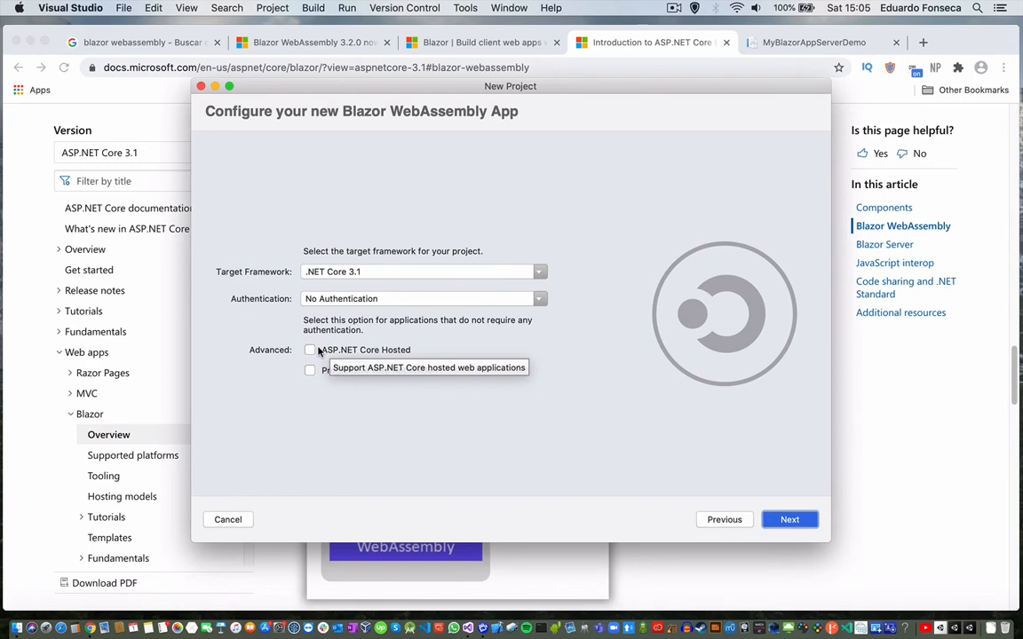
click(310, 350)
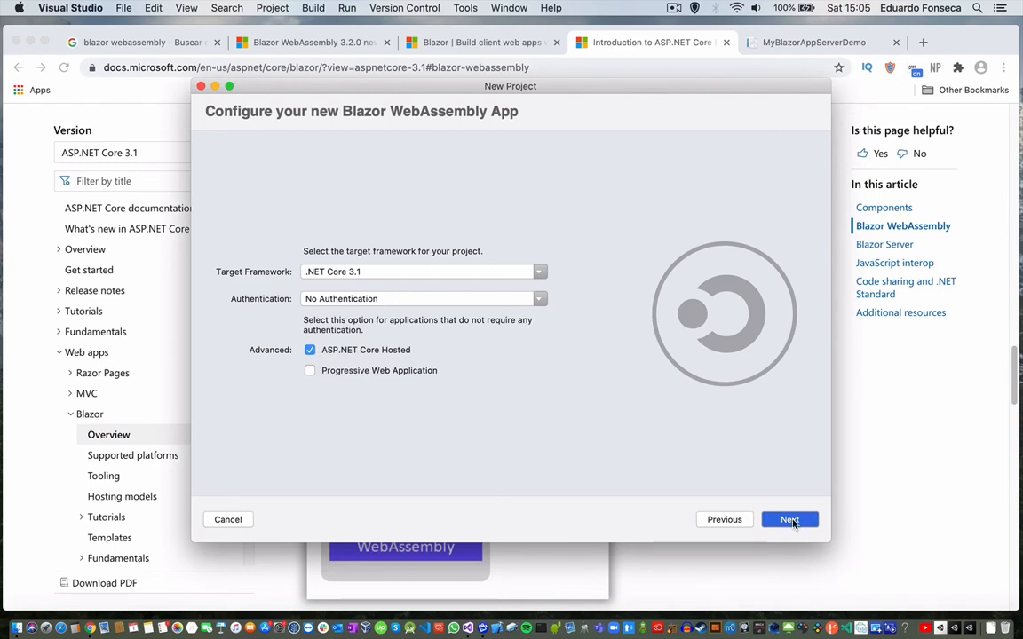
Advance to the Project Name, Solution Name and Location page and click its name field
click(790, 519)
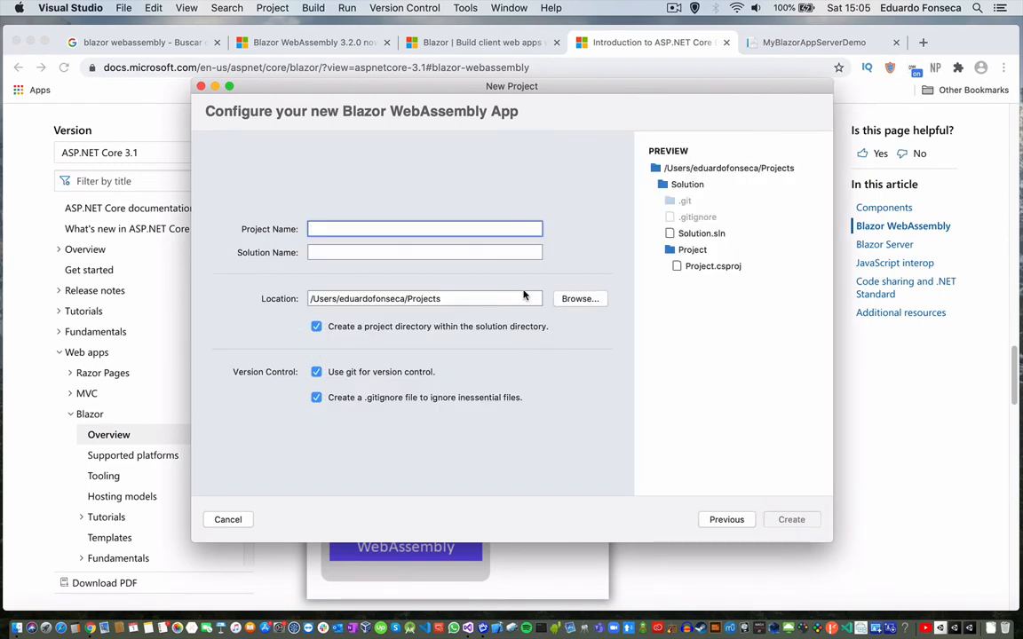
click(425, 229)
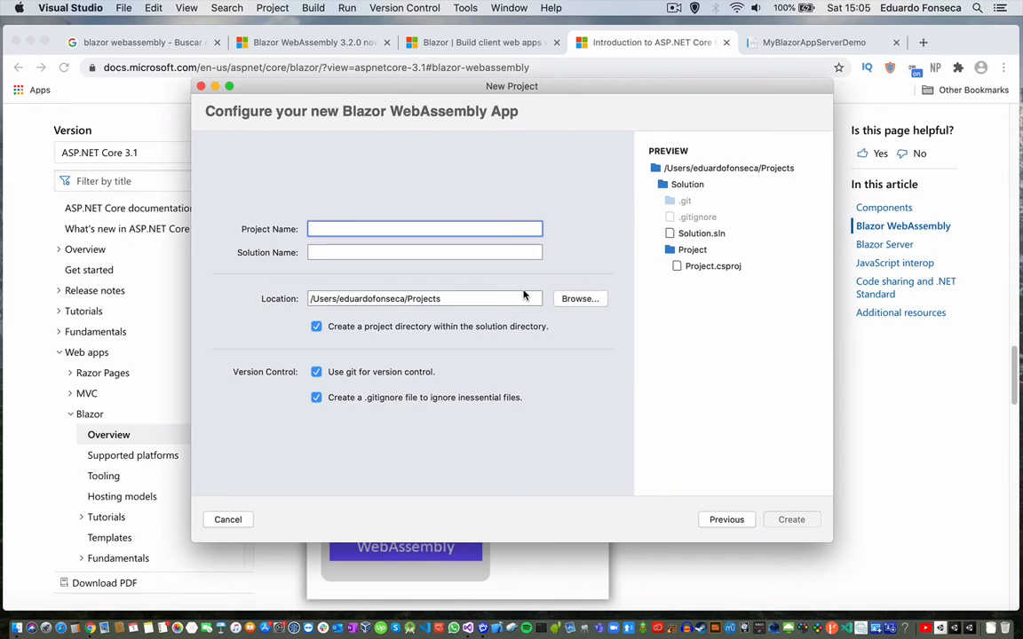
click(424, 229)
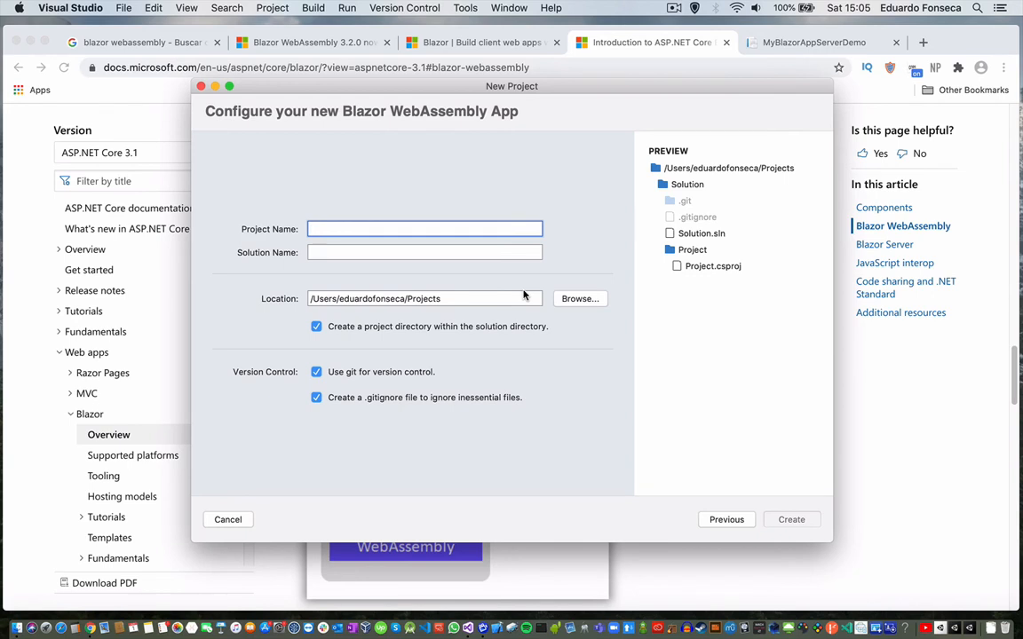
click(424, 229)
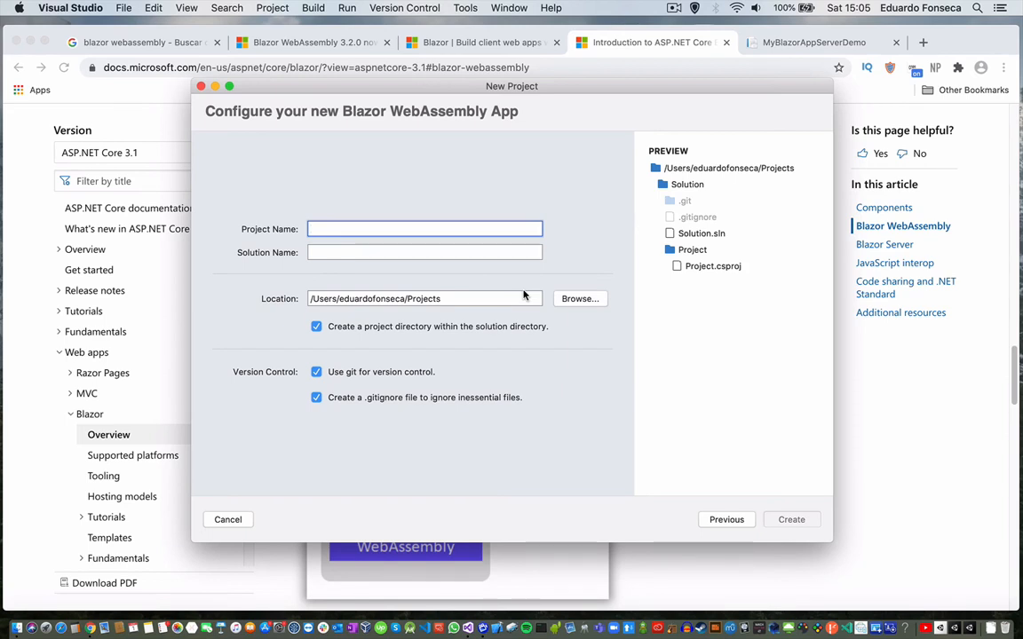
click(425, 229)
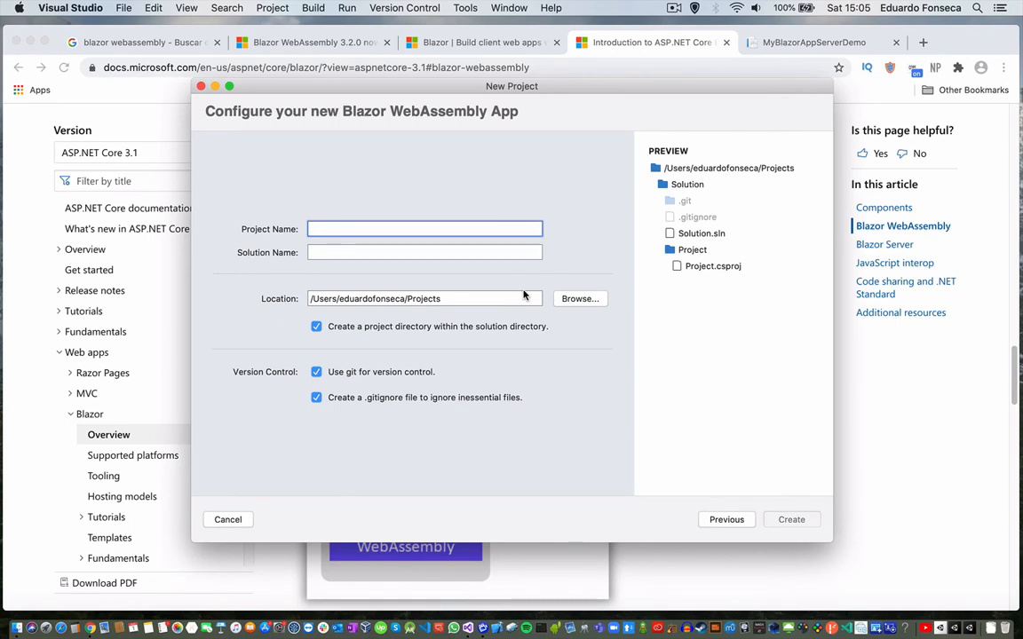
click(424, 229)
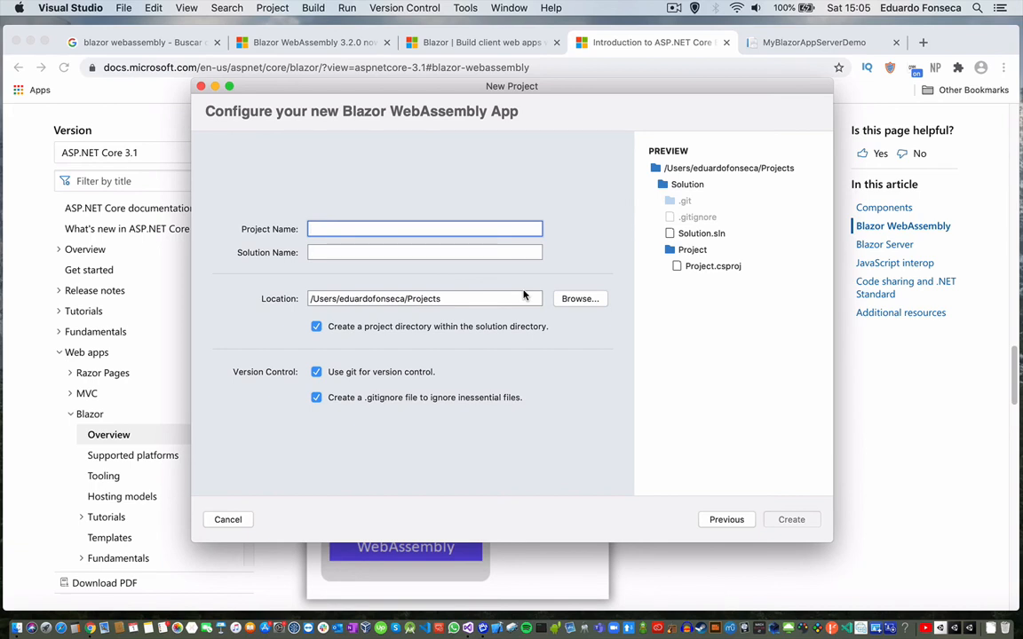
click(423, 229)
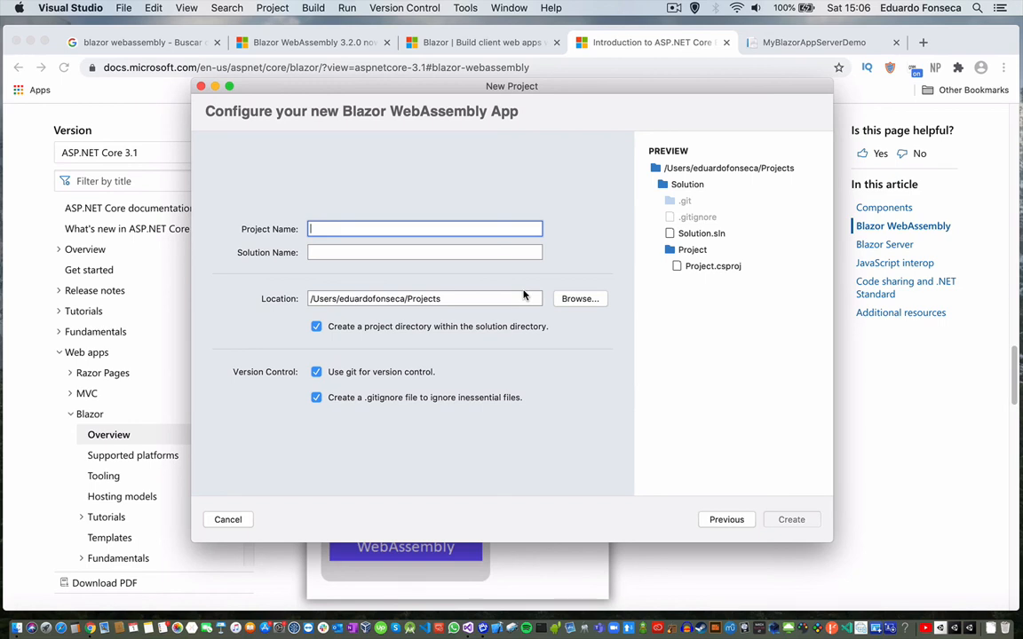
Name the project MyBlazorCoreHostDemo and solution MyBlazorCoreHostDemoSln, then create it
text(M)
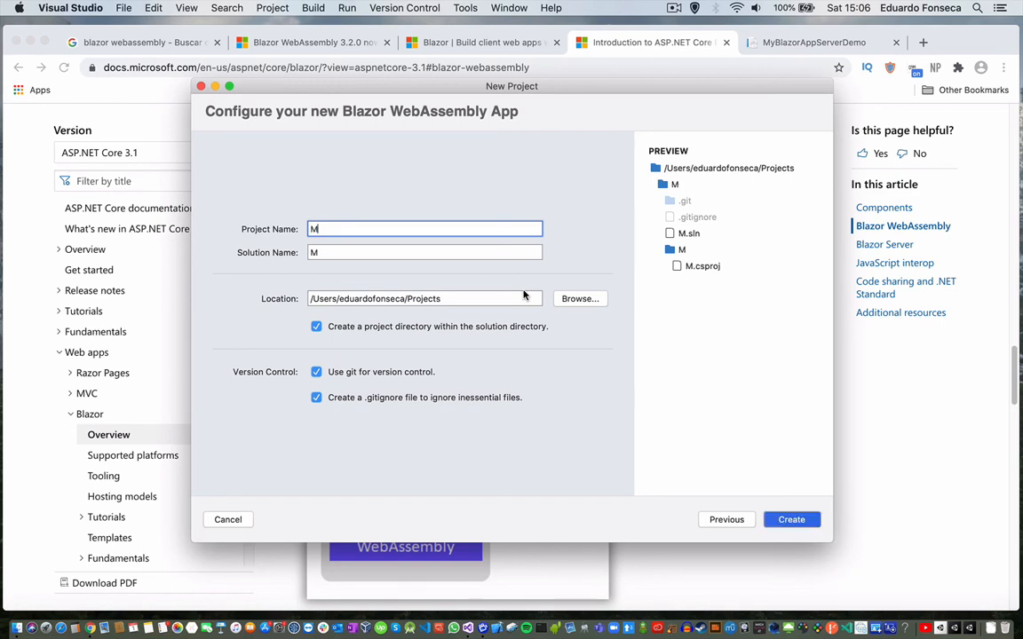
text(y)
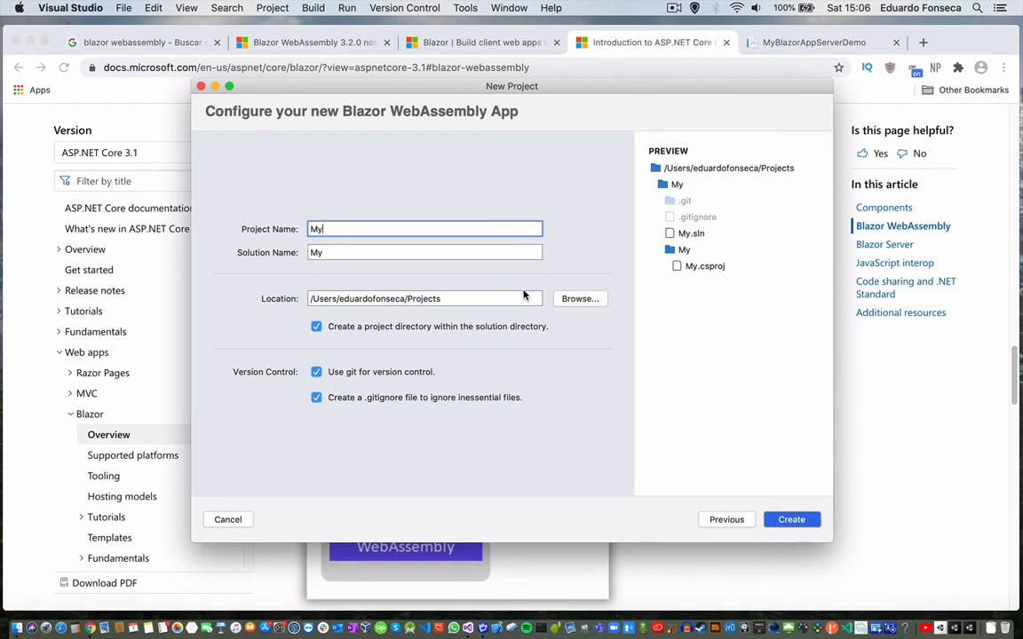
text(We)
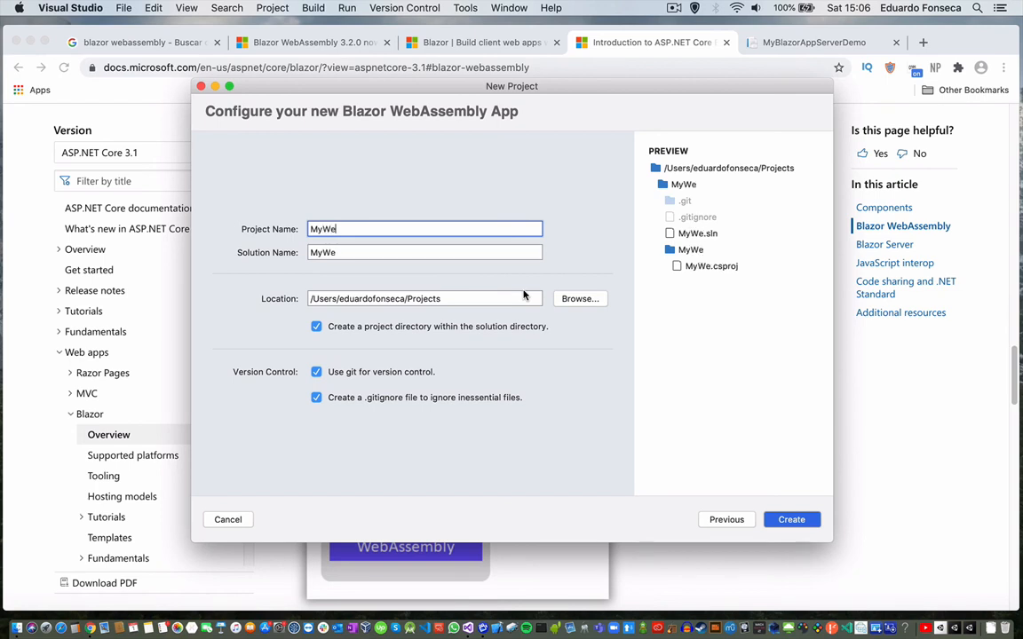
key(Backspace)
text(BlazorDemoApp)
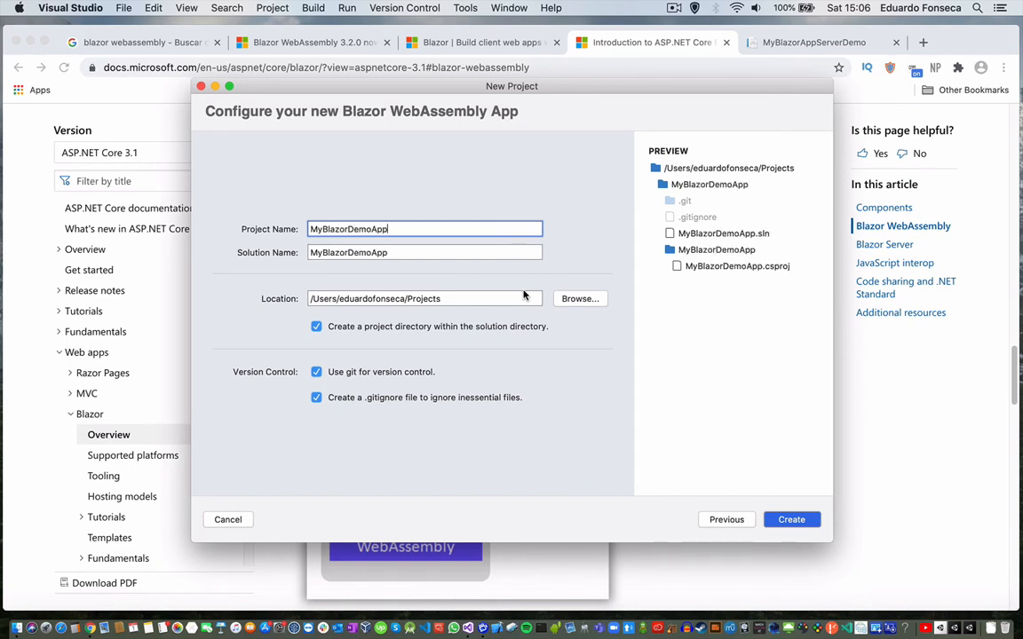
mouse_move(440, 262)
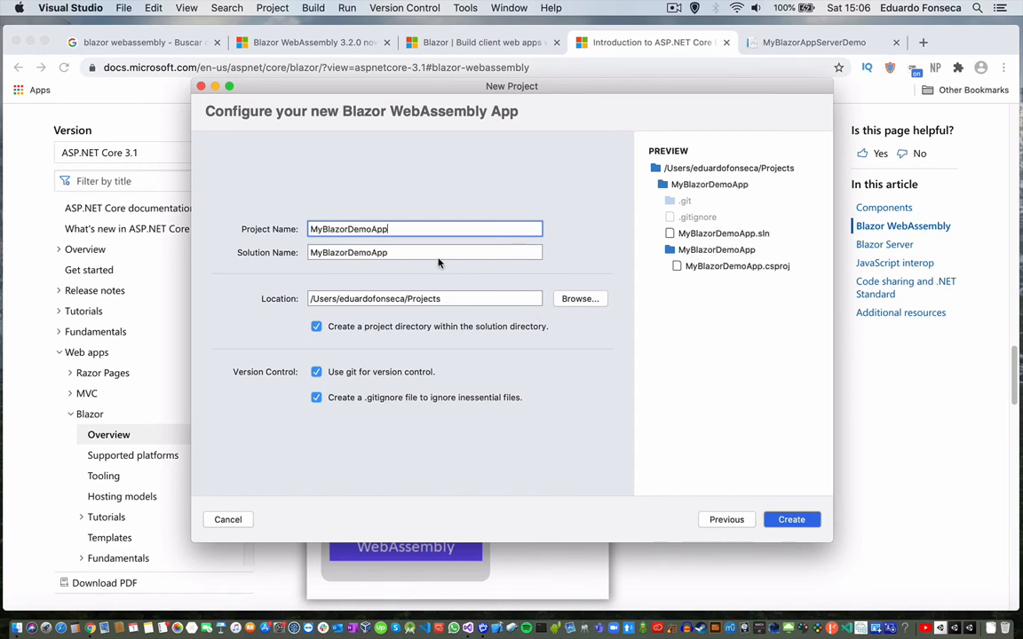
click(418, 252)
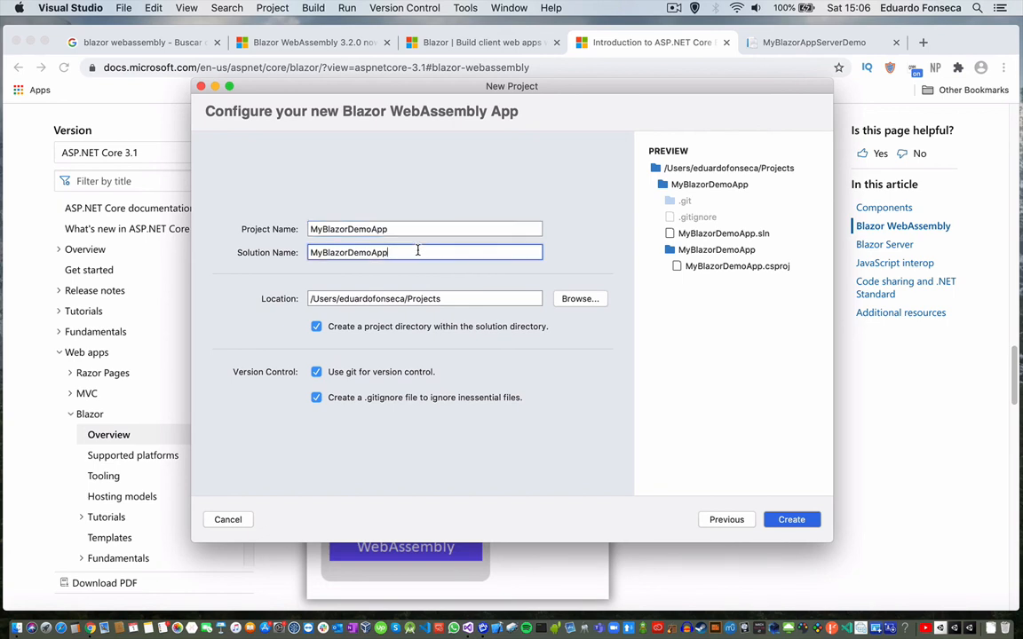
text(Sln)
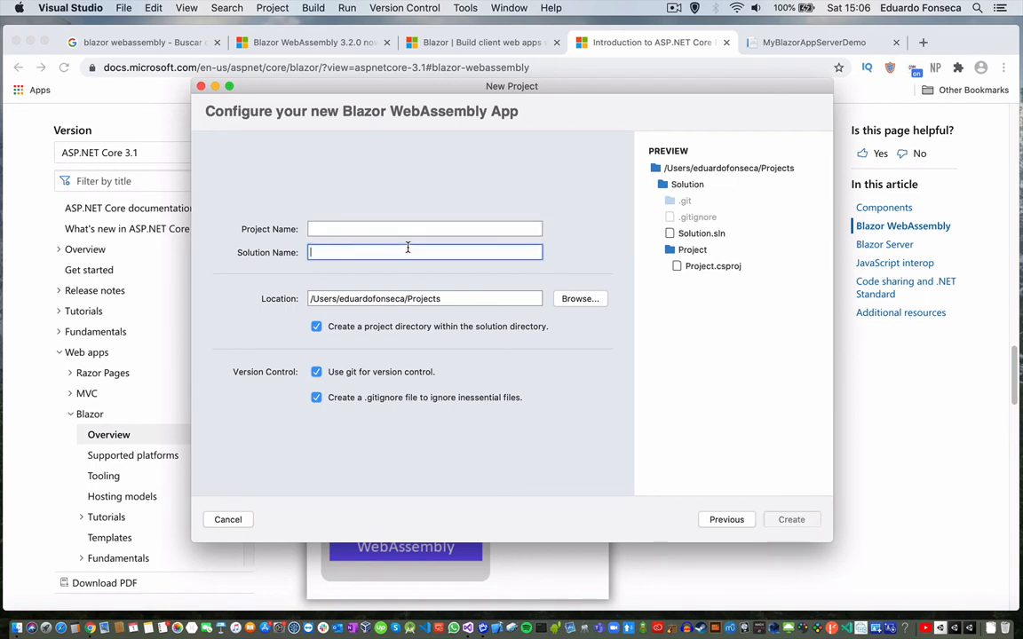
text(MyBlazorCoreHostDemoSln)
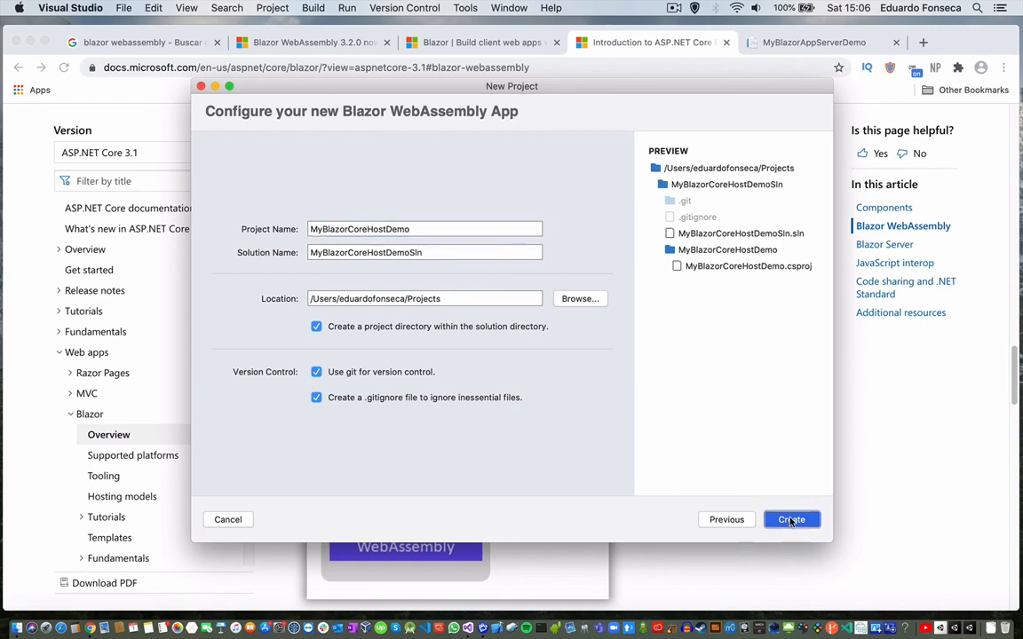
click(792, 519)
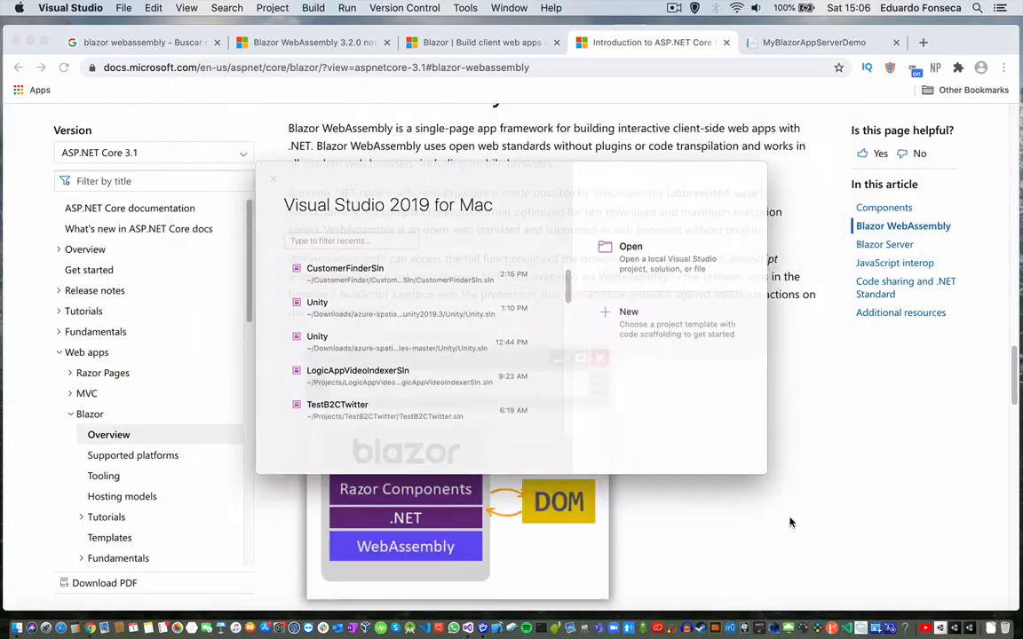
View the Properties of the Client, Server and Shared projects in the Solution pad
click(182, 8)
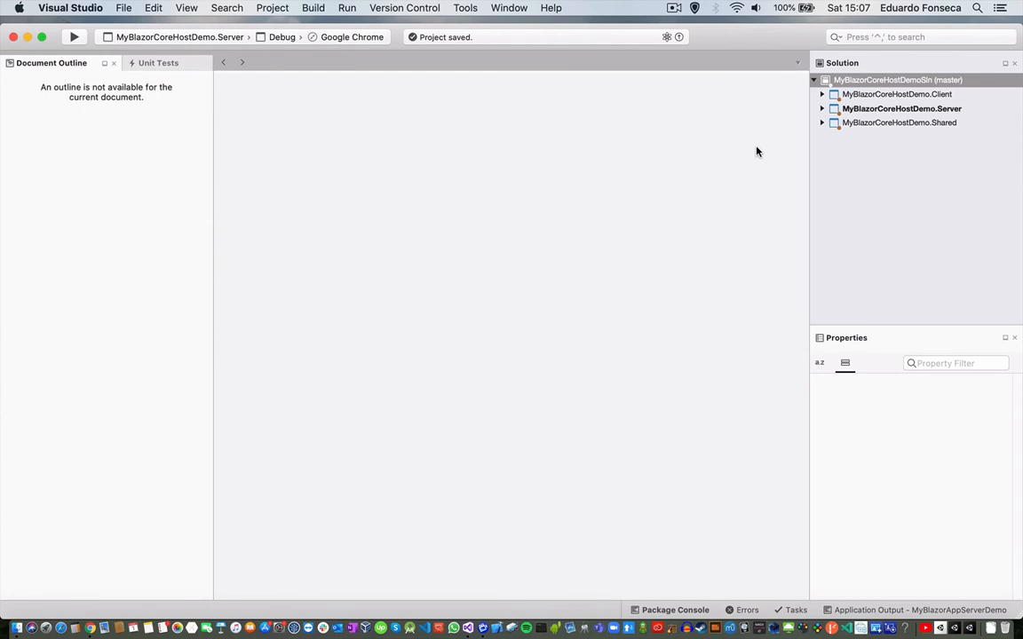
mouse_move(874, 109)
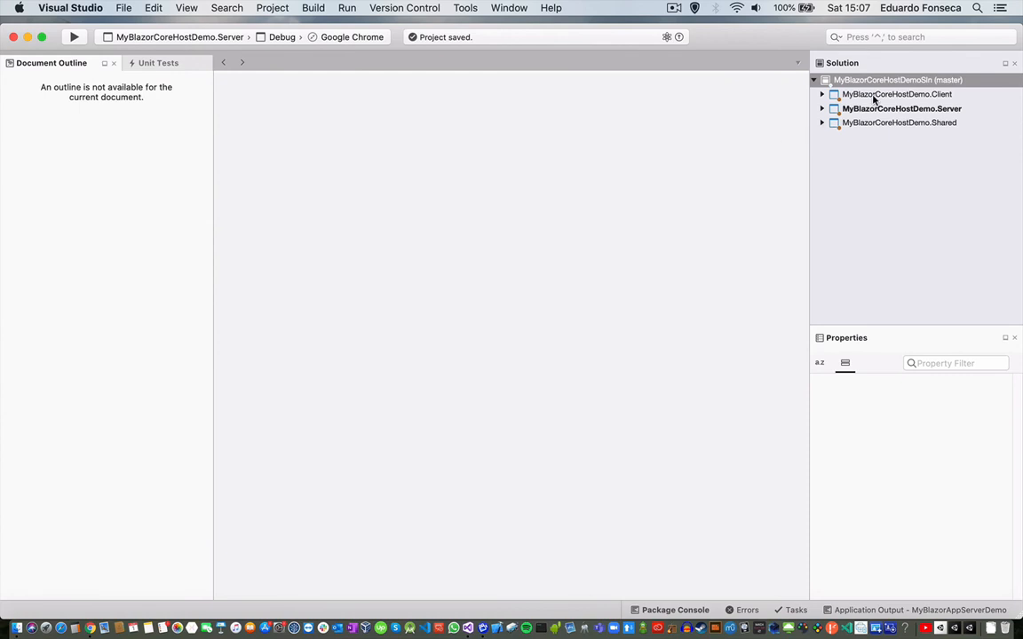
click(890, 92)
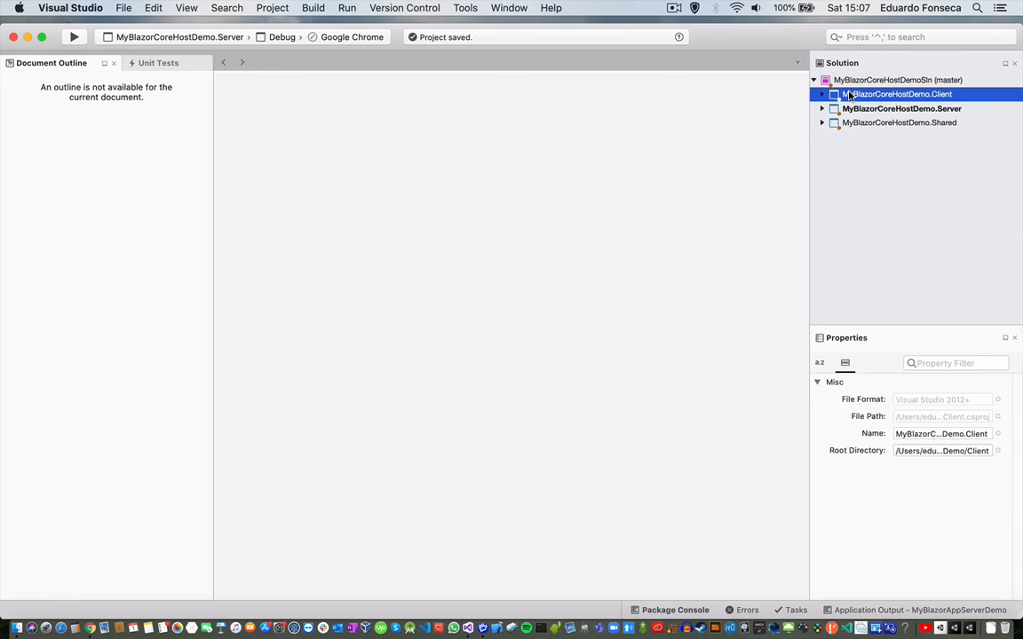
click(901, 122)
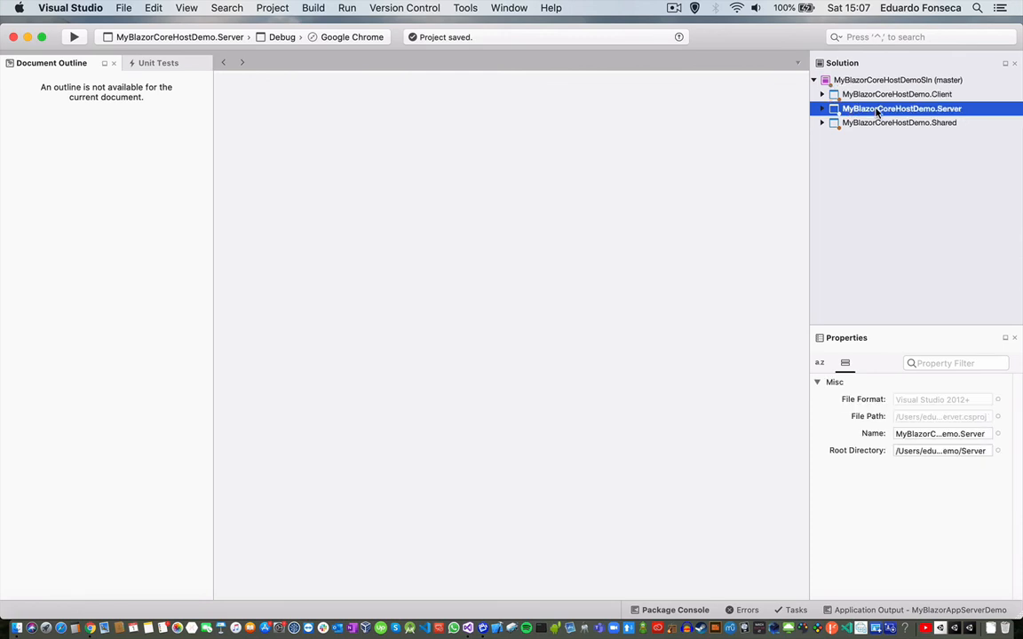
mouse_move(879, 131)
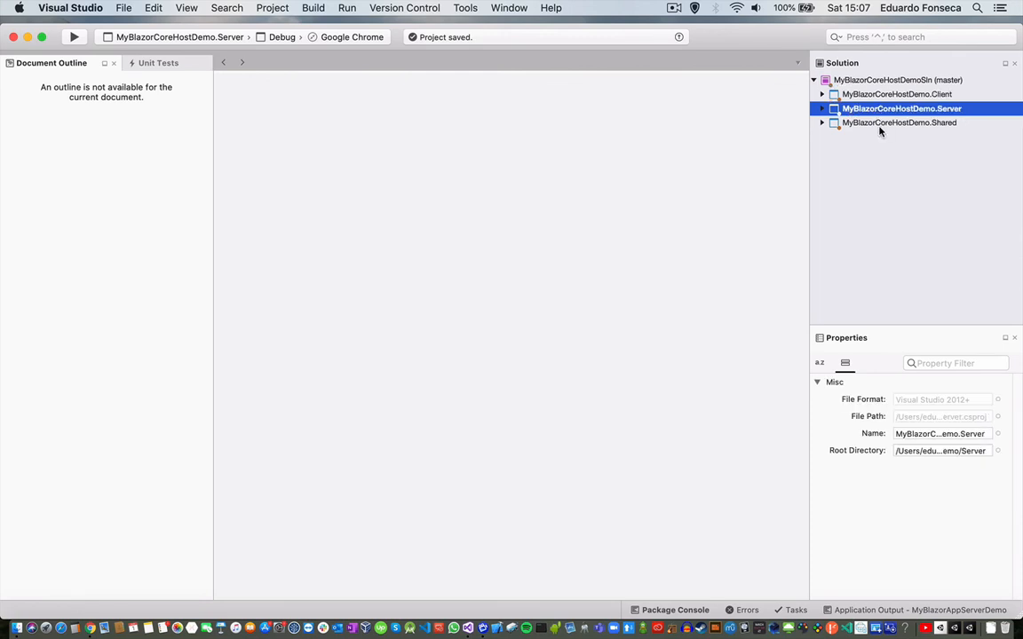
click(901, 122)
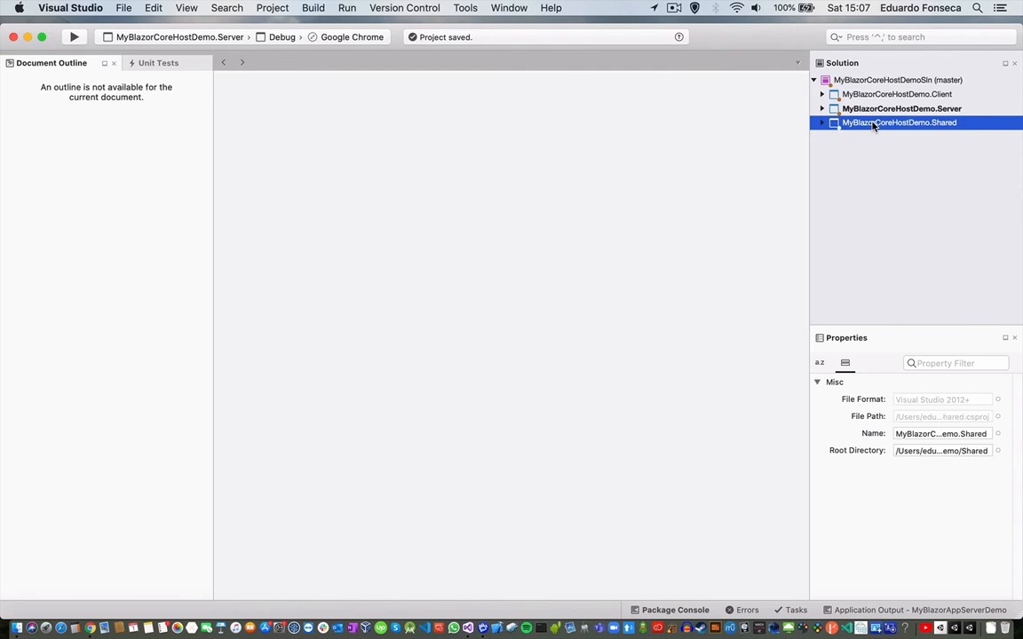